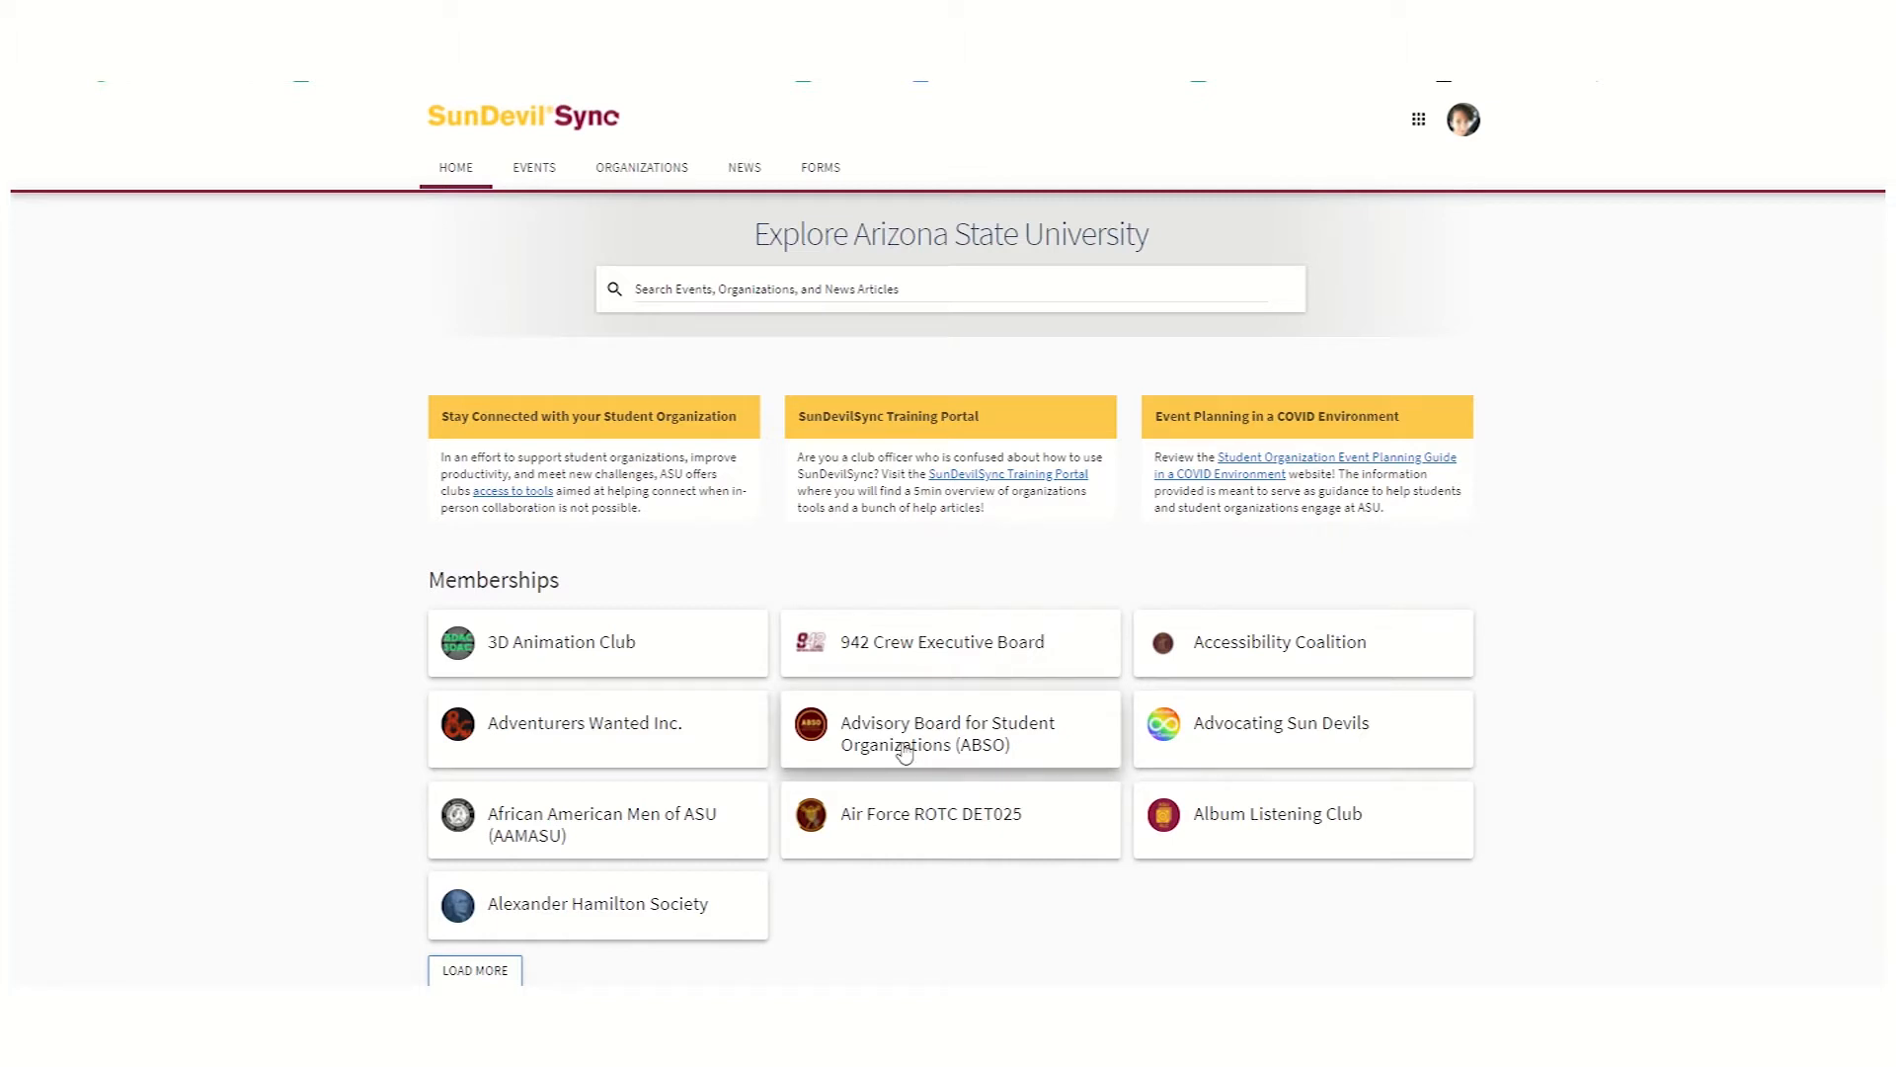
Go to the Advisory Board for Student Organizations (ABSO) page from Memberships
click(950, 733)
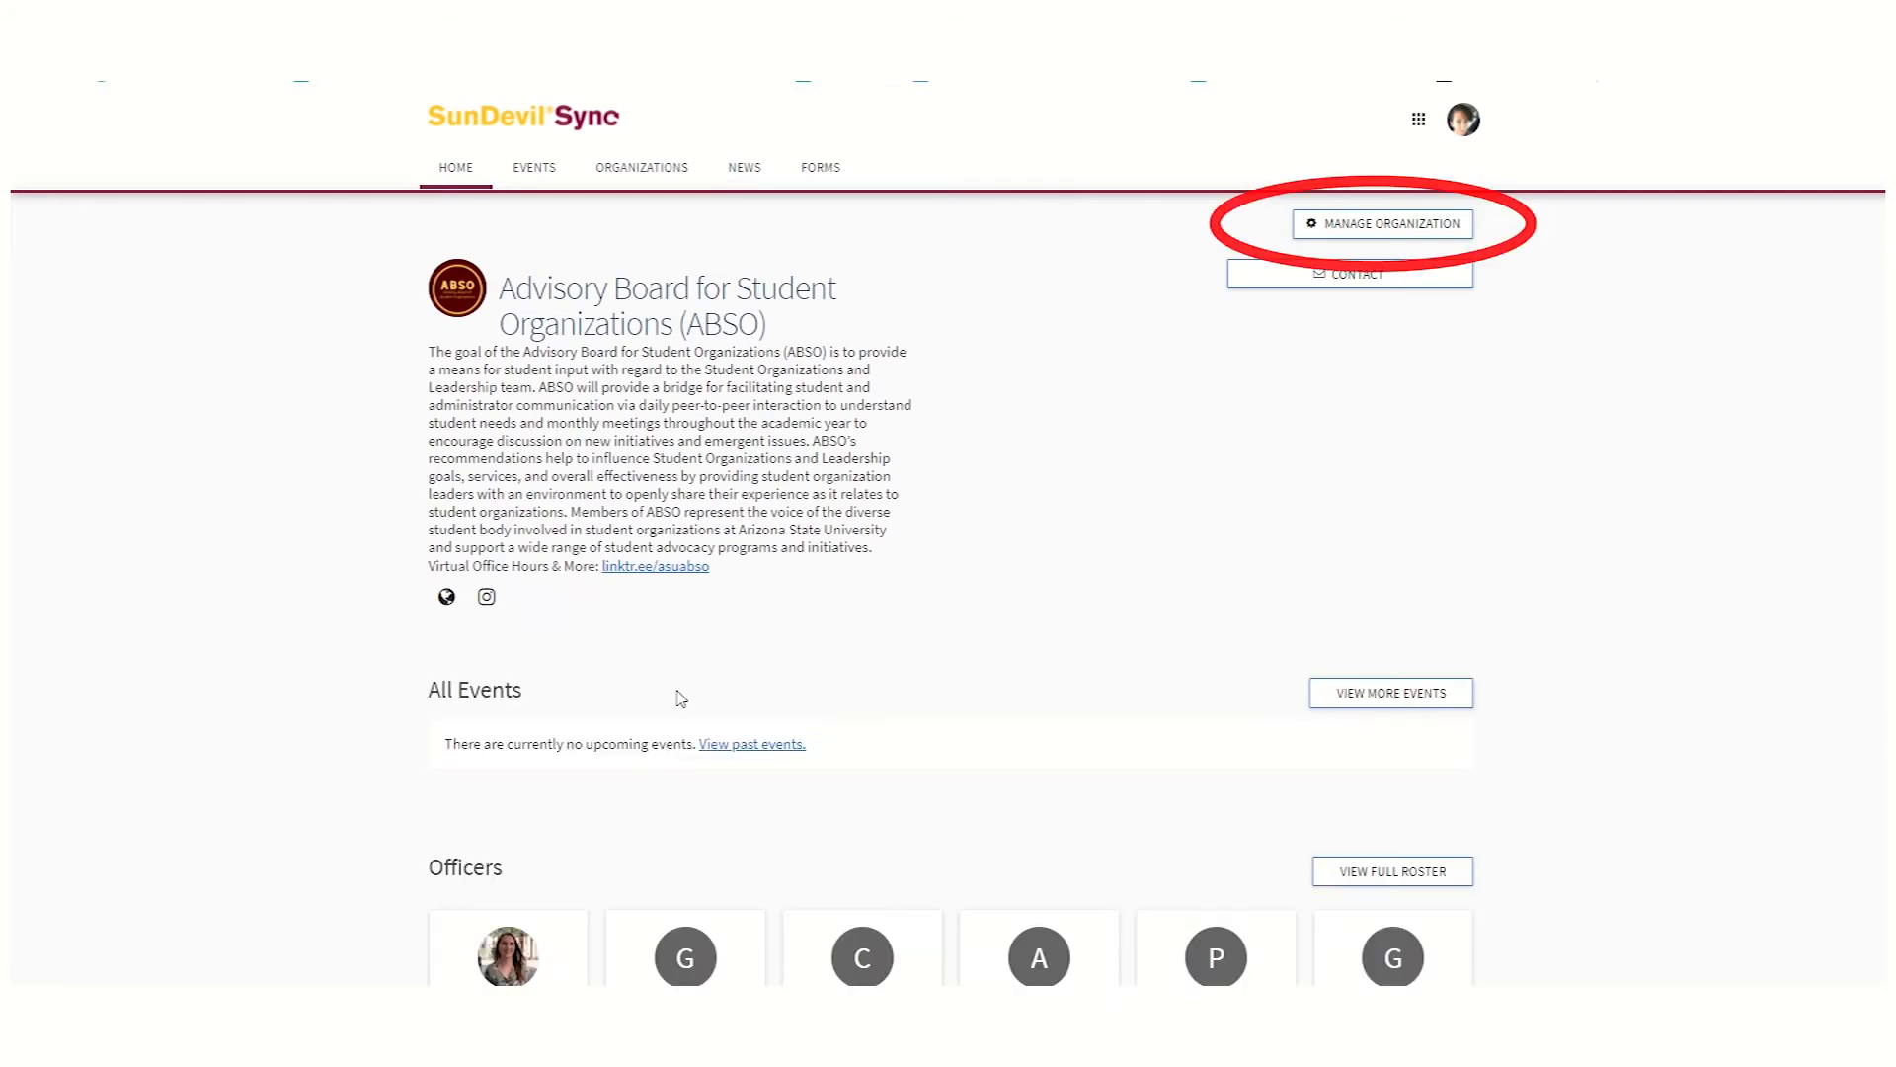
mouse_move(1252, 261)
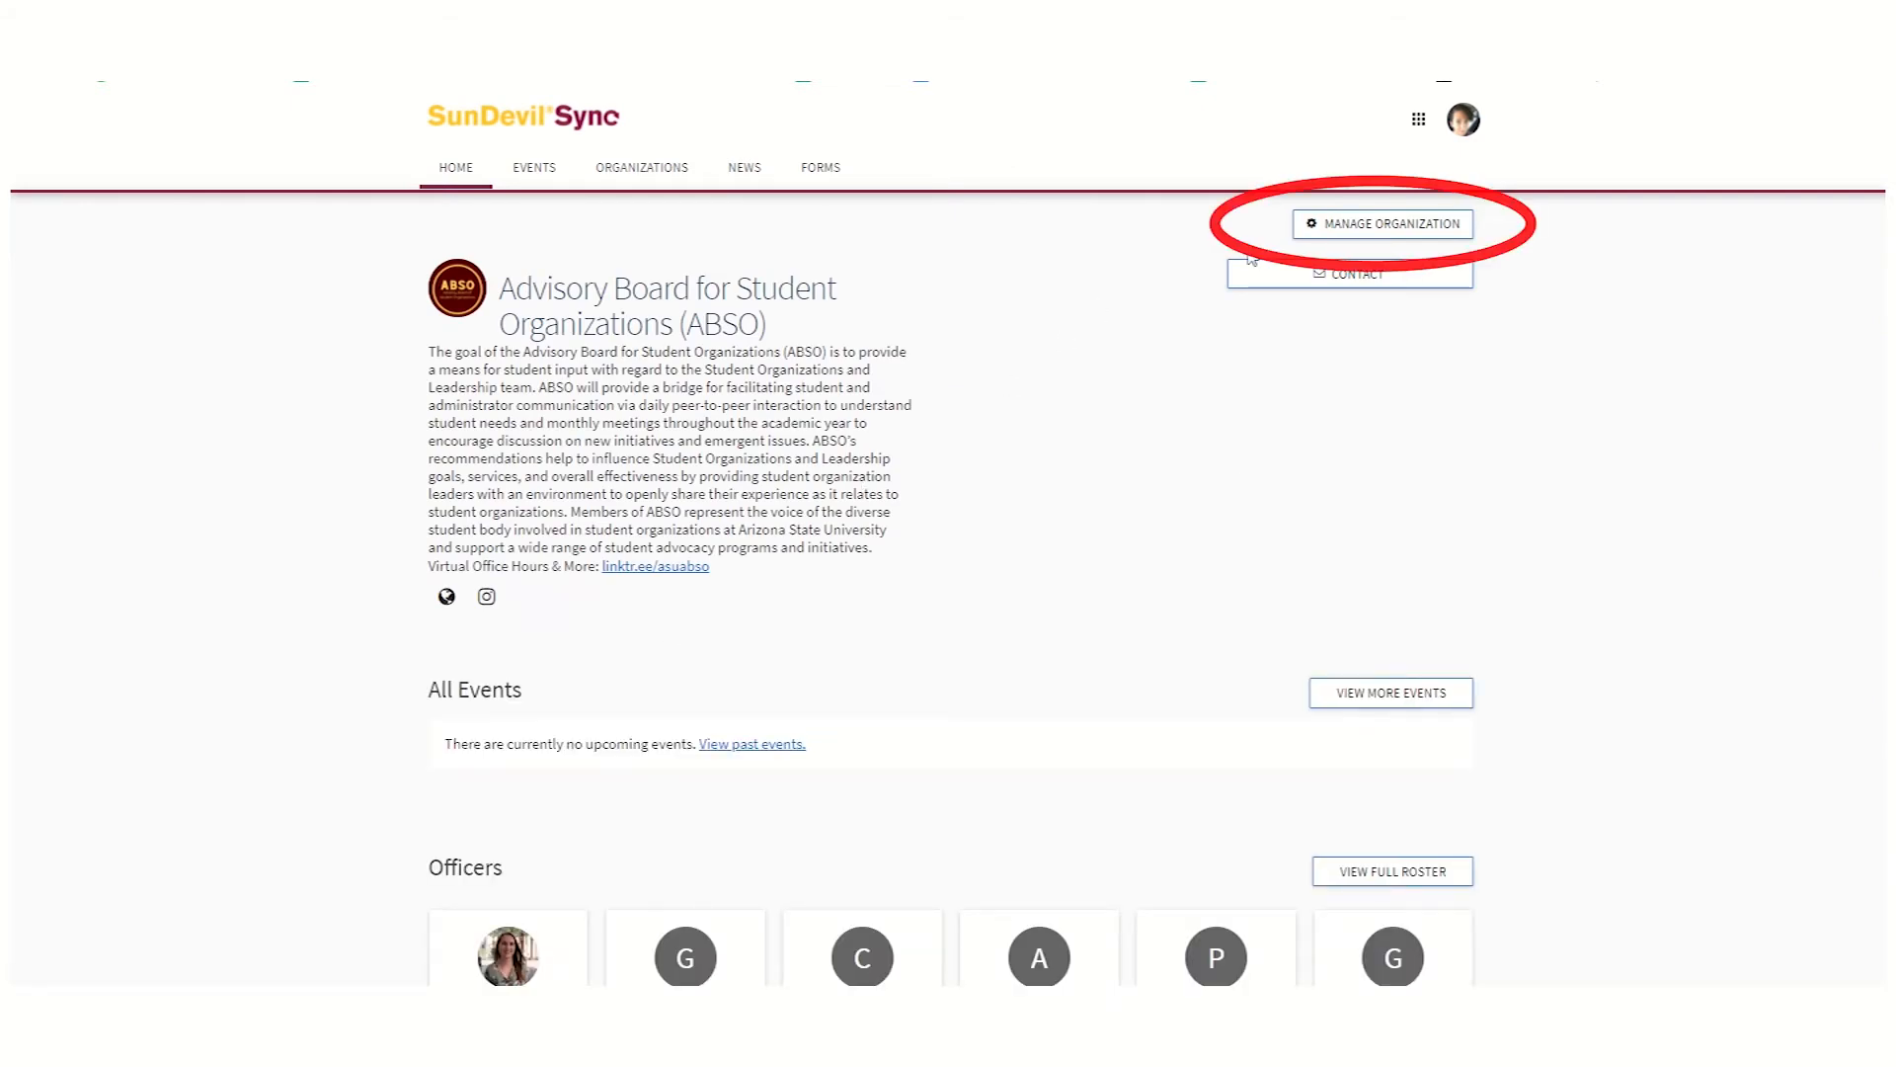
mouse_move(1333, 233)
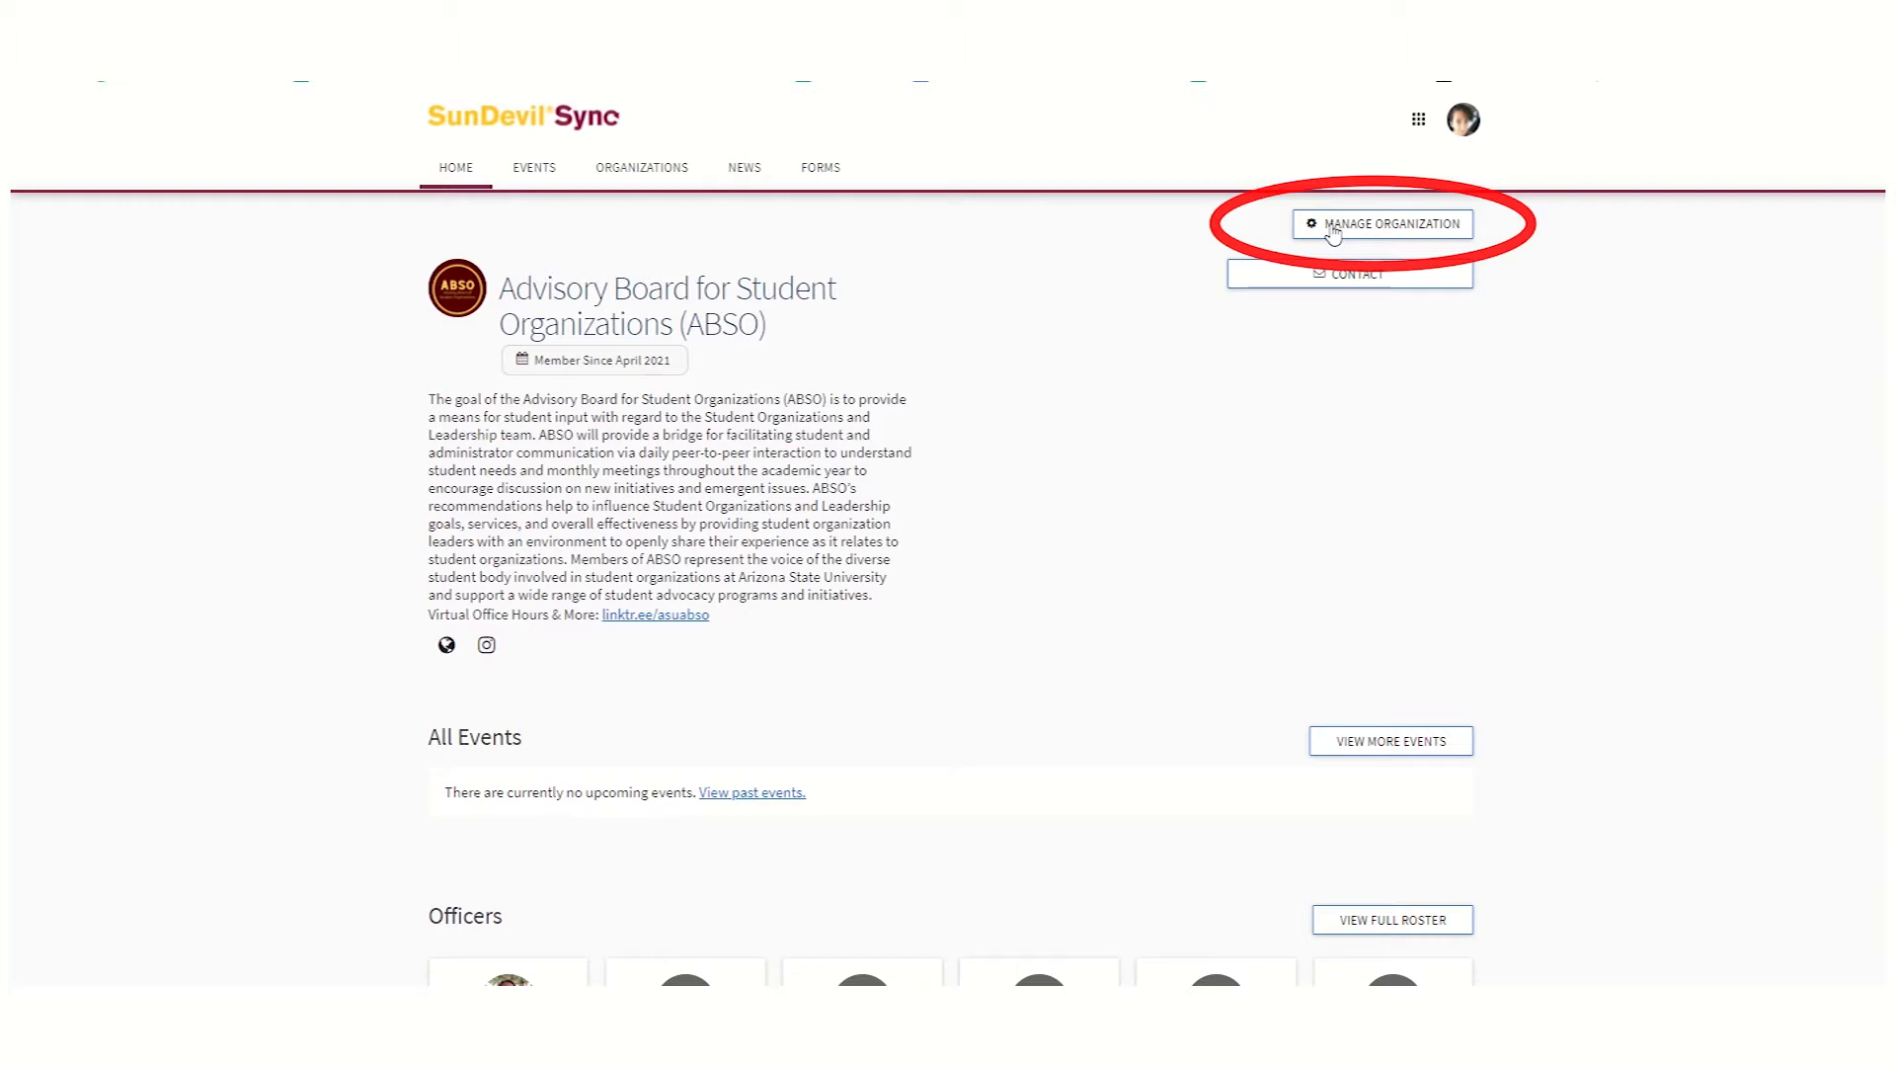
mouse_move(1332, 233)
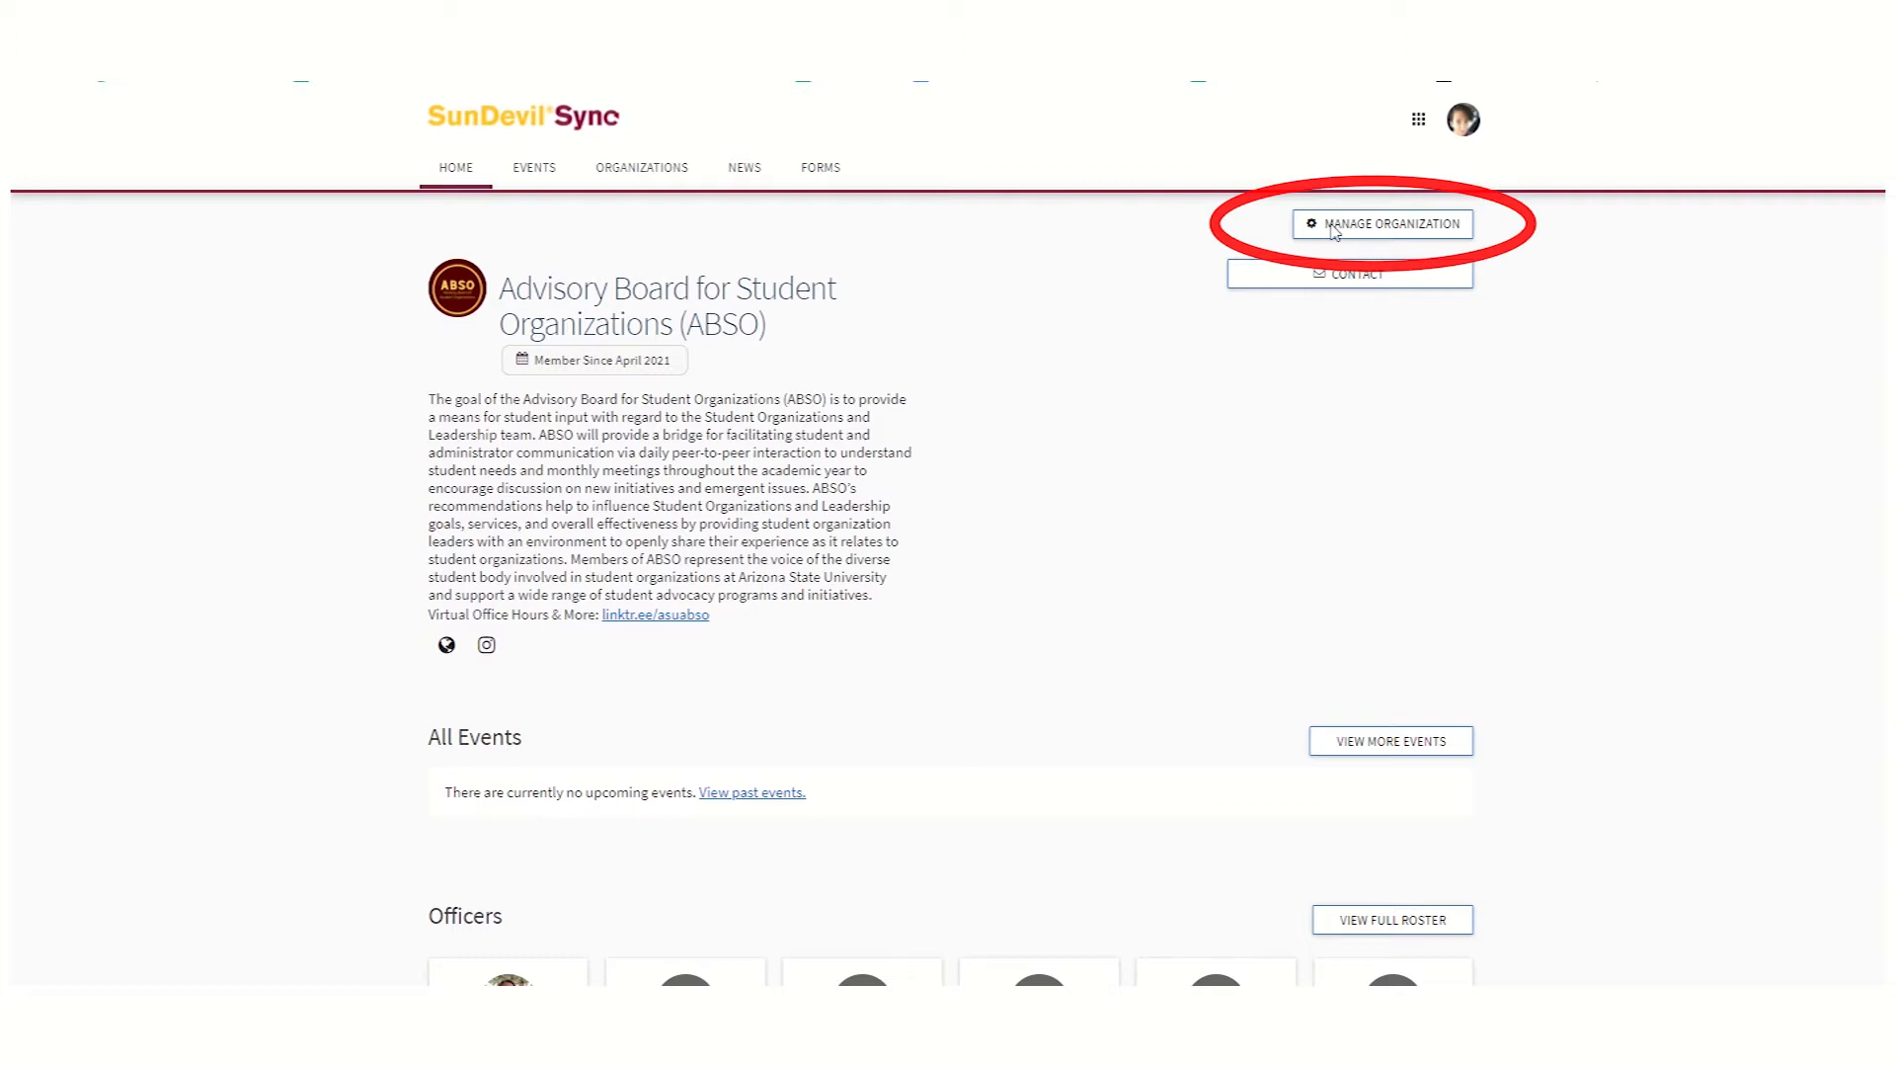
Enter Manage Organization and reach the ABSO Manage Events list via Organization Tools
click(1383, 223)
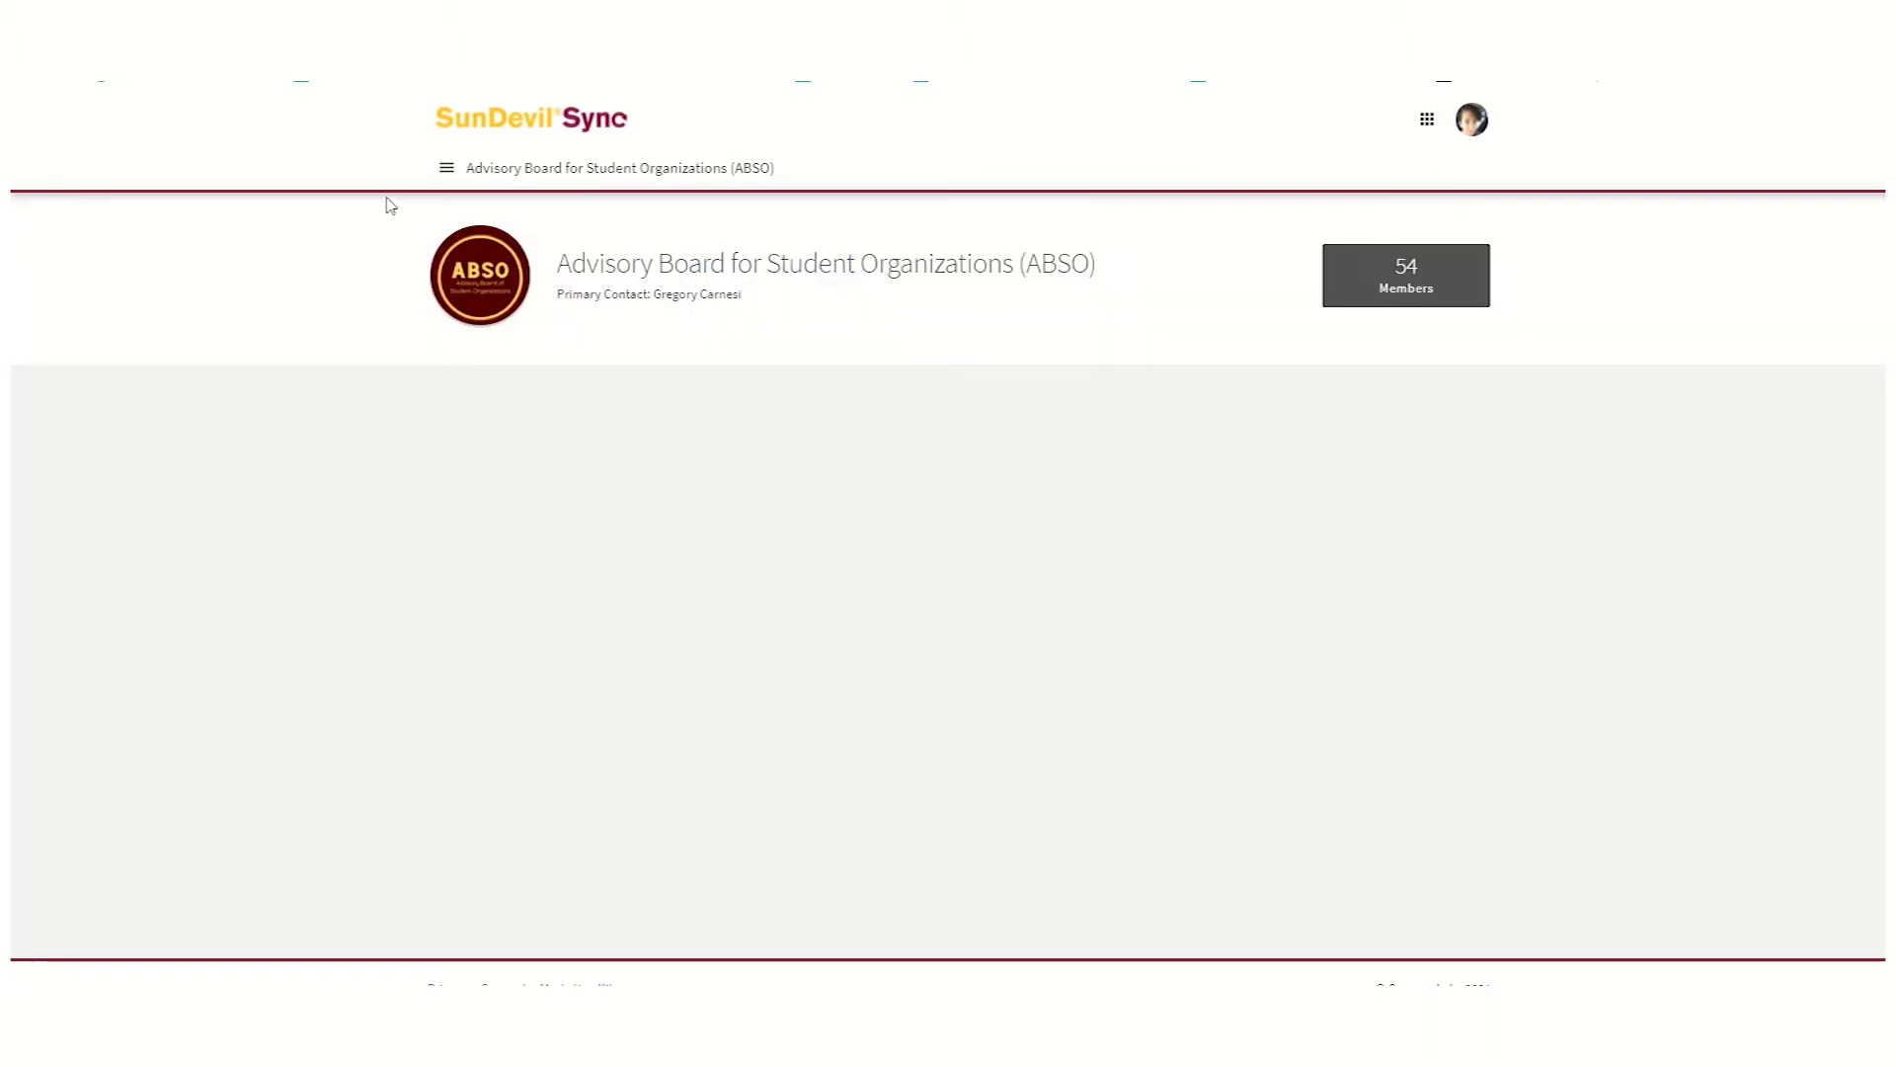
mouse_move(446, 166)
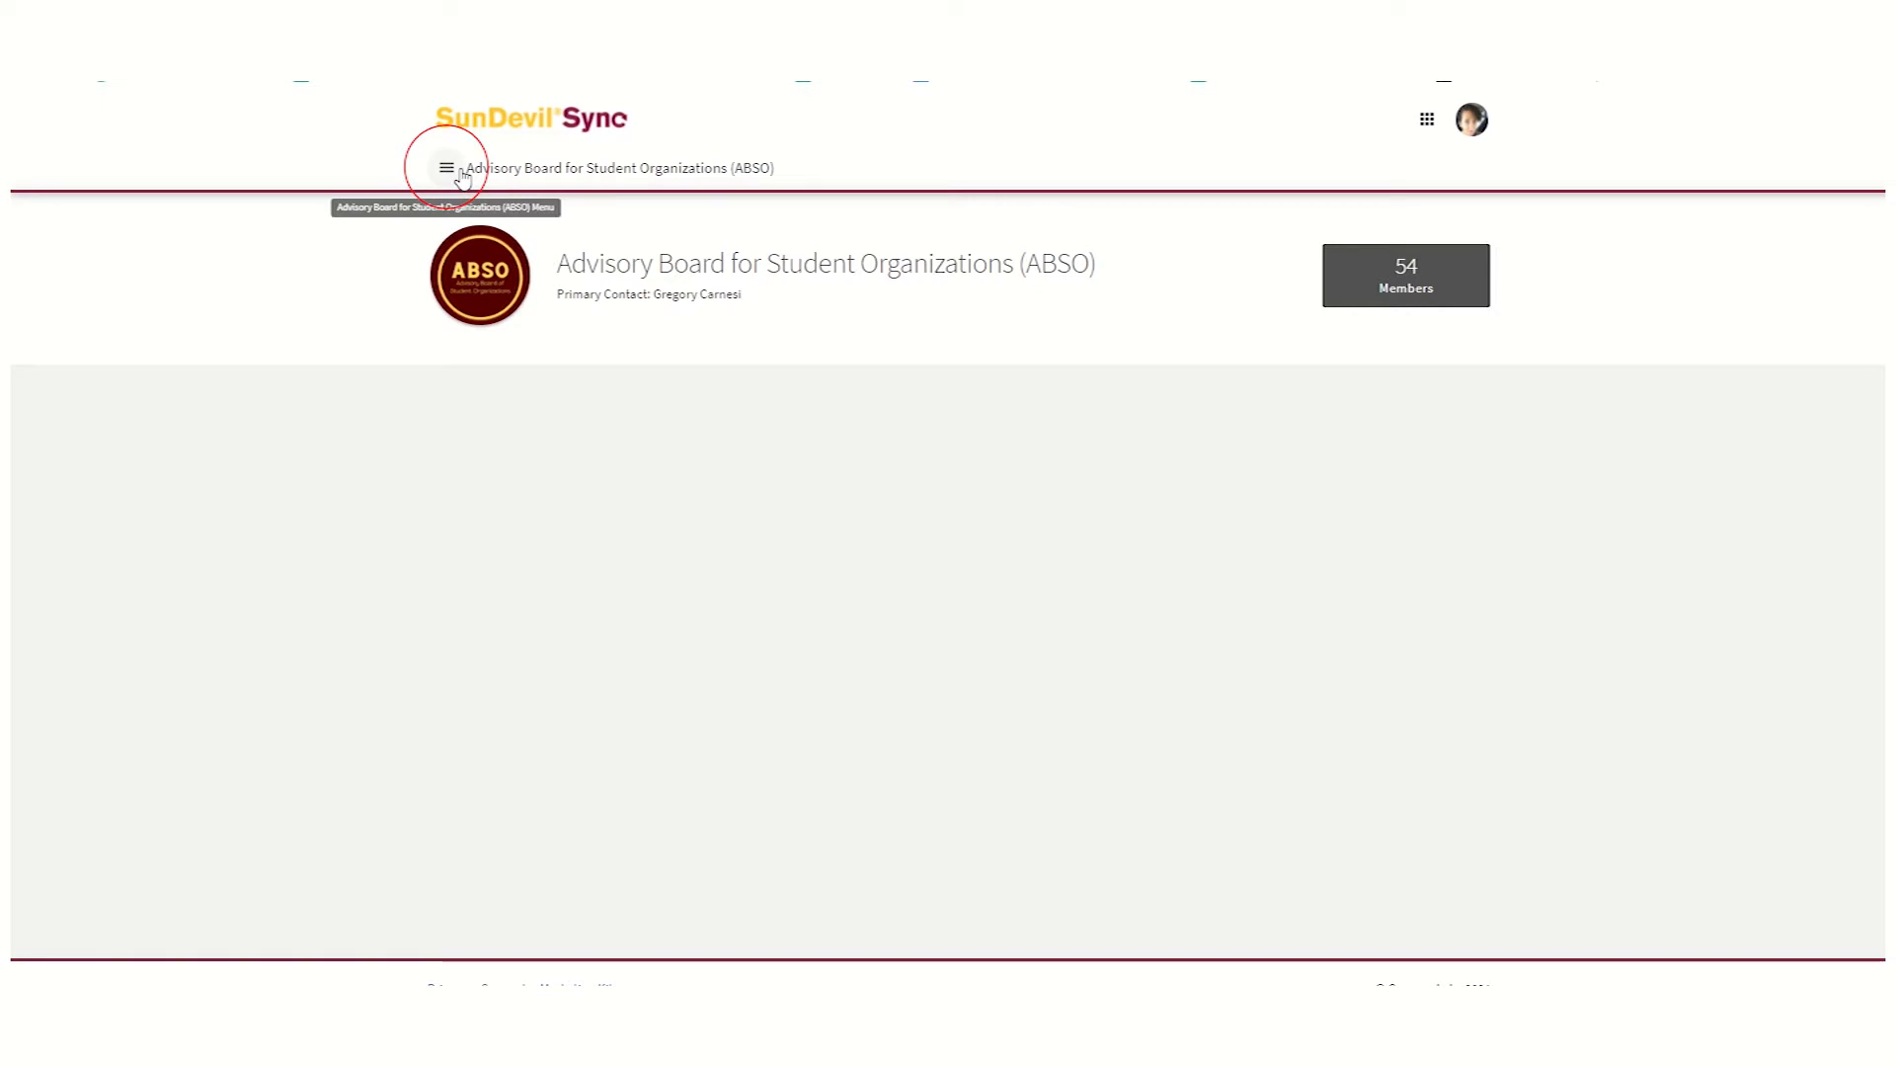
click(446, 166)
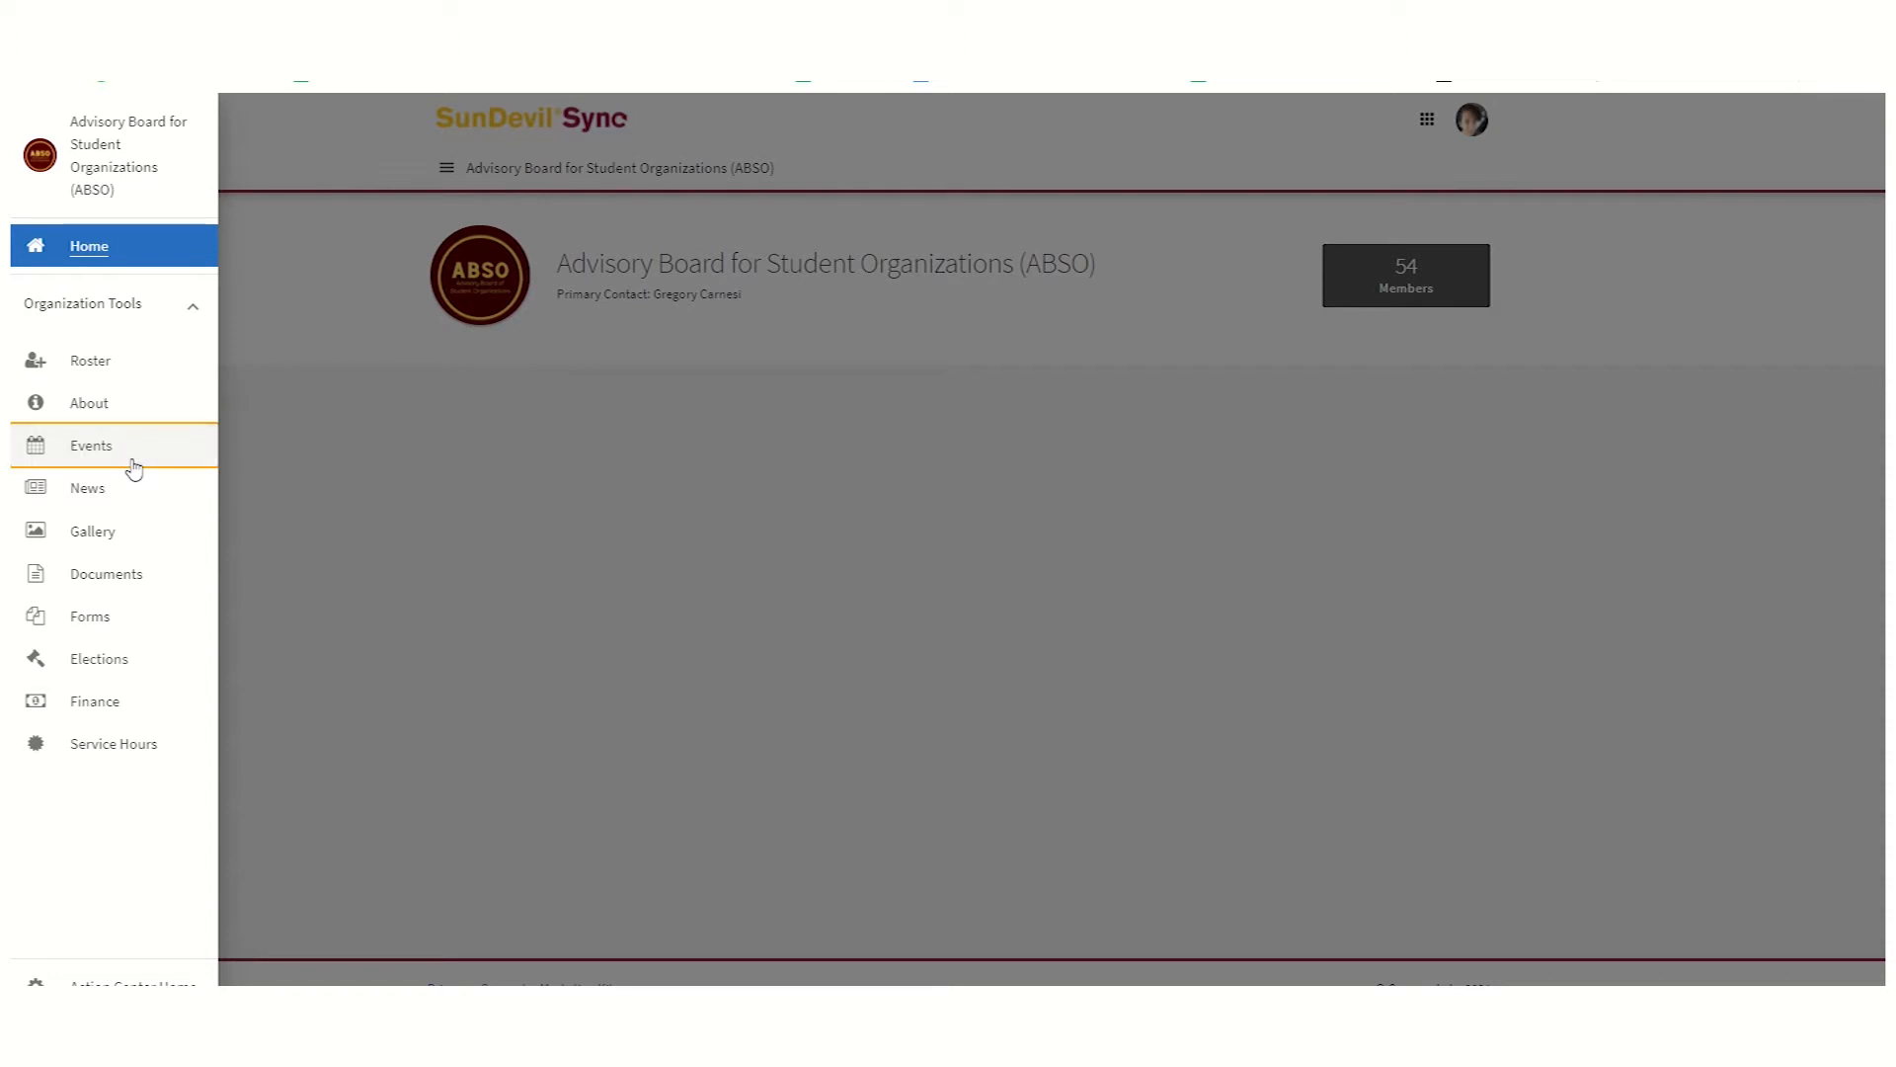
click(91, 444)
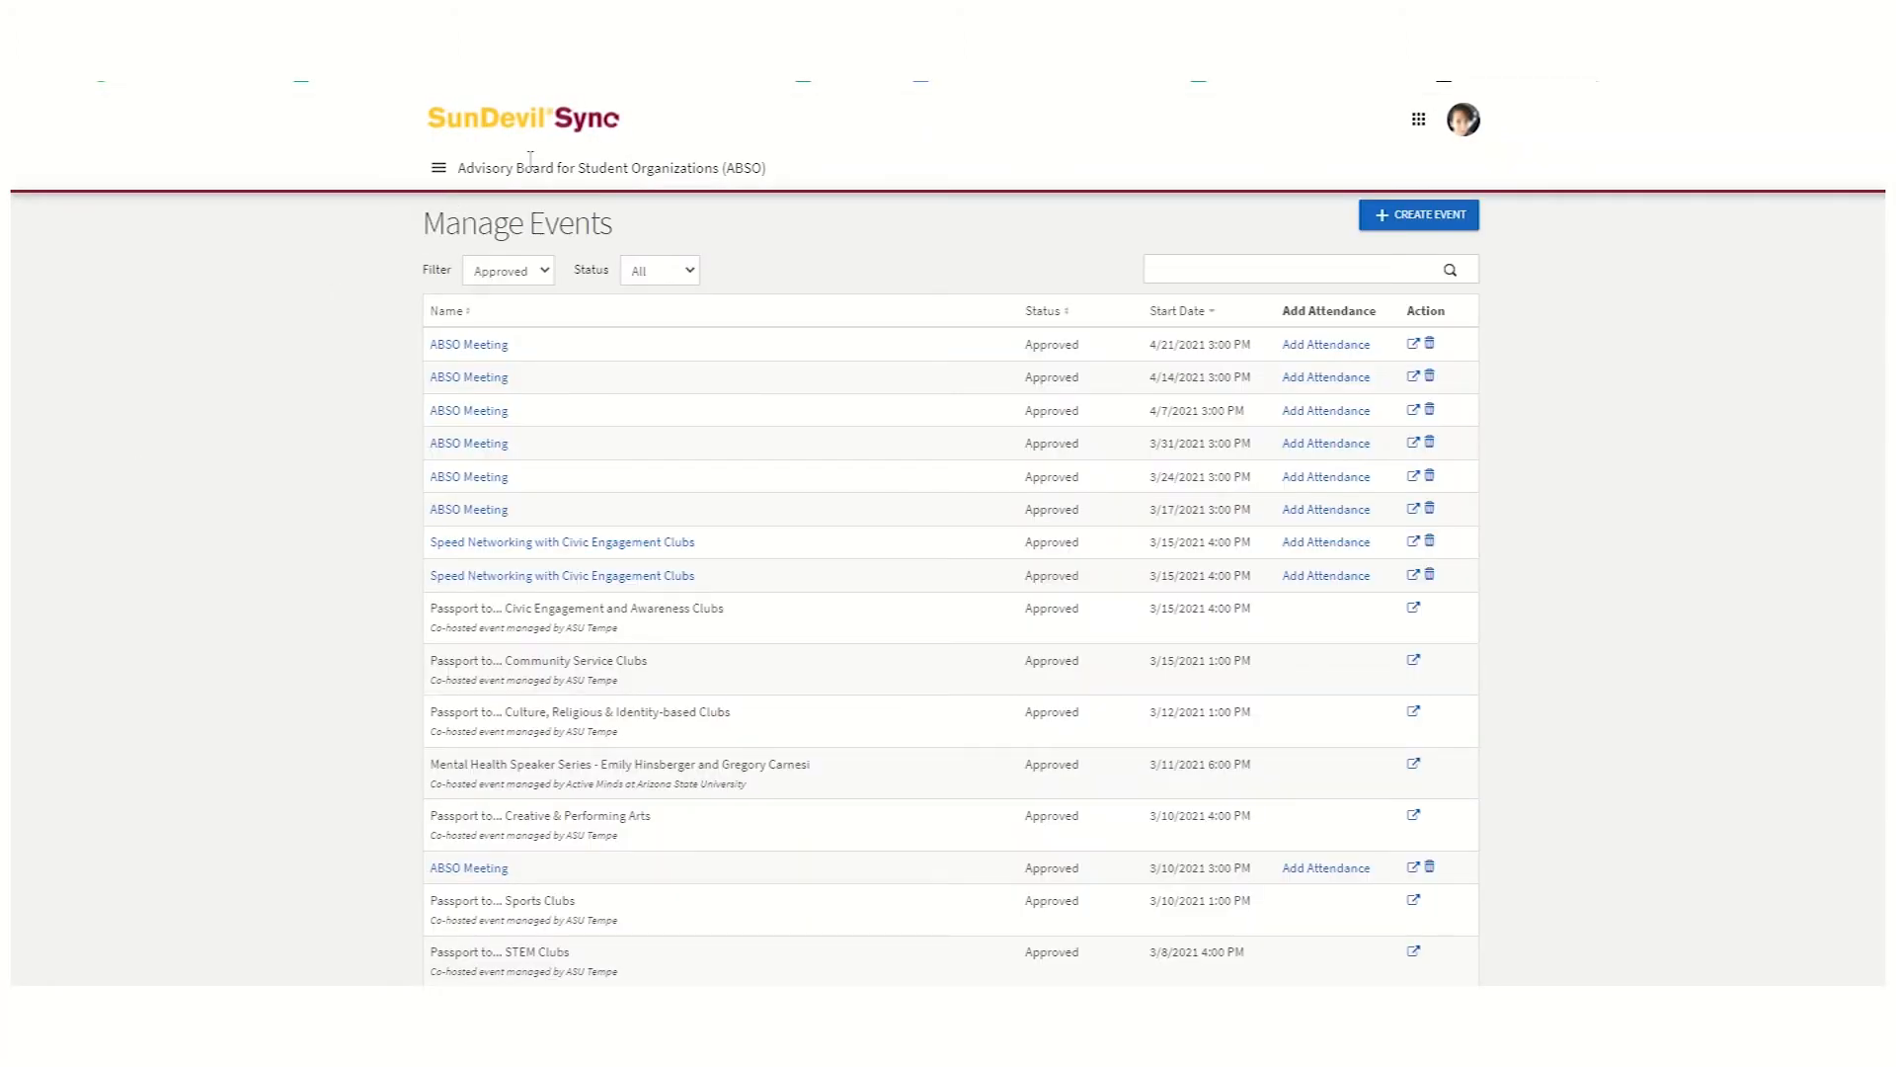
scroll(down, 3)
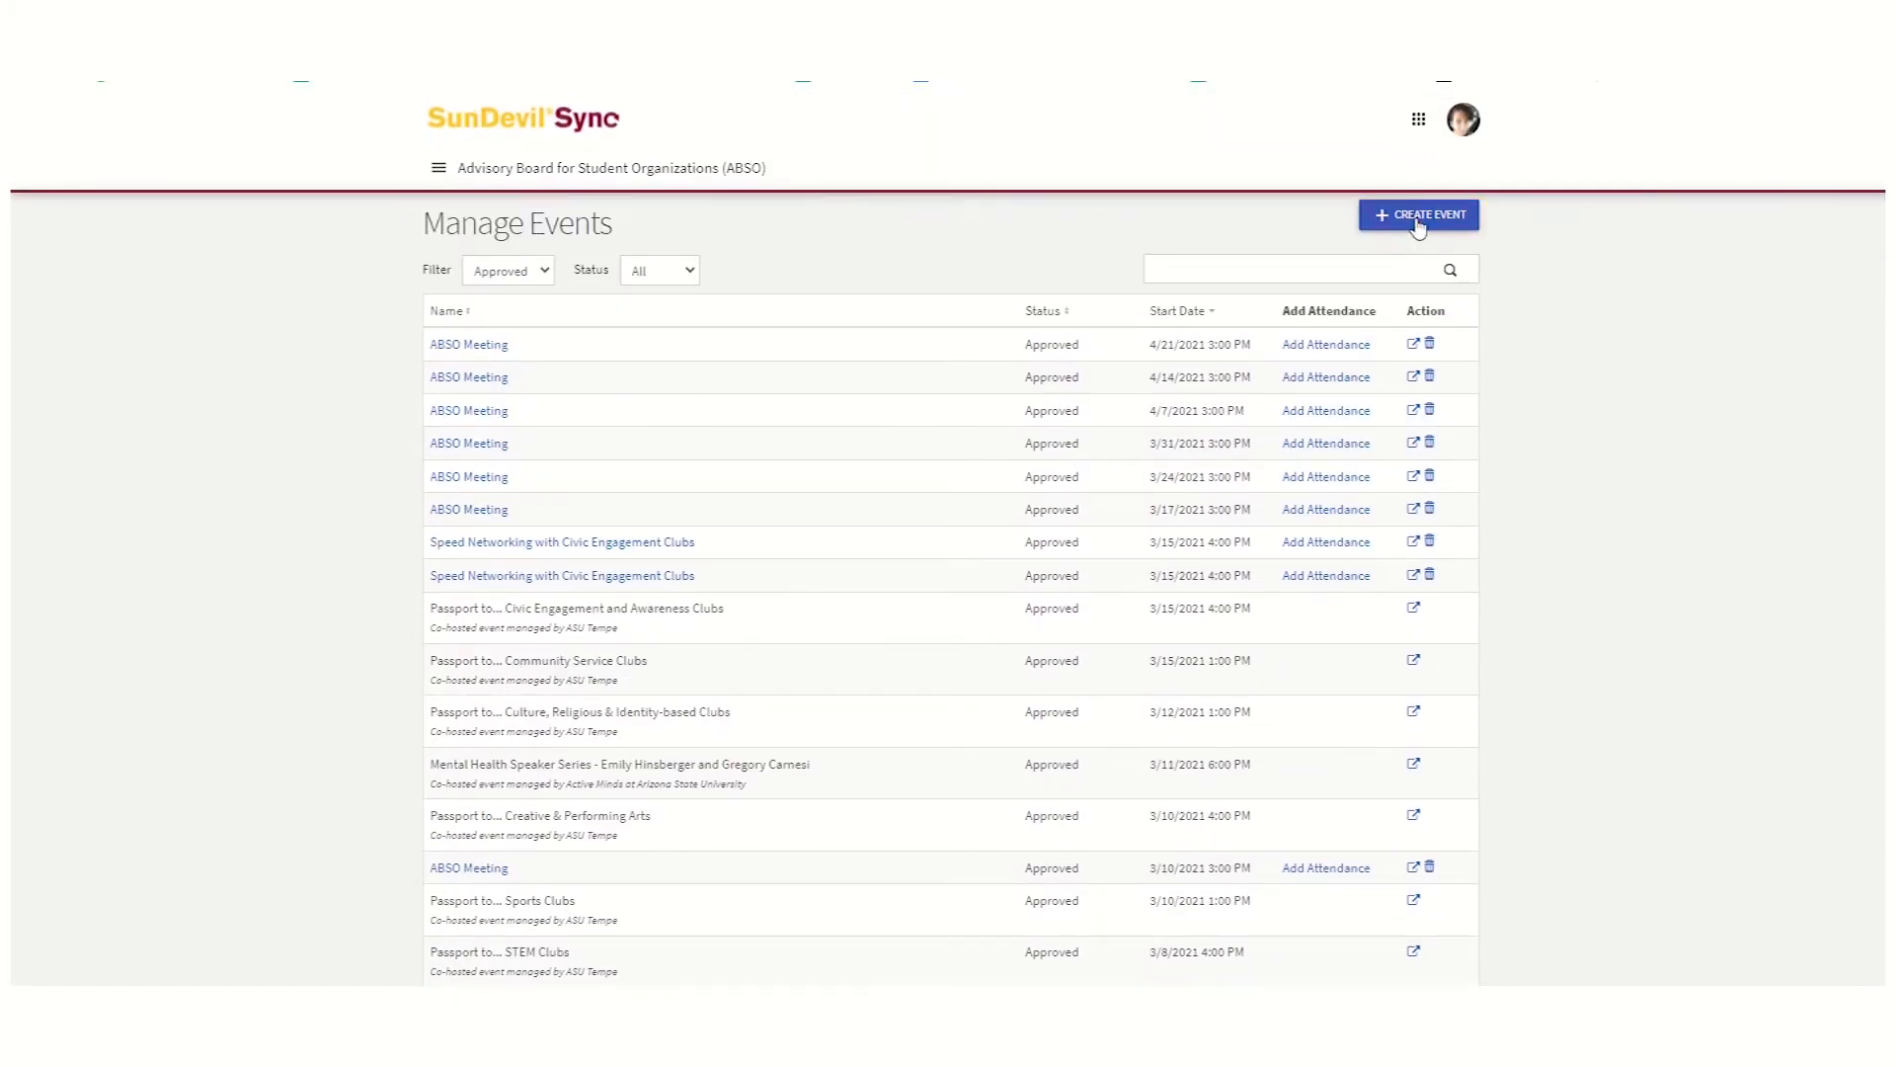
Create a new event titled 'Passport to ASU ABSO' with the Social theme
click(1418, 213)
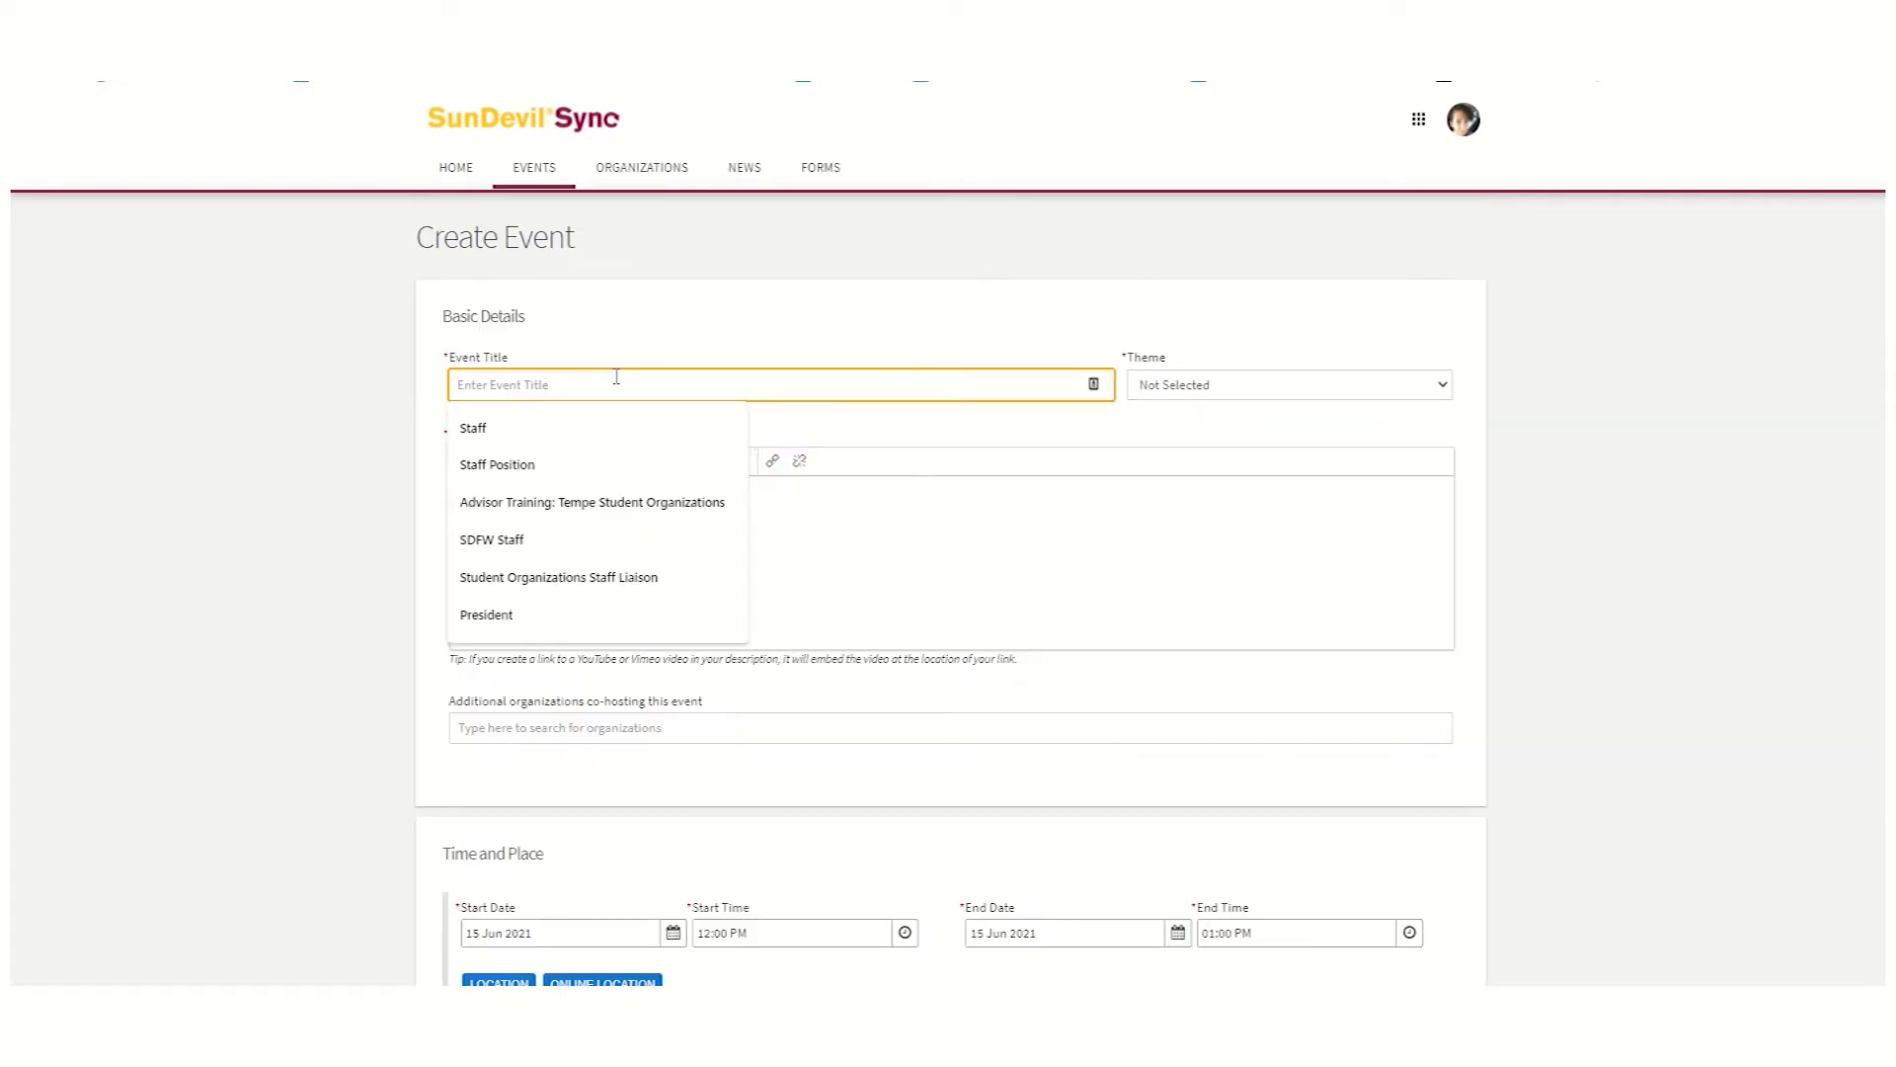
text(Passport to AS)
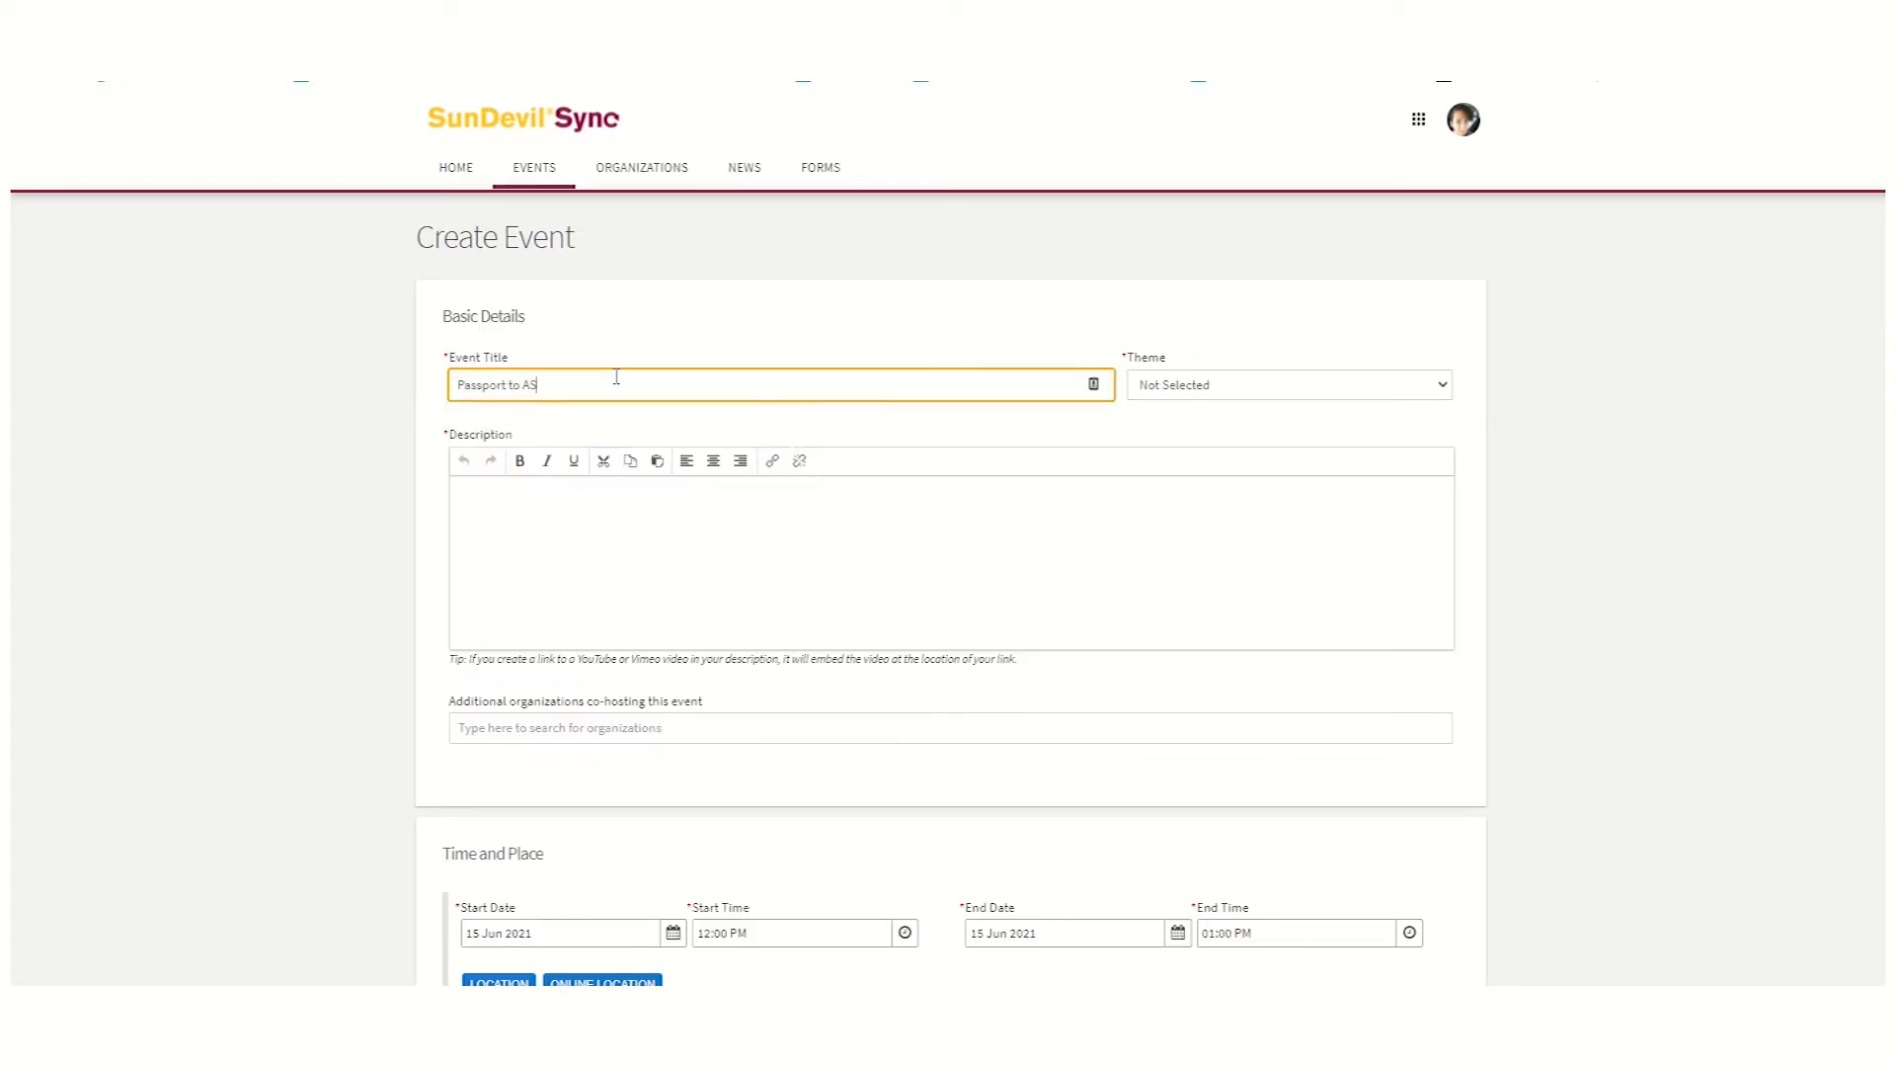
text(U ABSO)
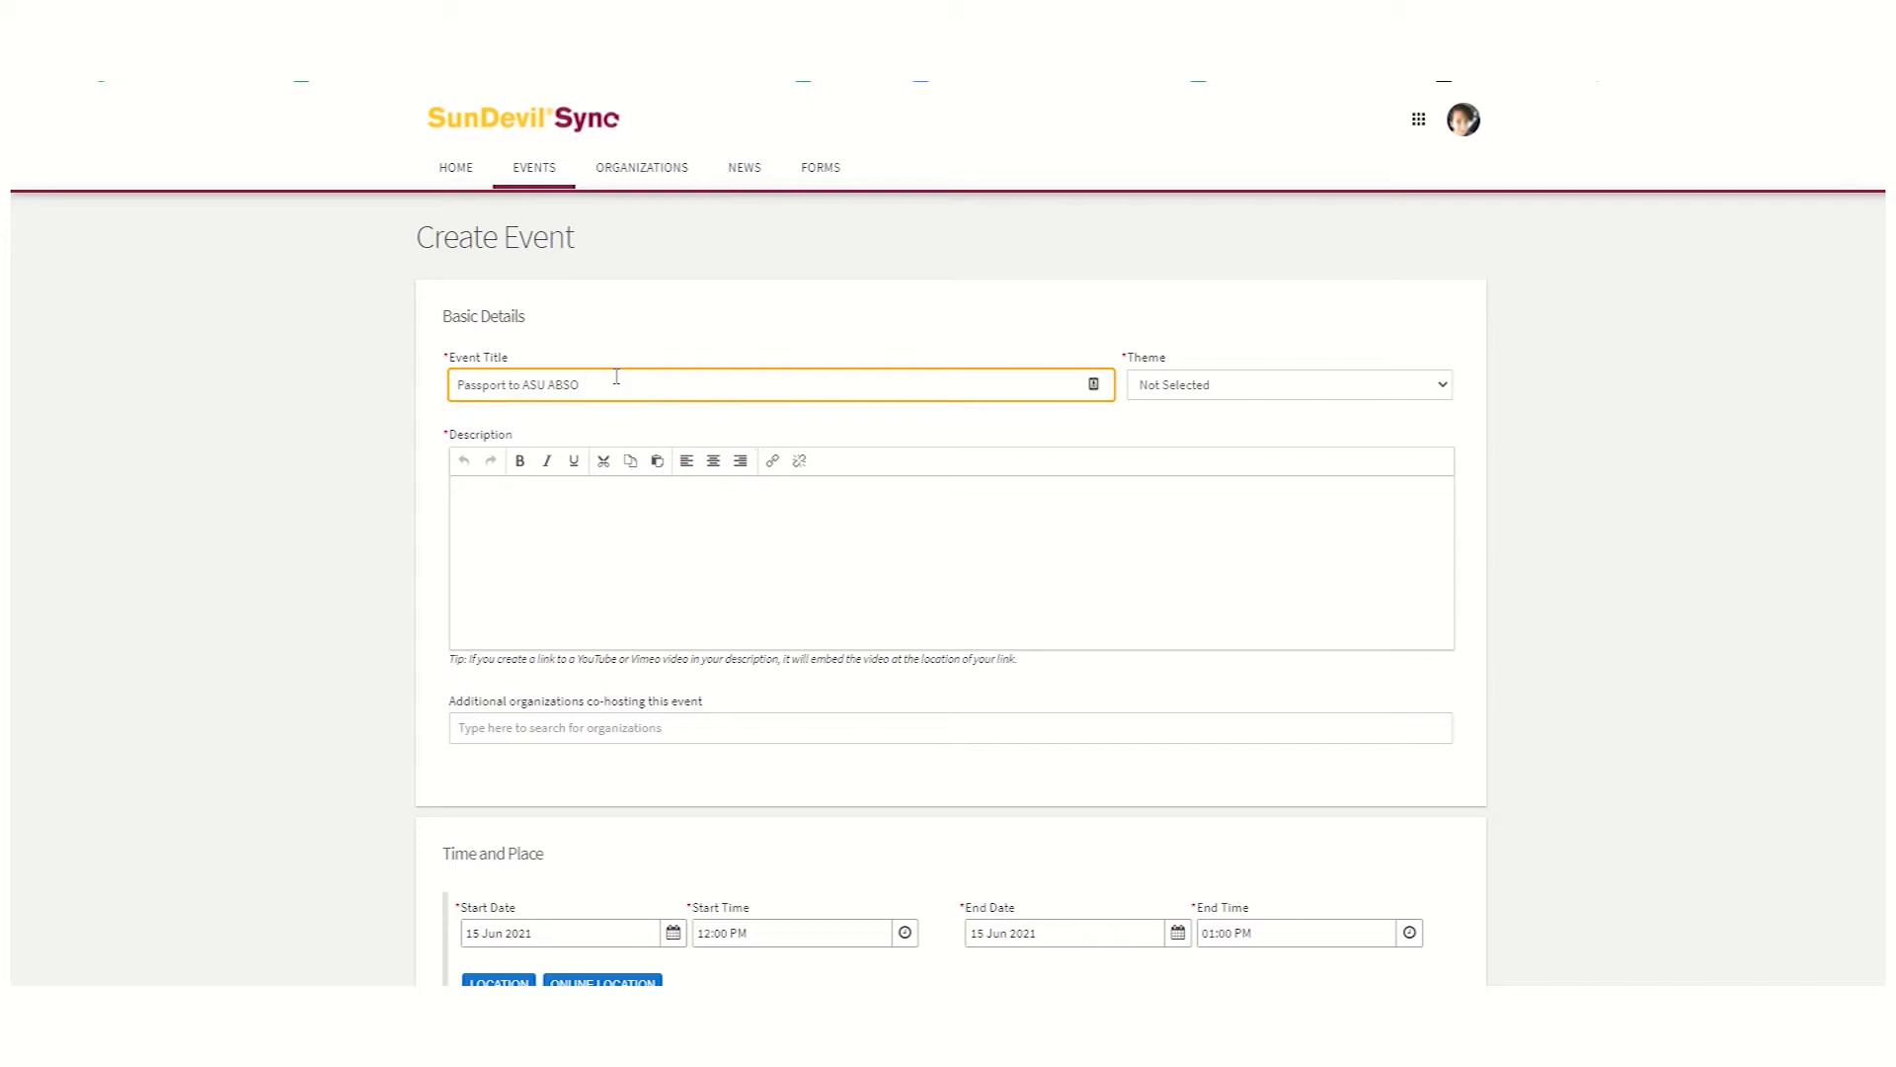
click(1285, 386)
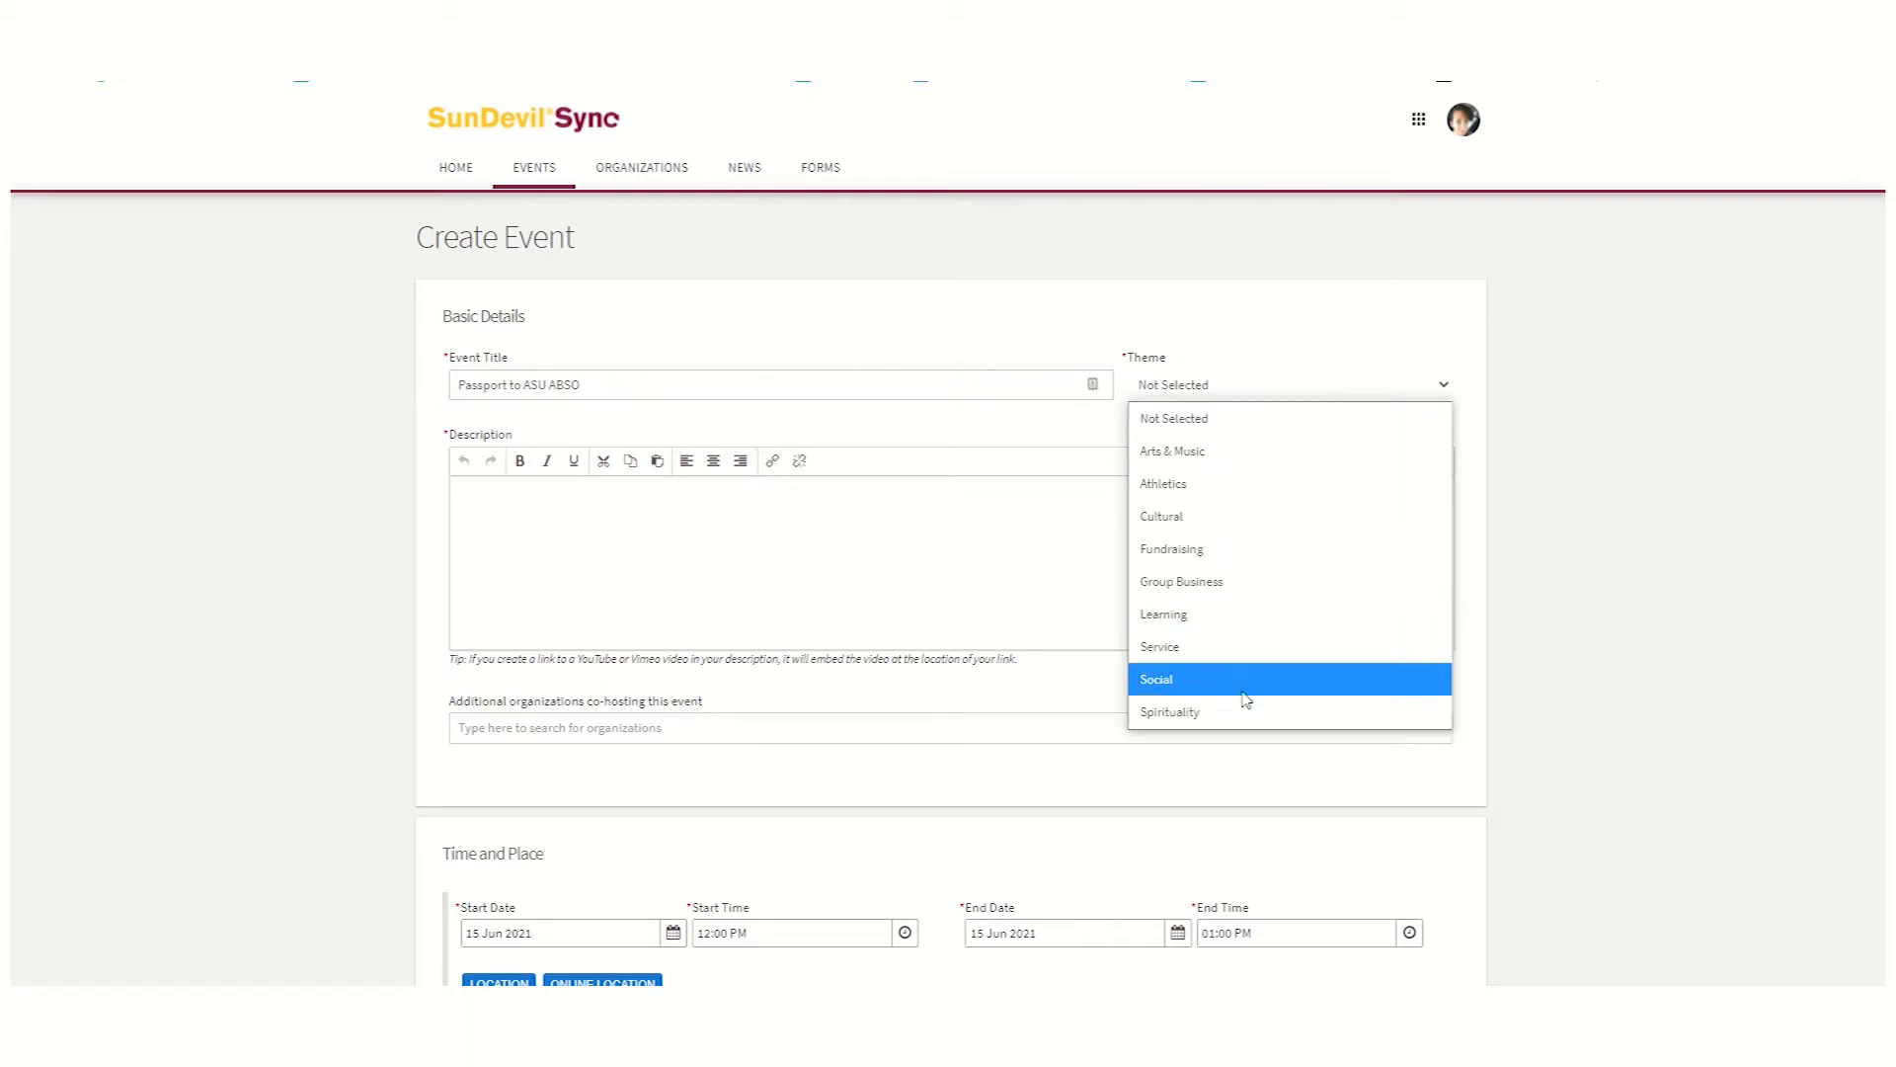
click(1156, 677)
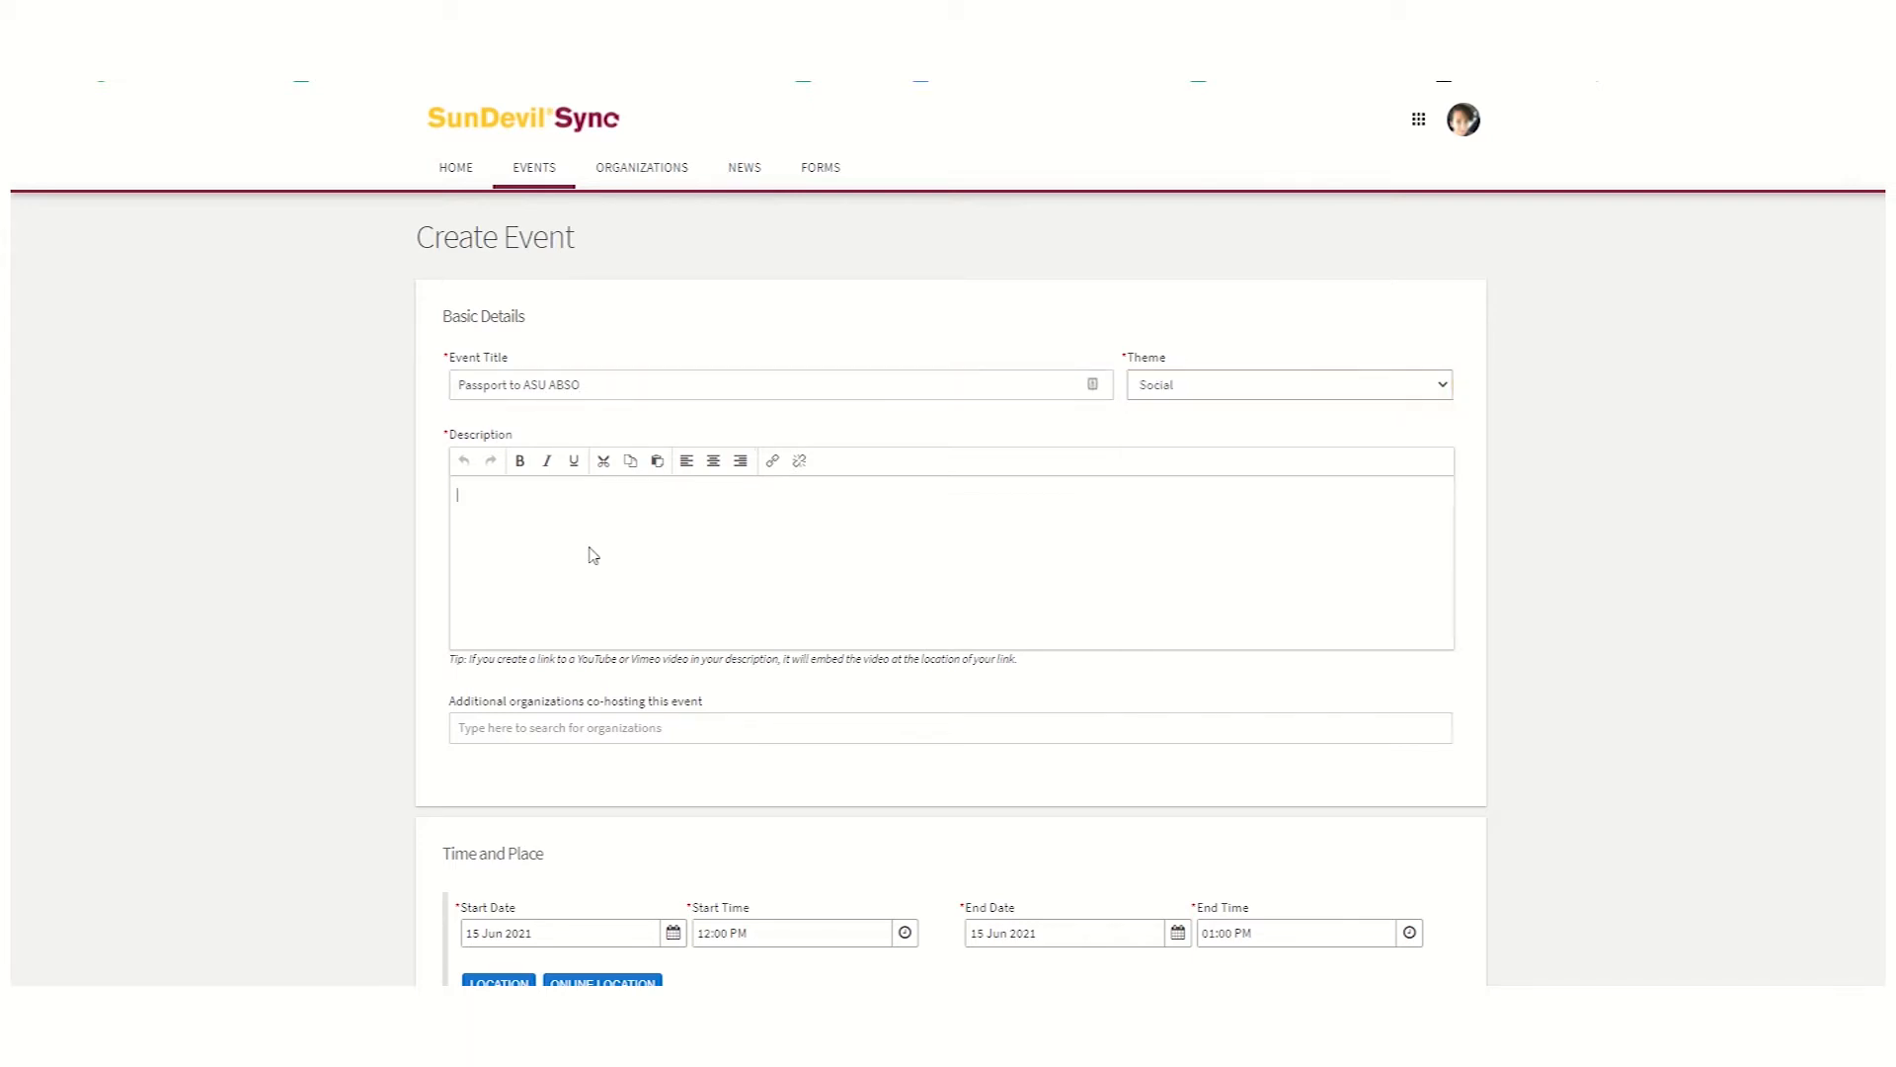
Describe the event as handing out hand sanitizer and stickers at Passport to ASU
text(Join us at Passpor)
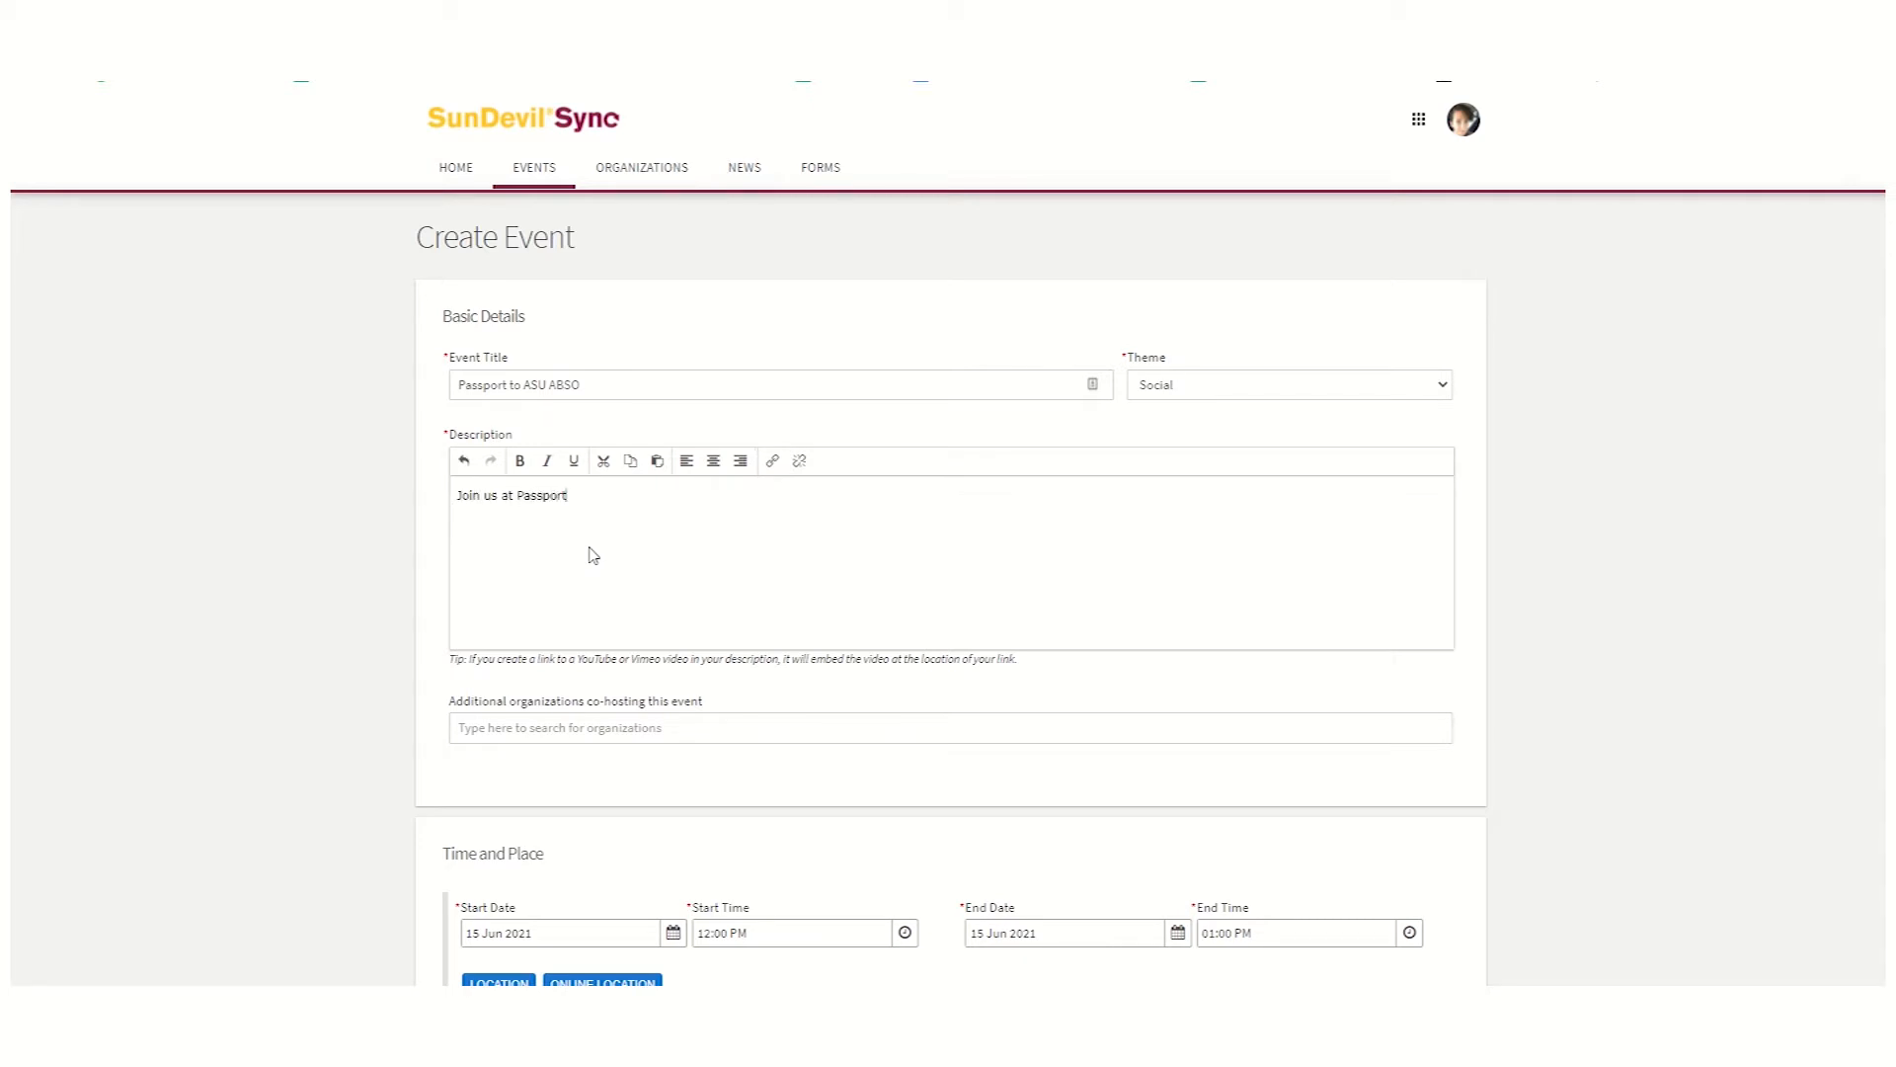
text(to ASU)
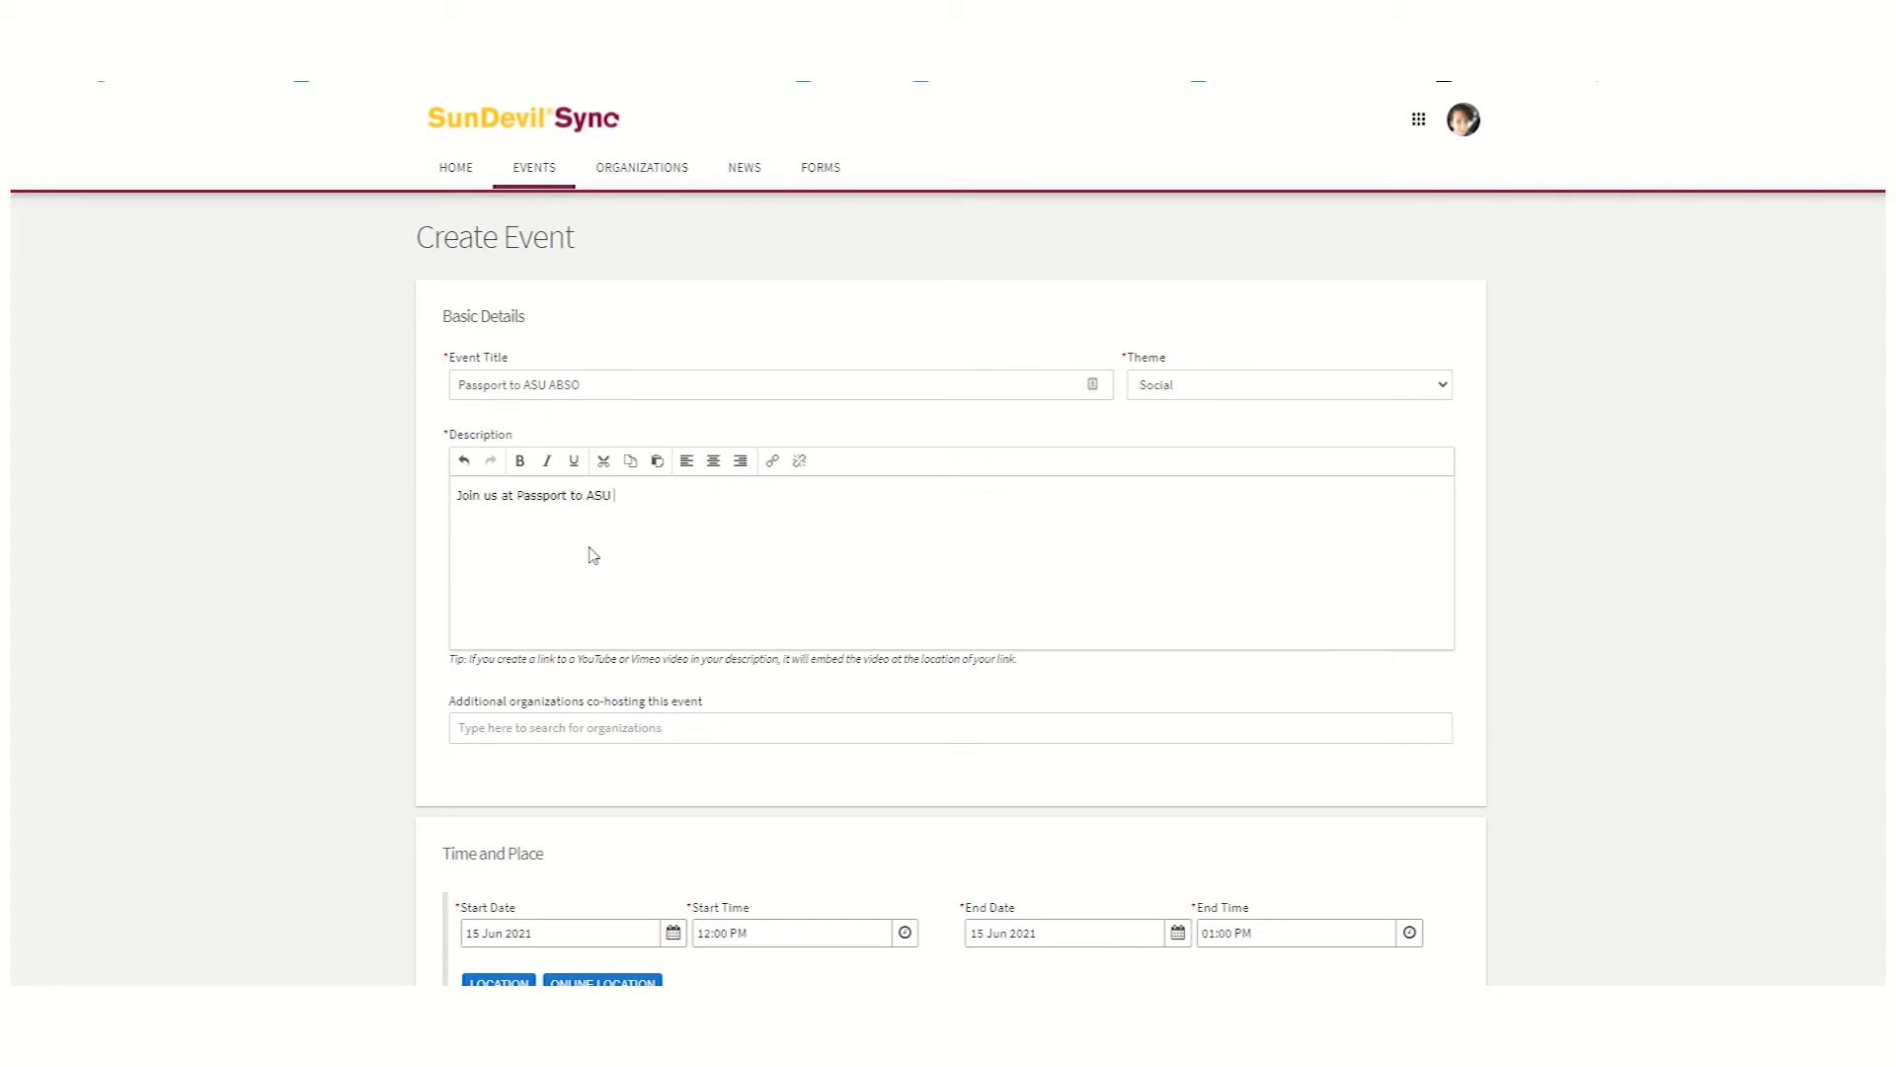
text(! We will)
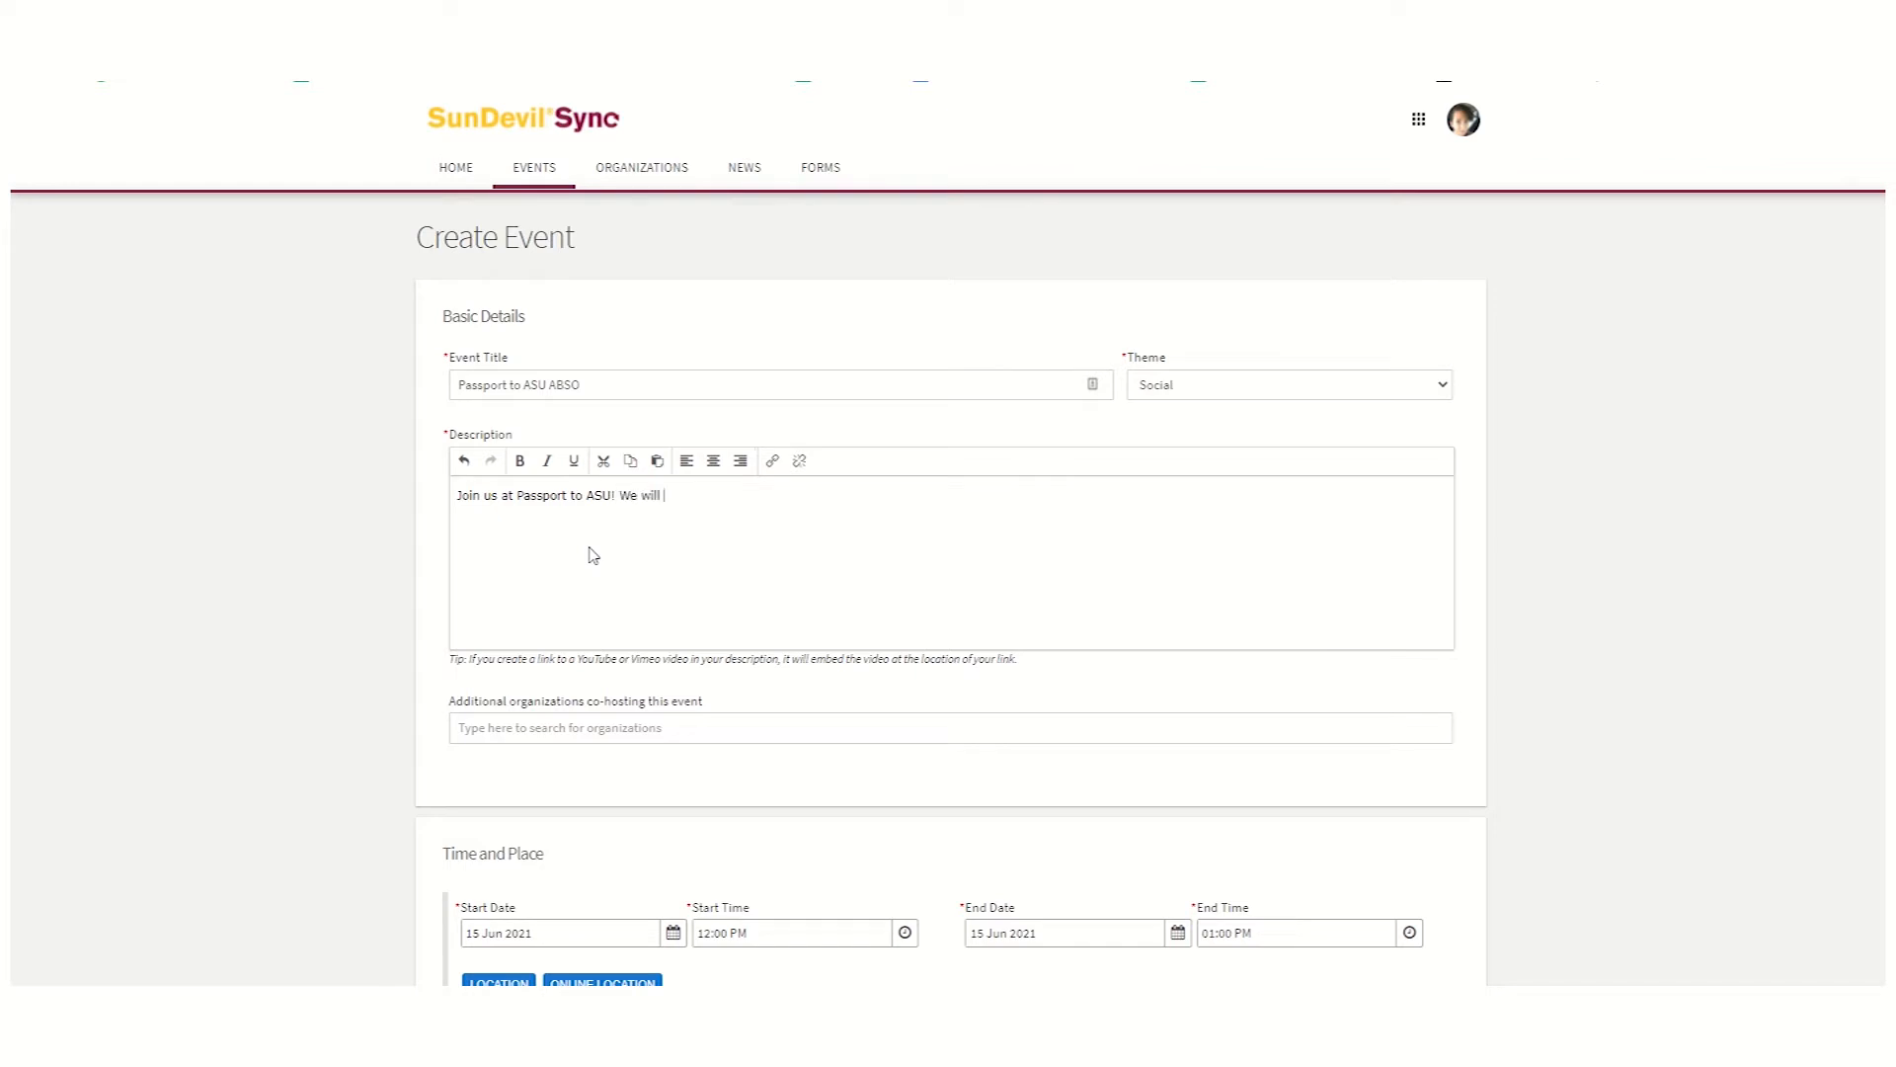
text(be handing out)
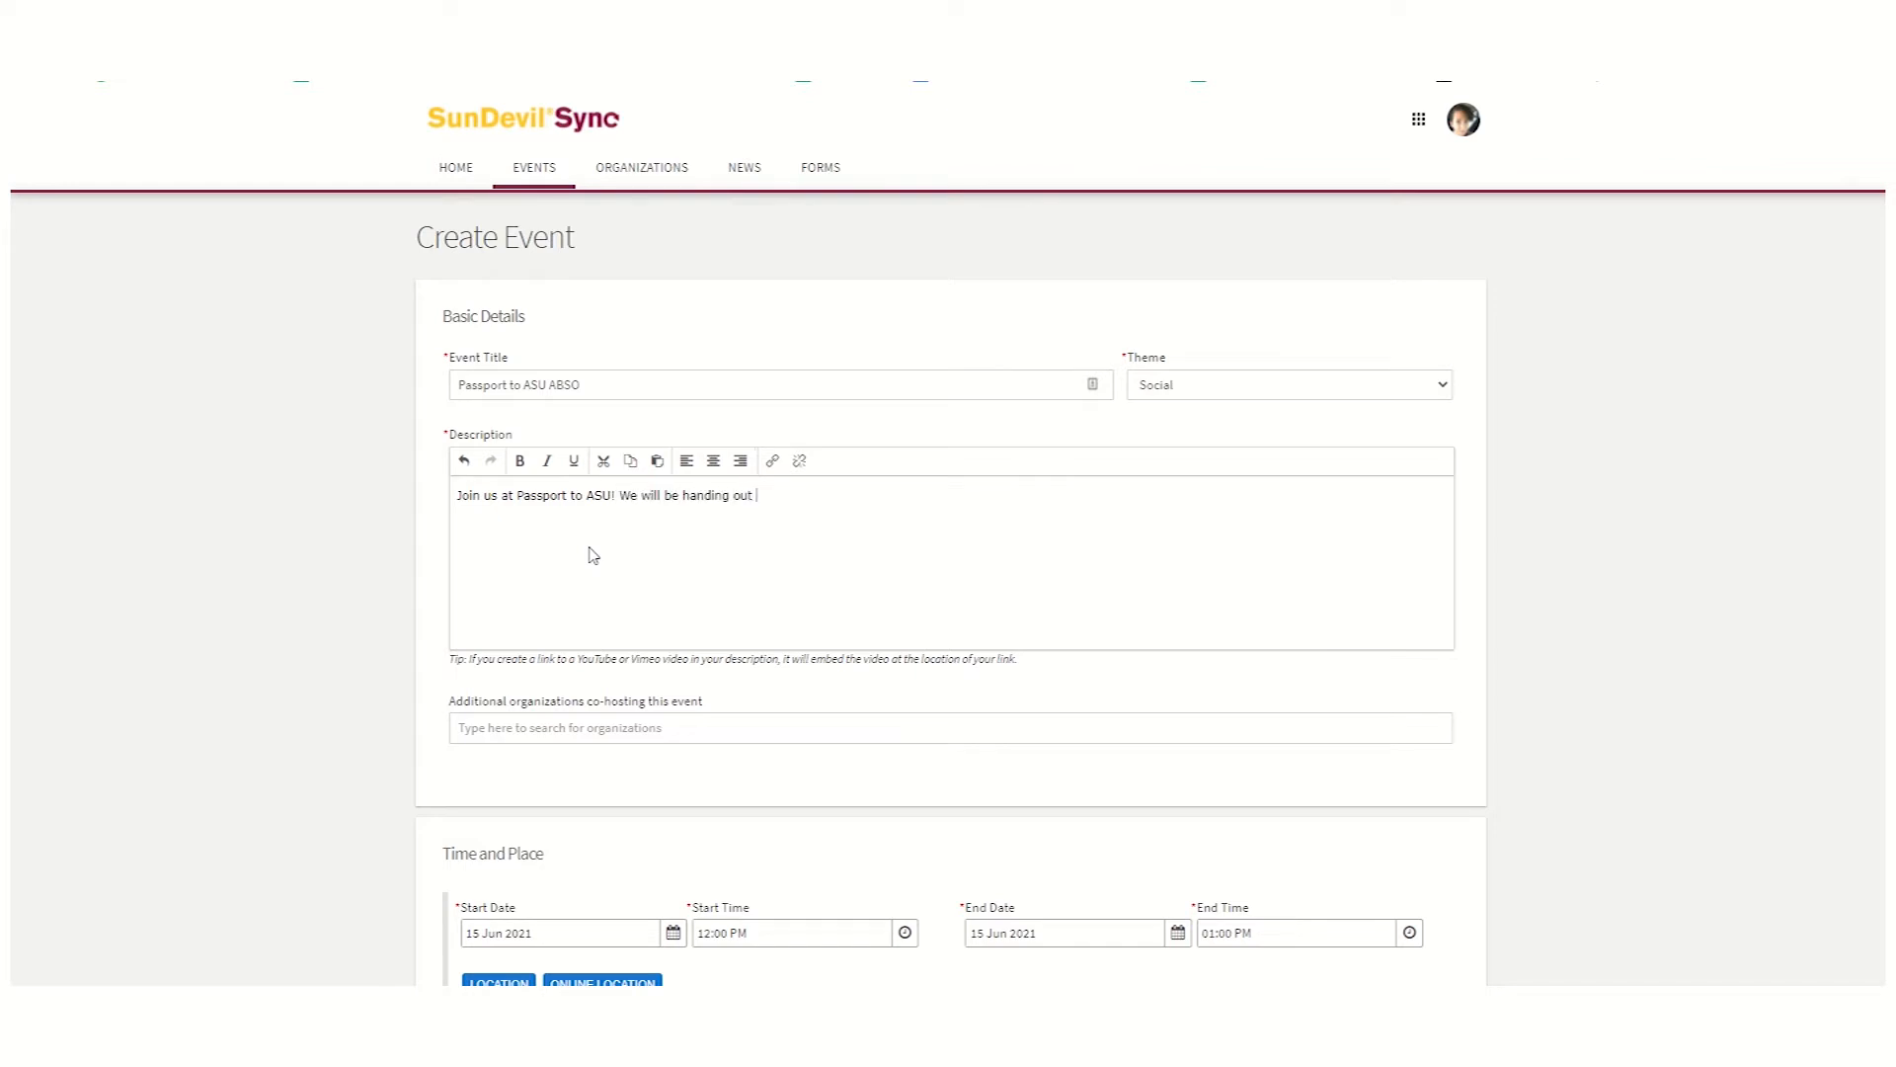
text(hand sanitizer and)
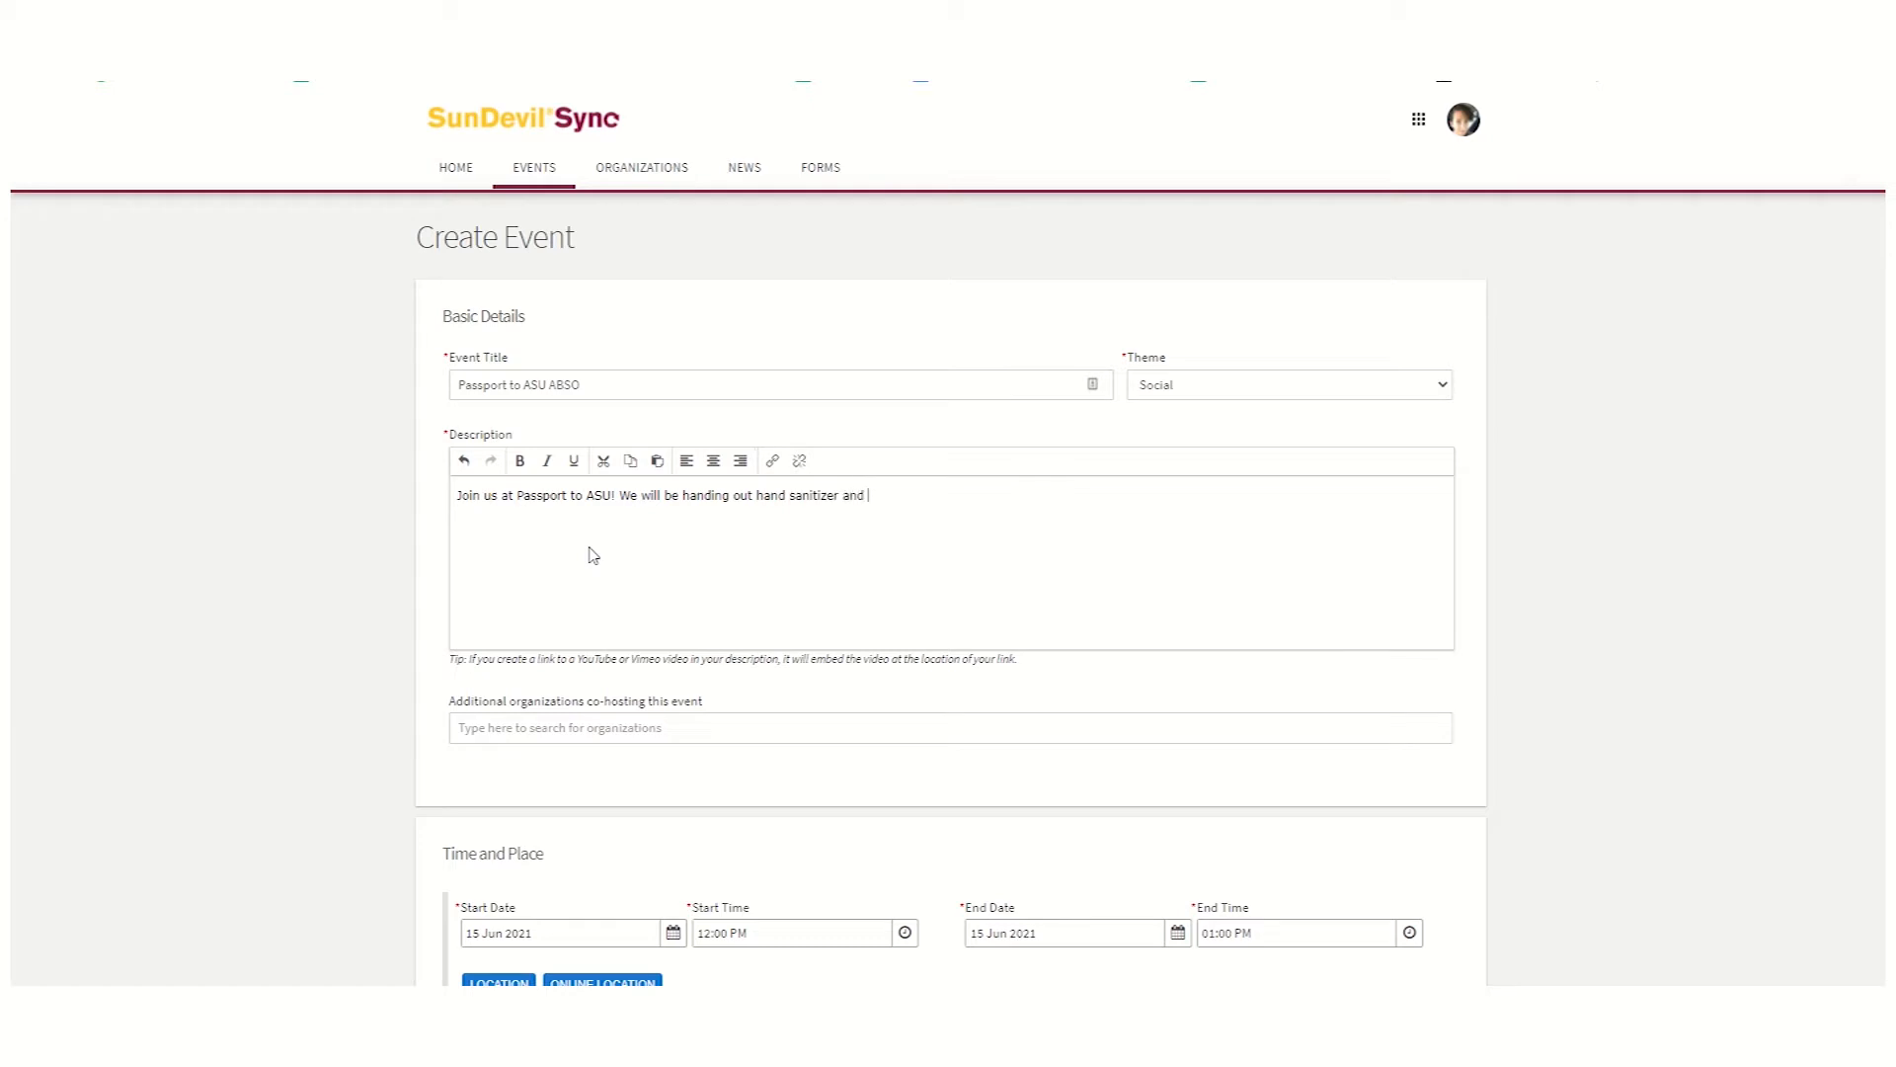
Schedule the event for 18 Aug 2021 and set the location to Senita Ballroom without a map
text(stickers!)
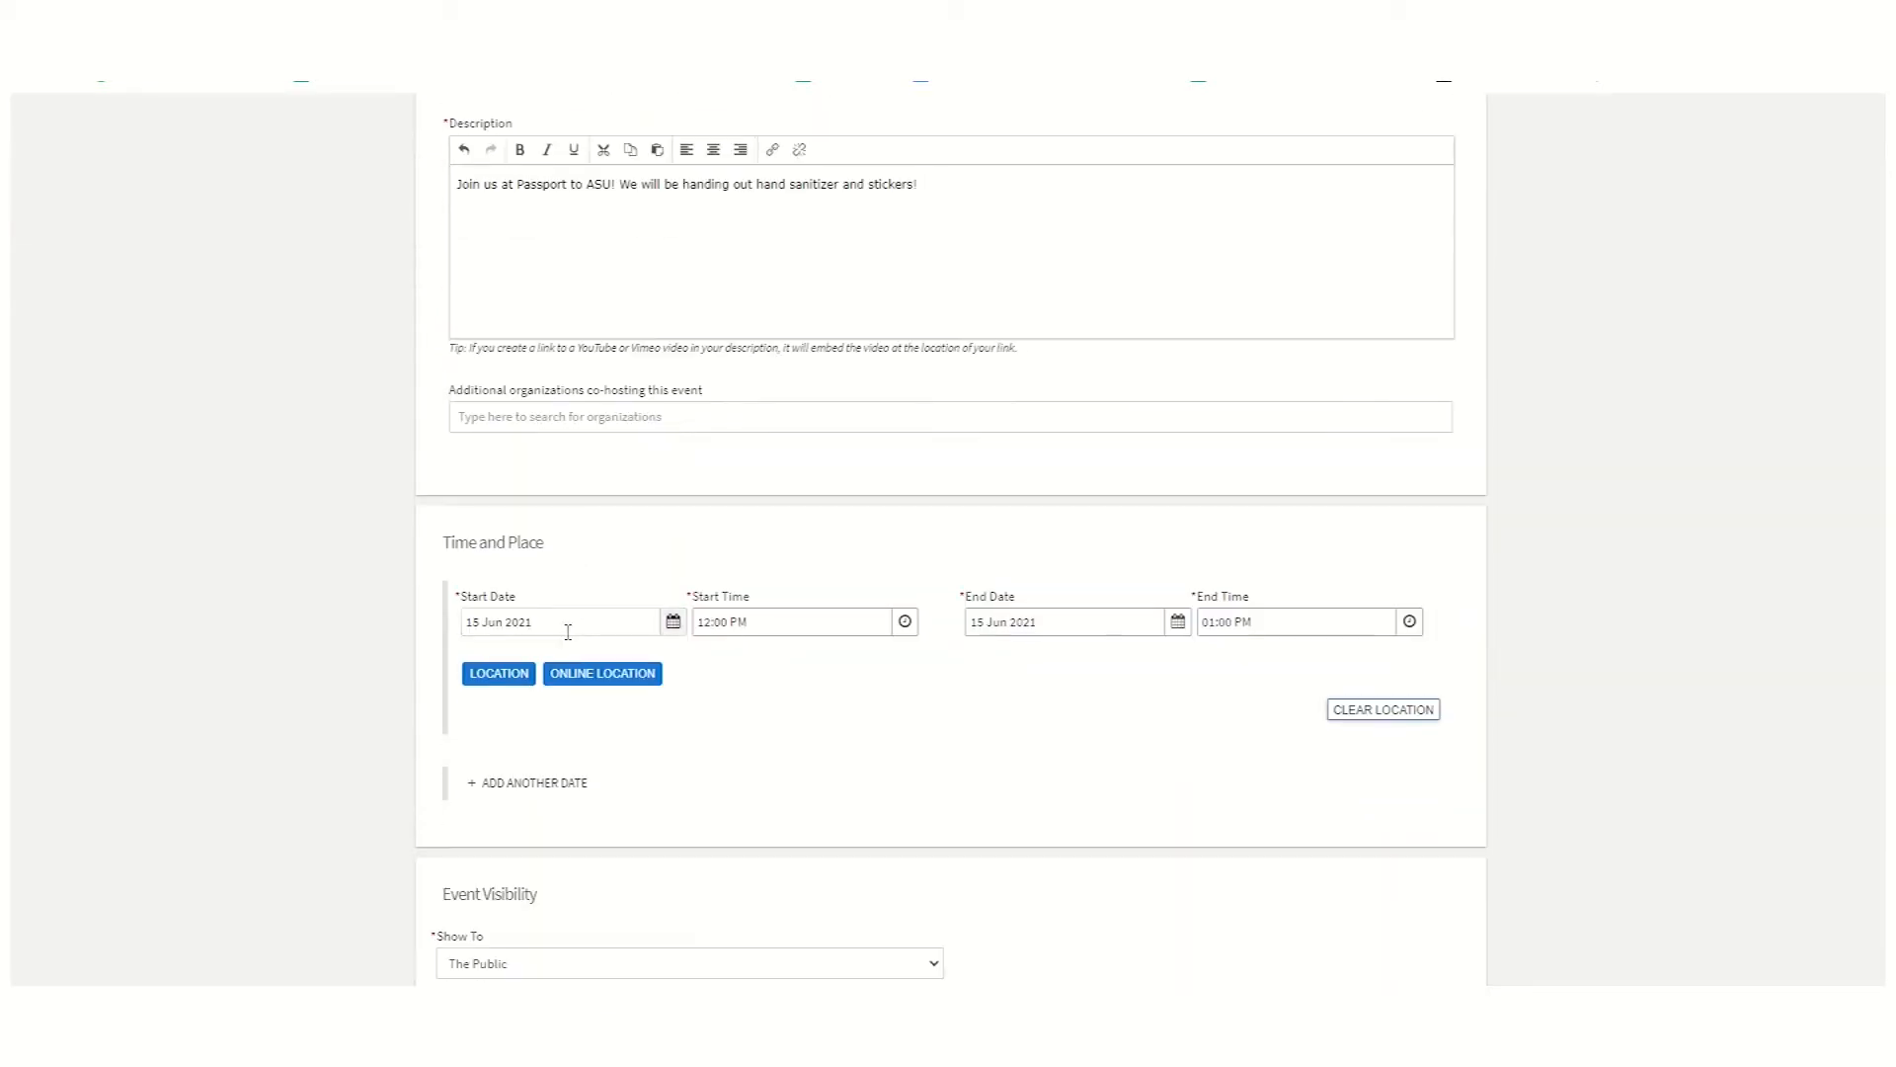
click(559, 622)
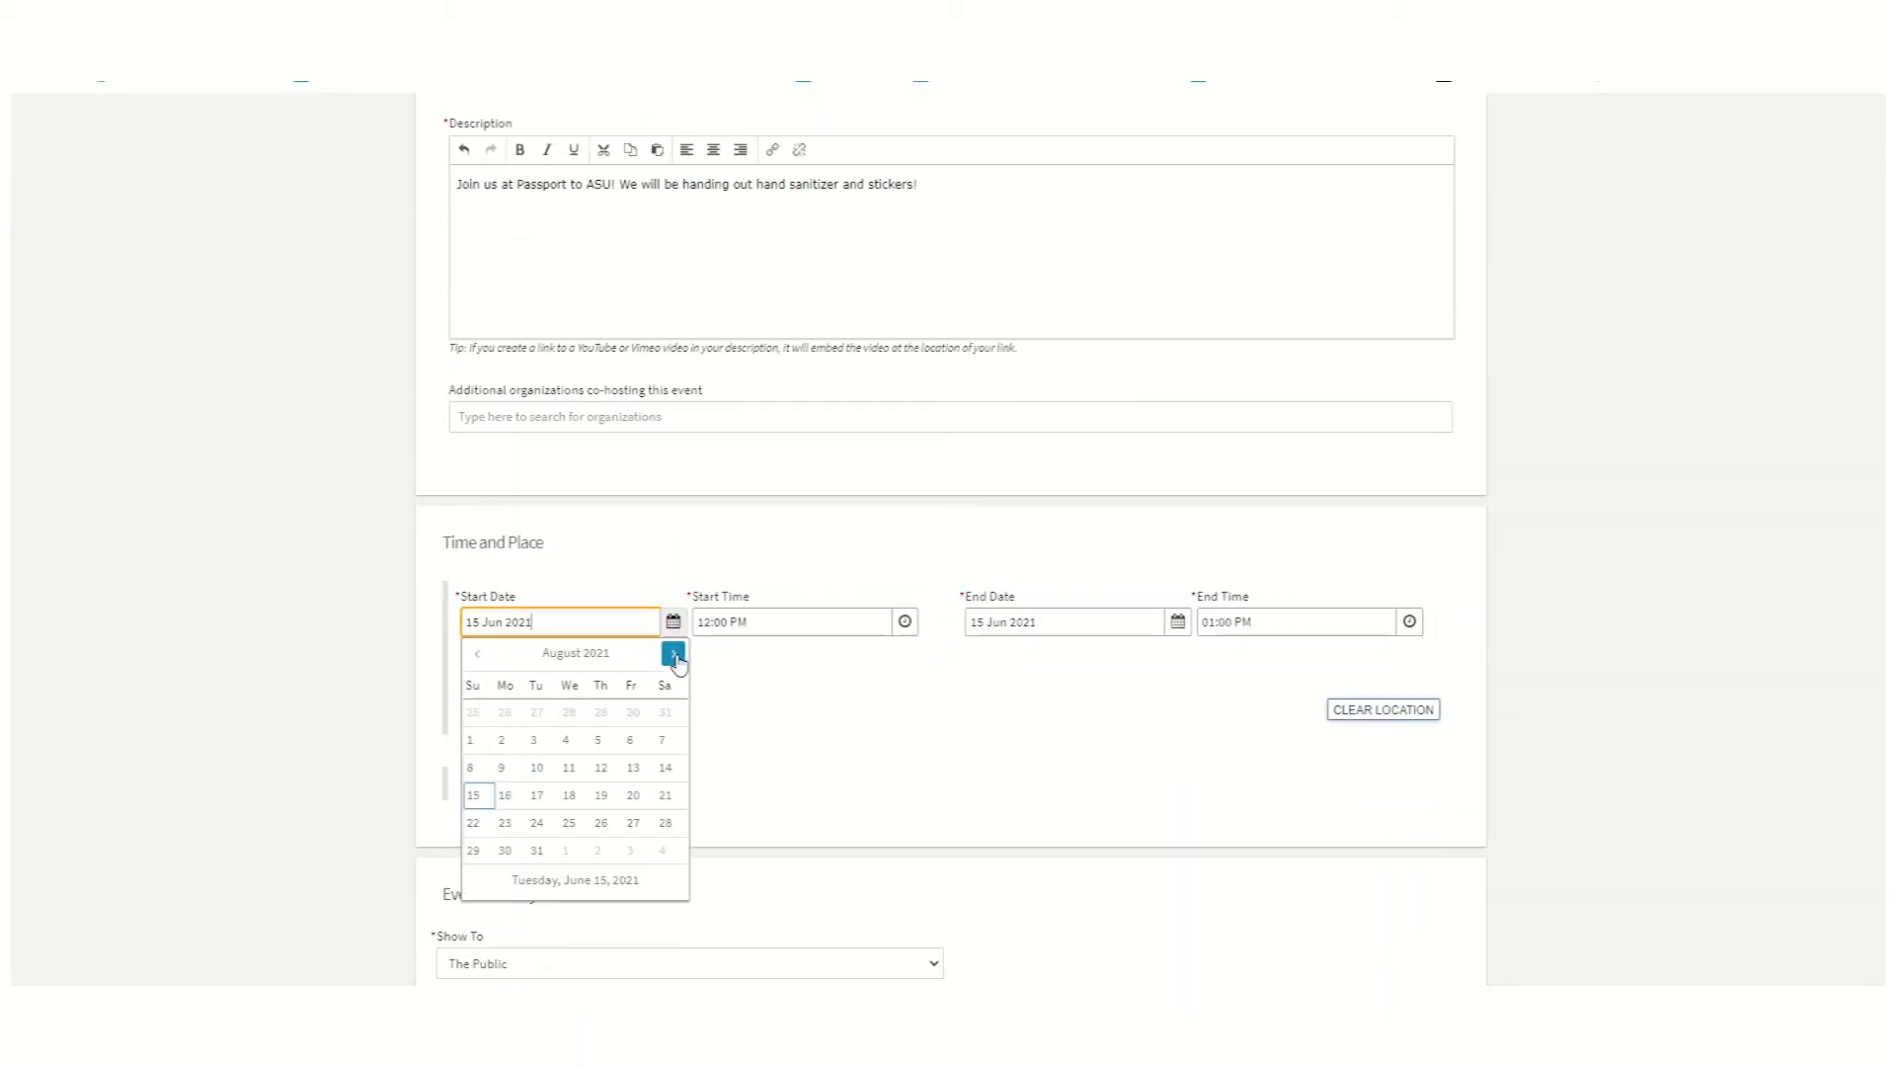
click(567, 794)
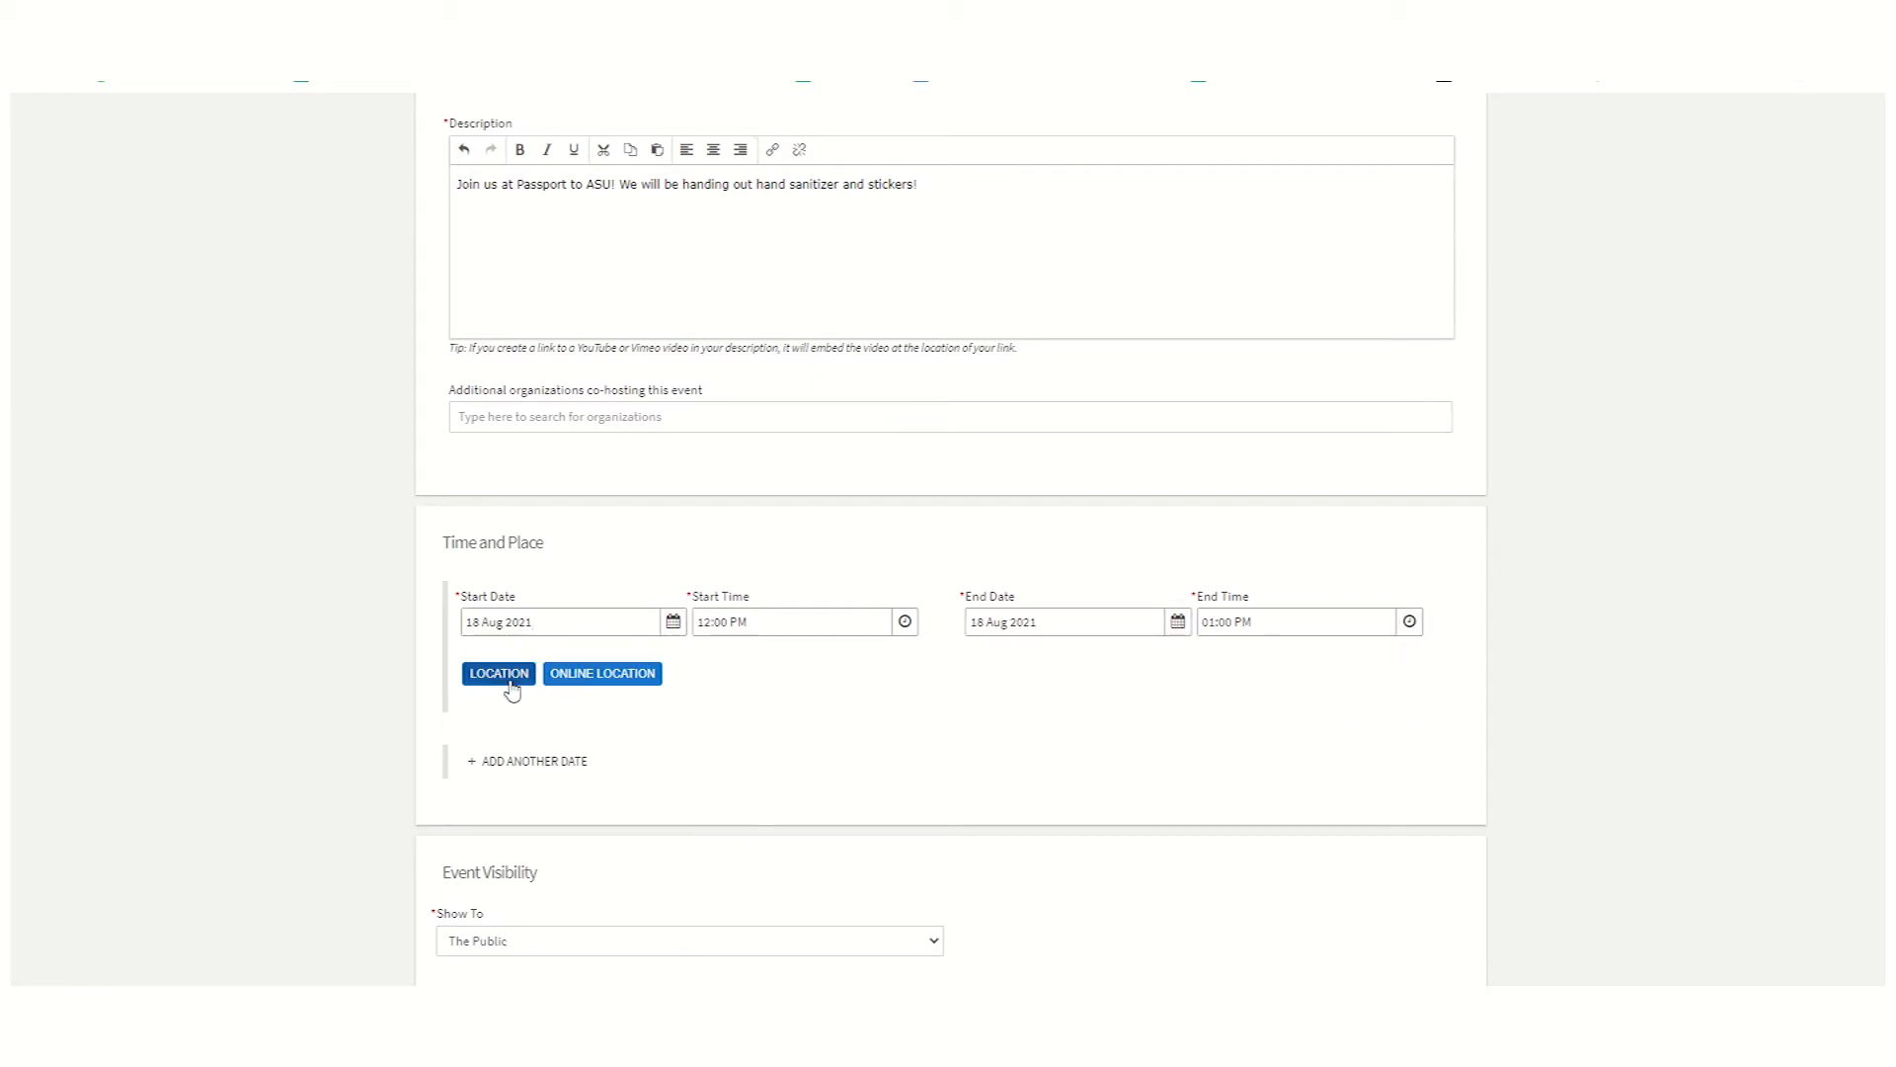
click(498, 673)
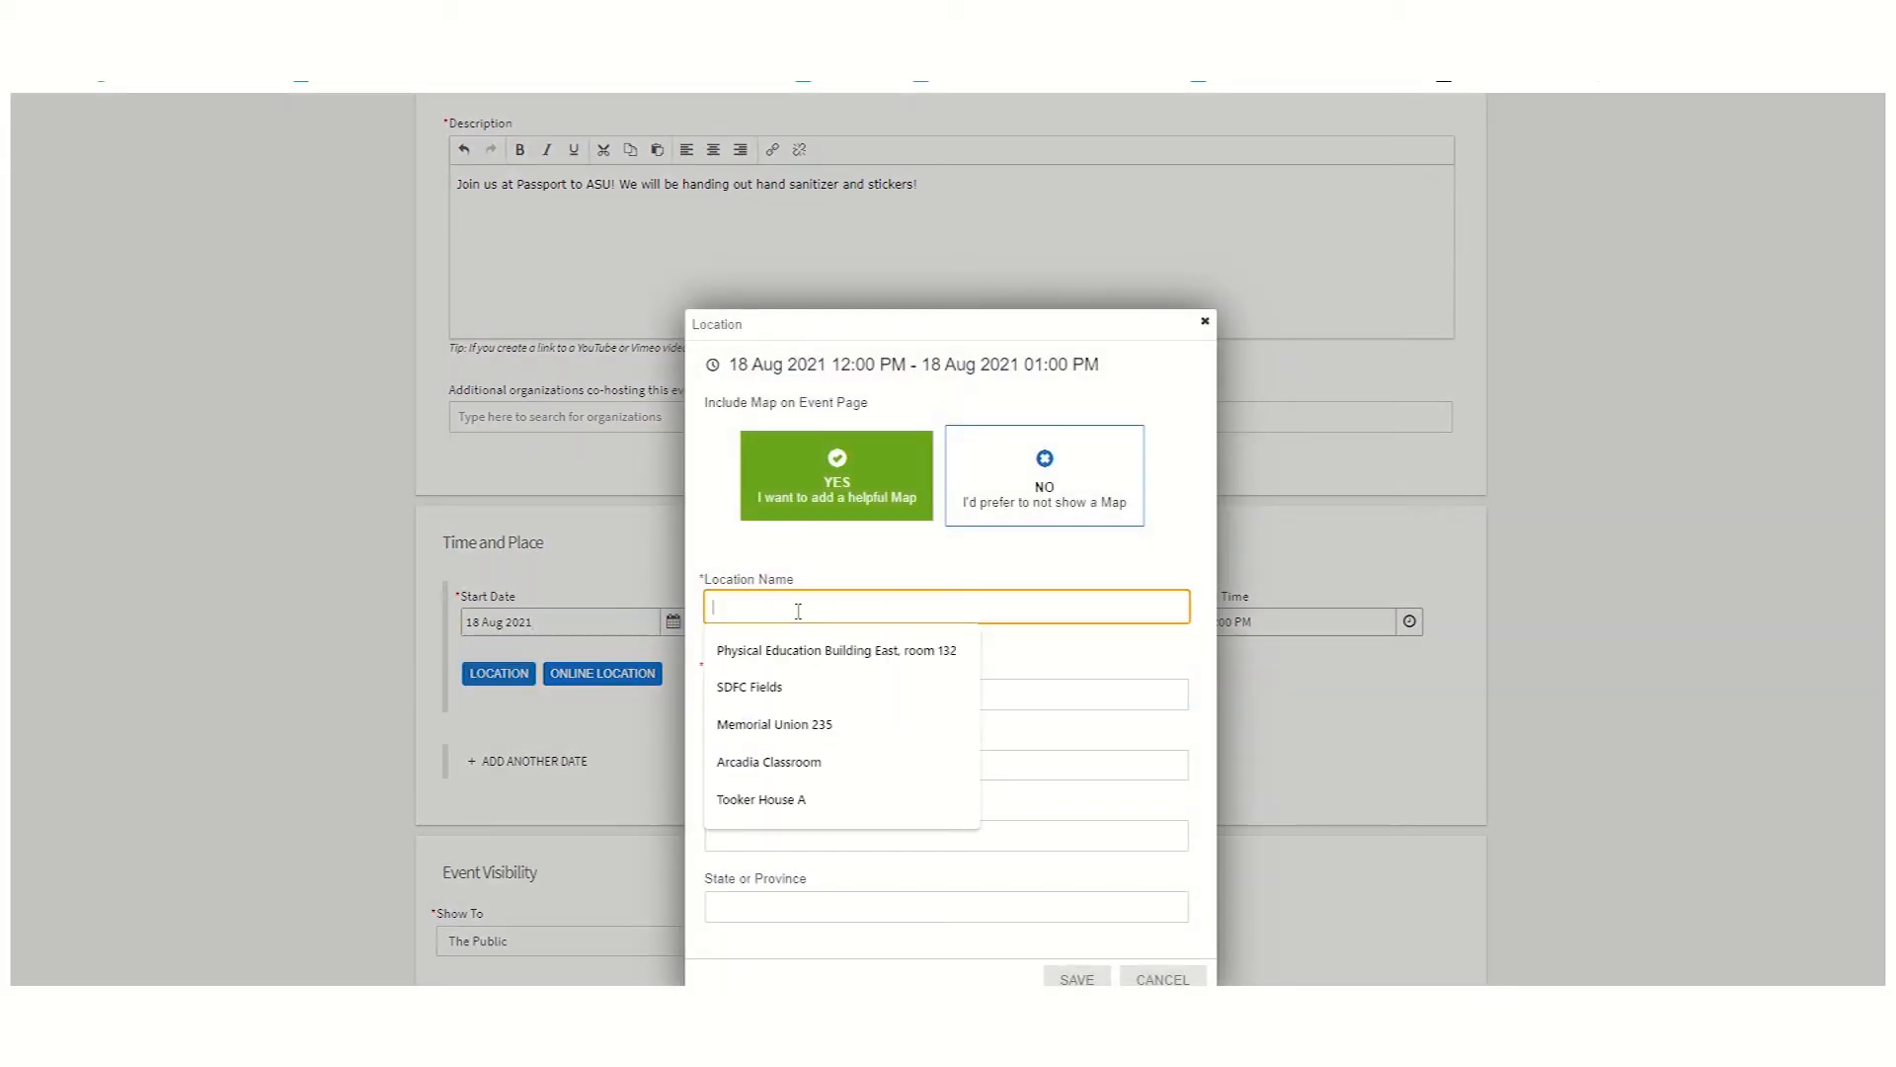
text(Senita Ballroom)
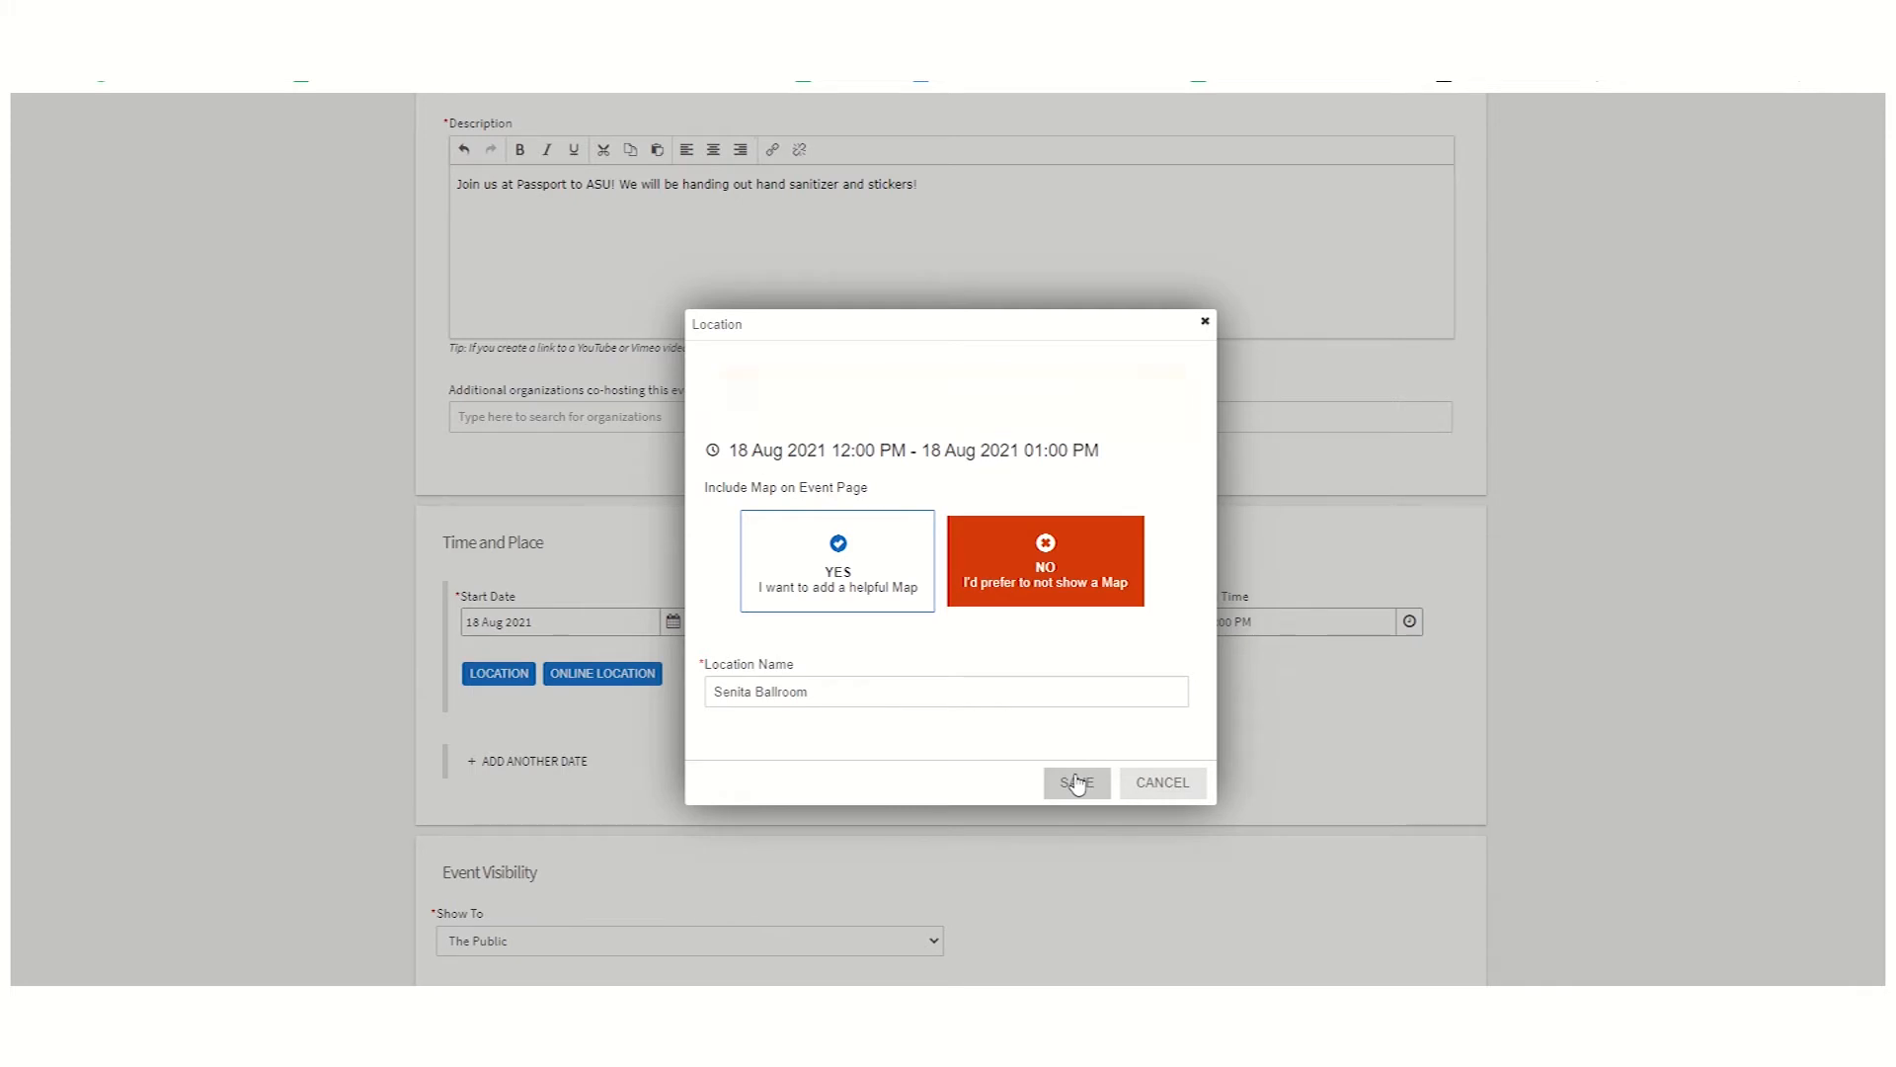
click(1074, 782)
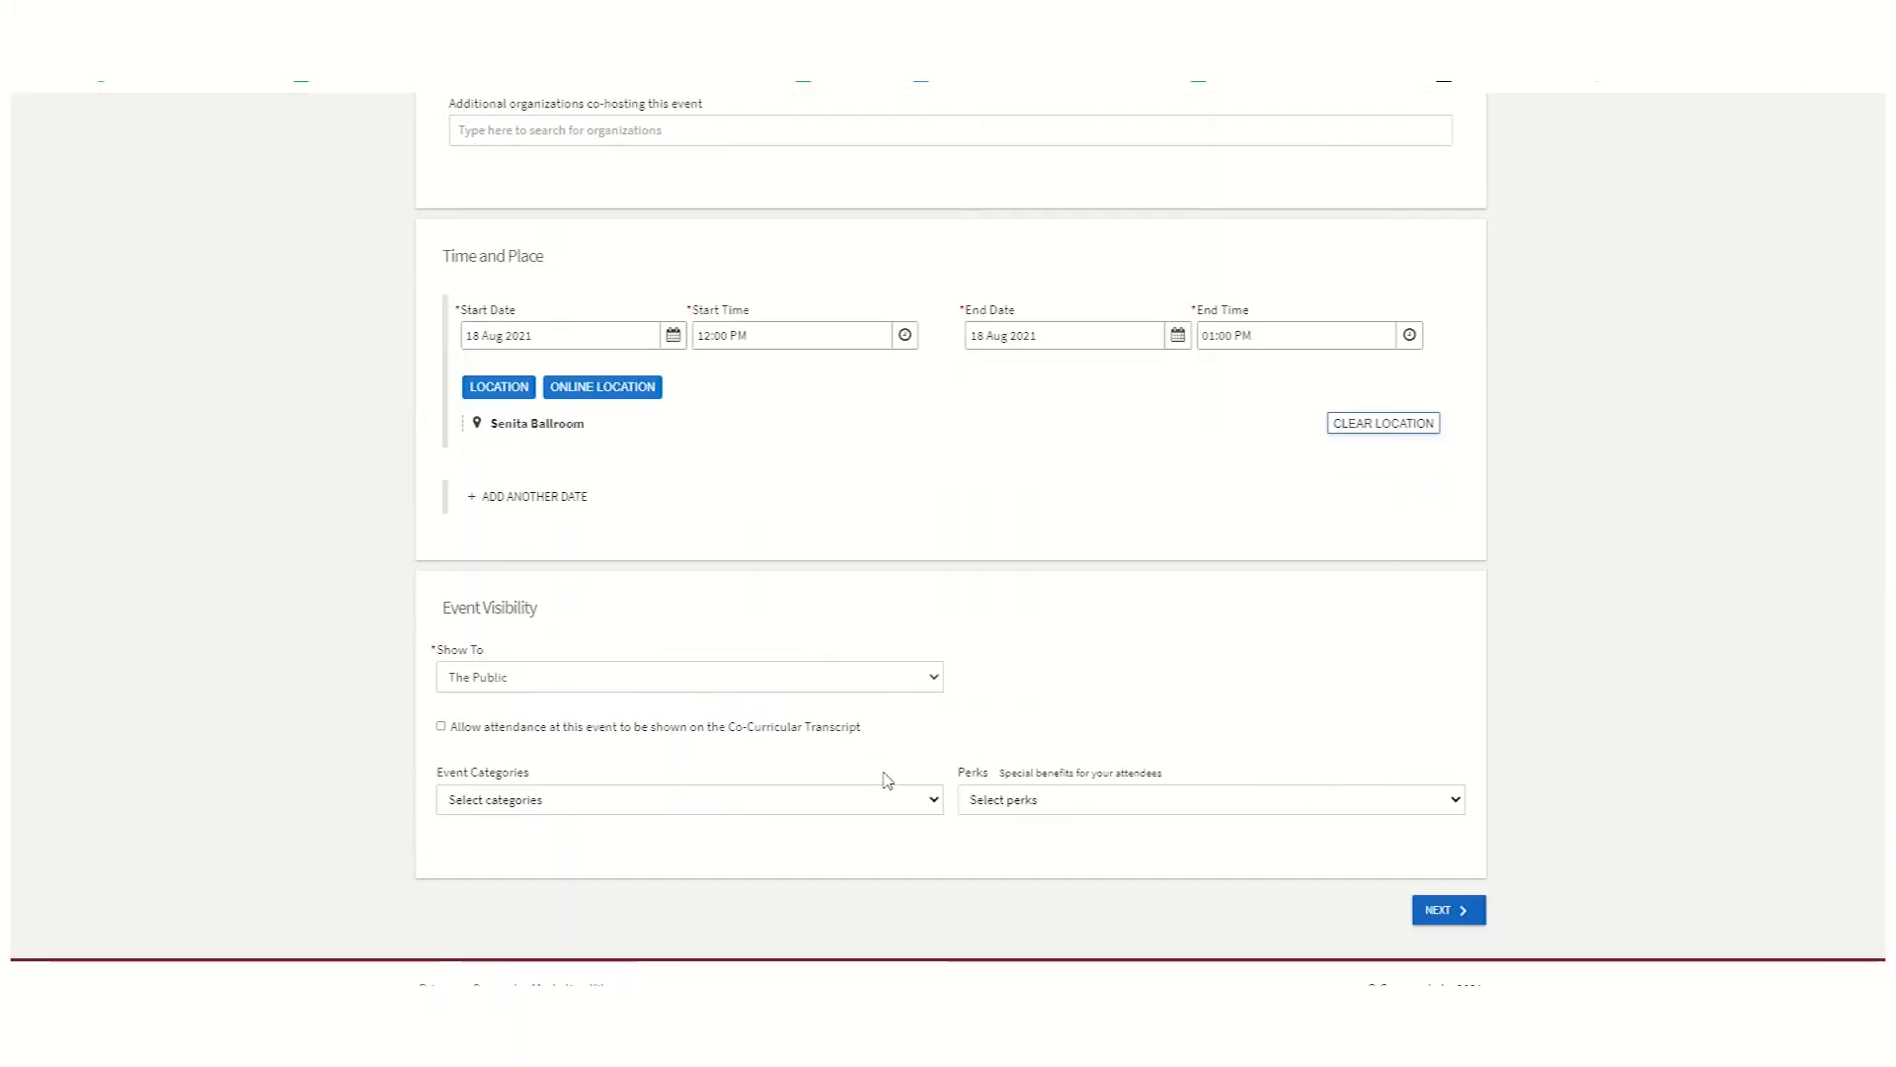
Tag the event with the In-Person Event category
click(688, 675)
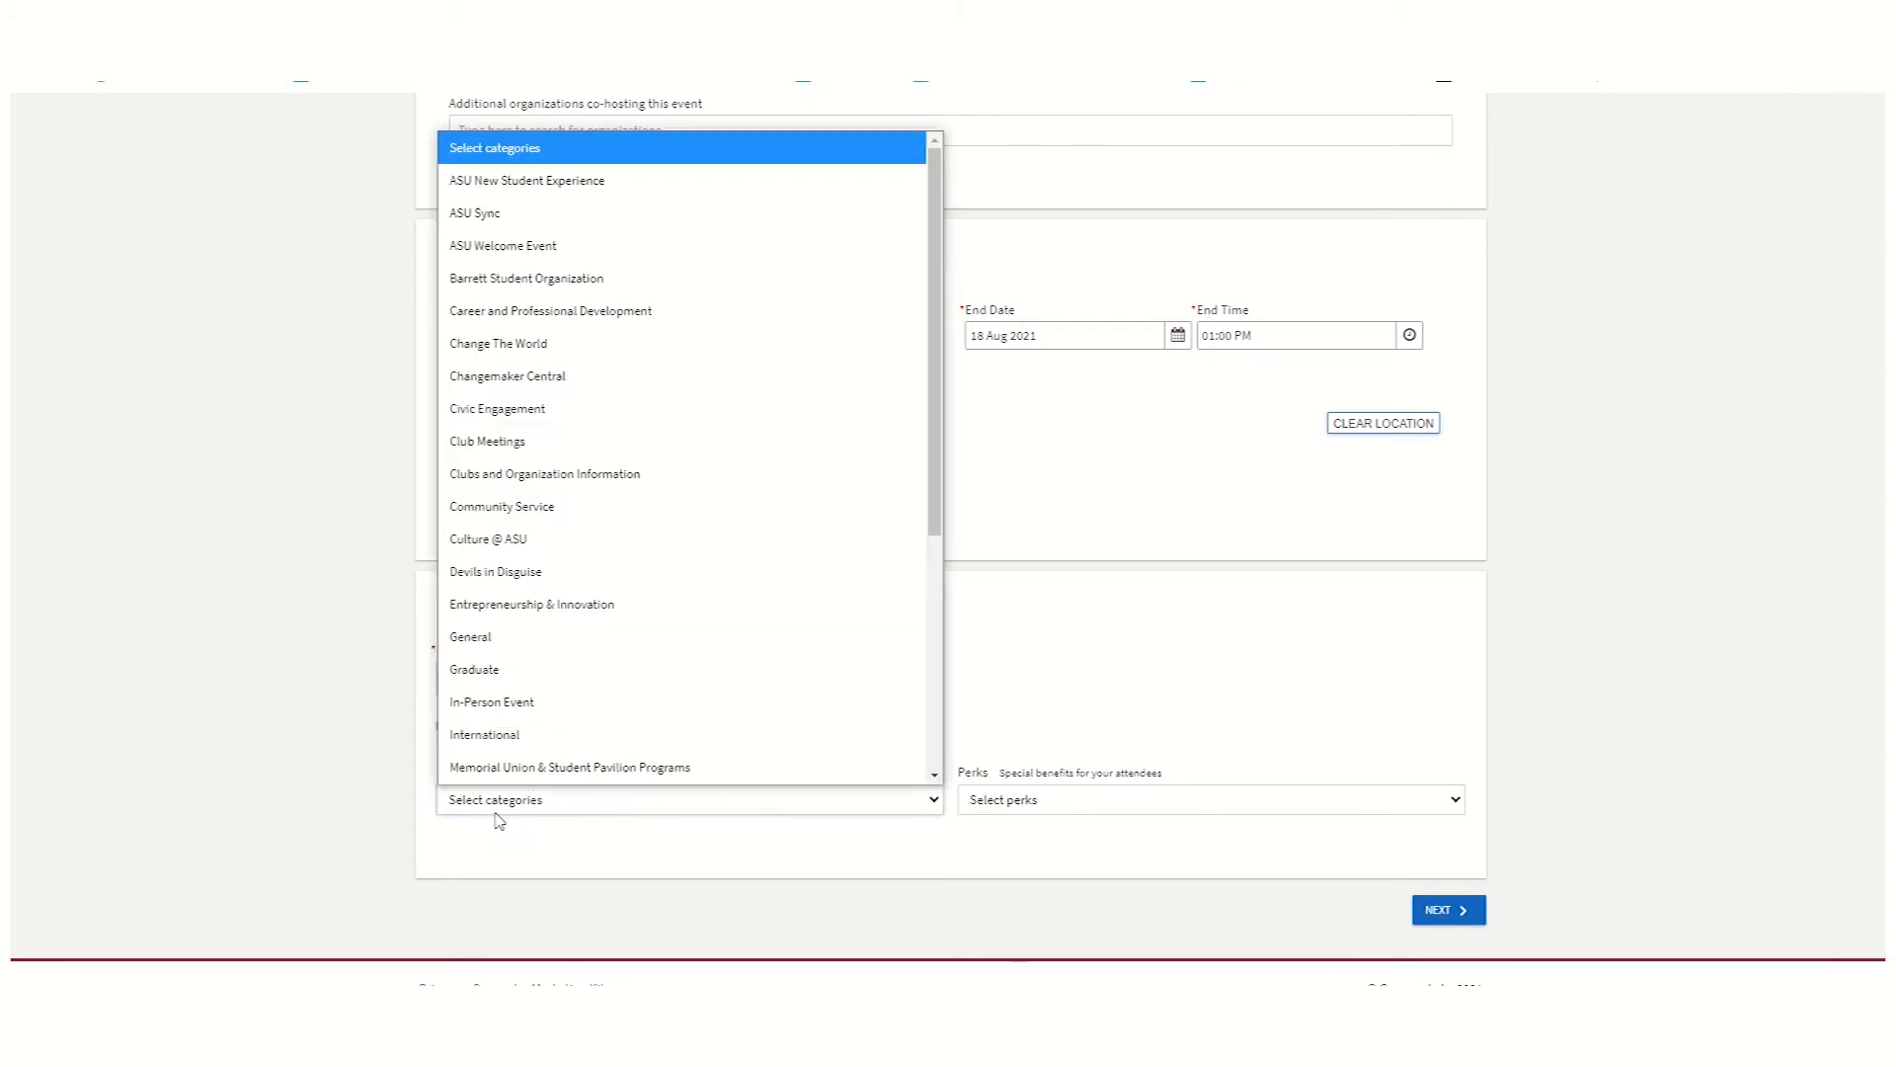
mouse_move(492, 701)
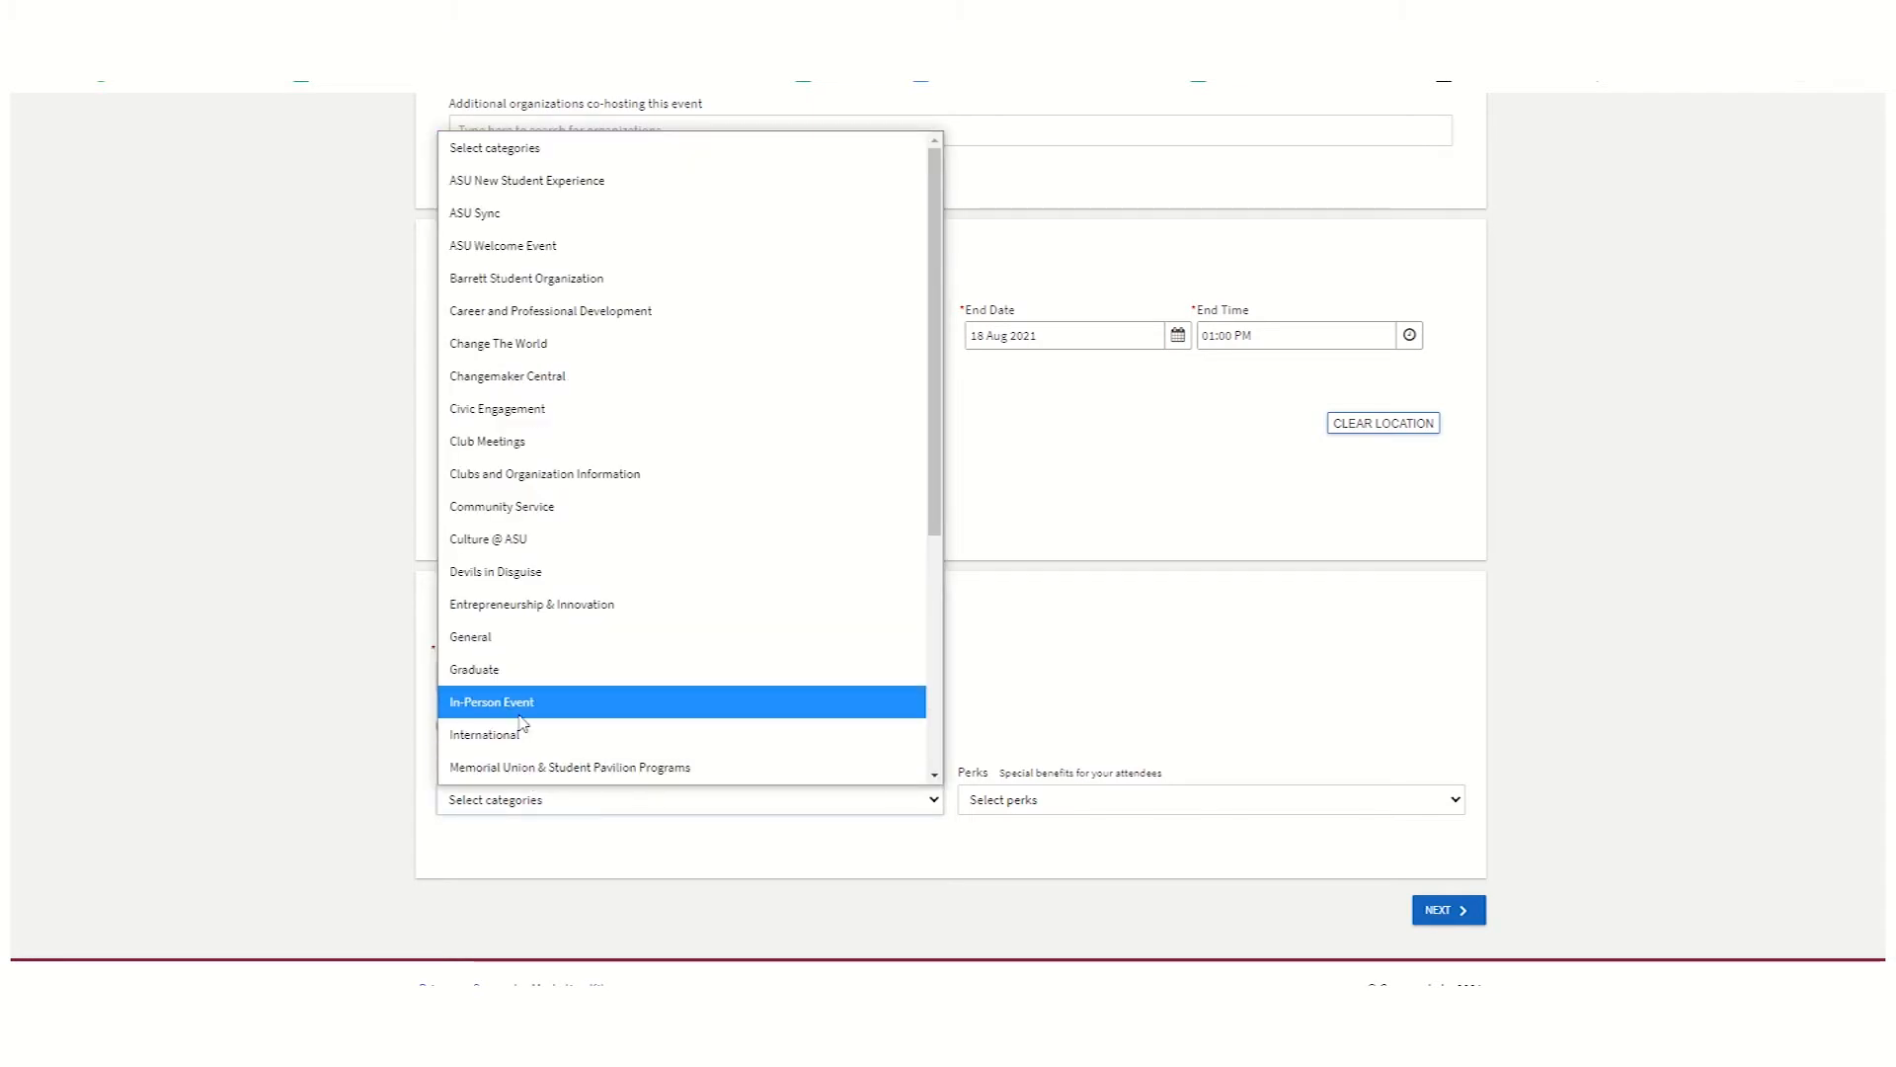
click(491, 701)
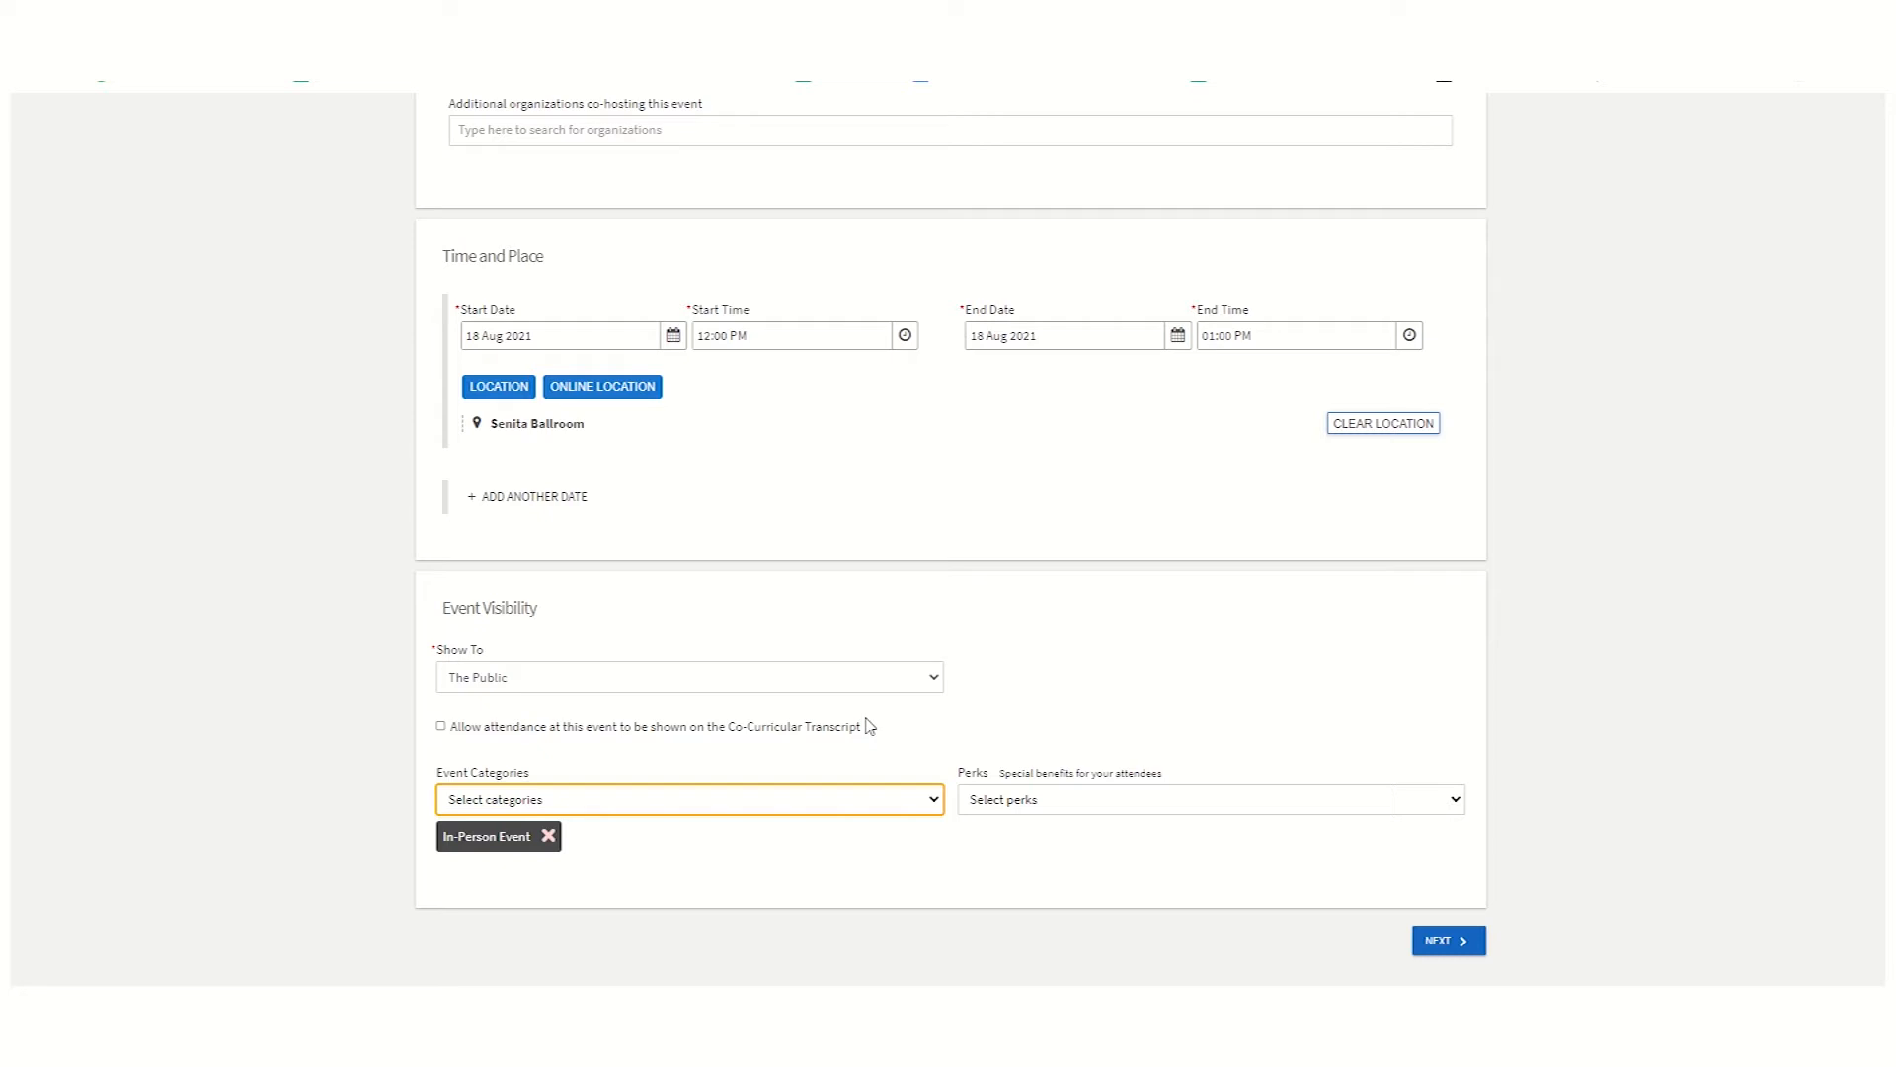
mouse_move(908, 731)
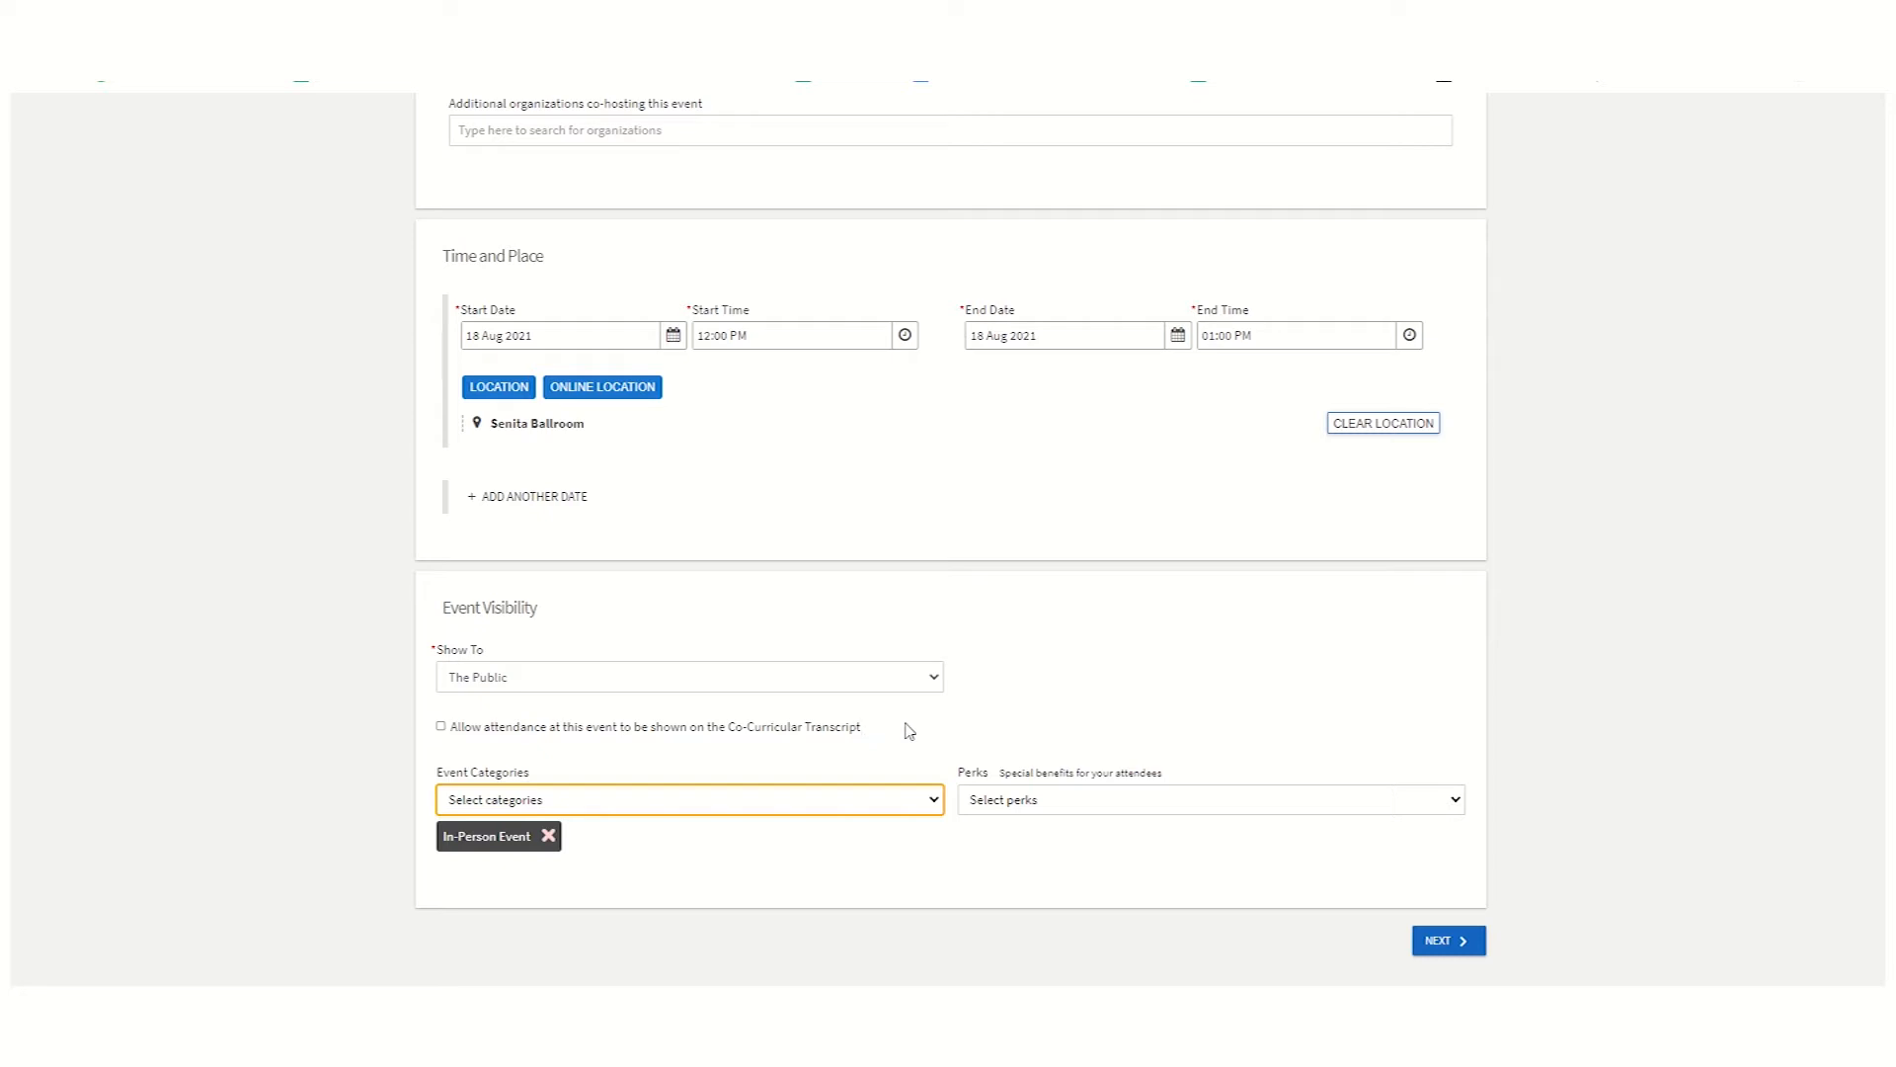
mouse_move(1693, 952)
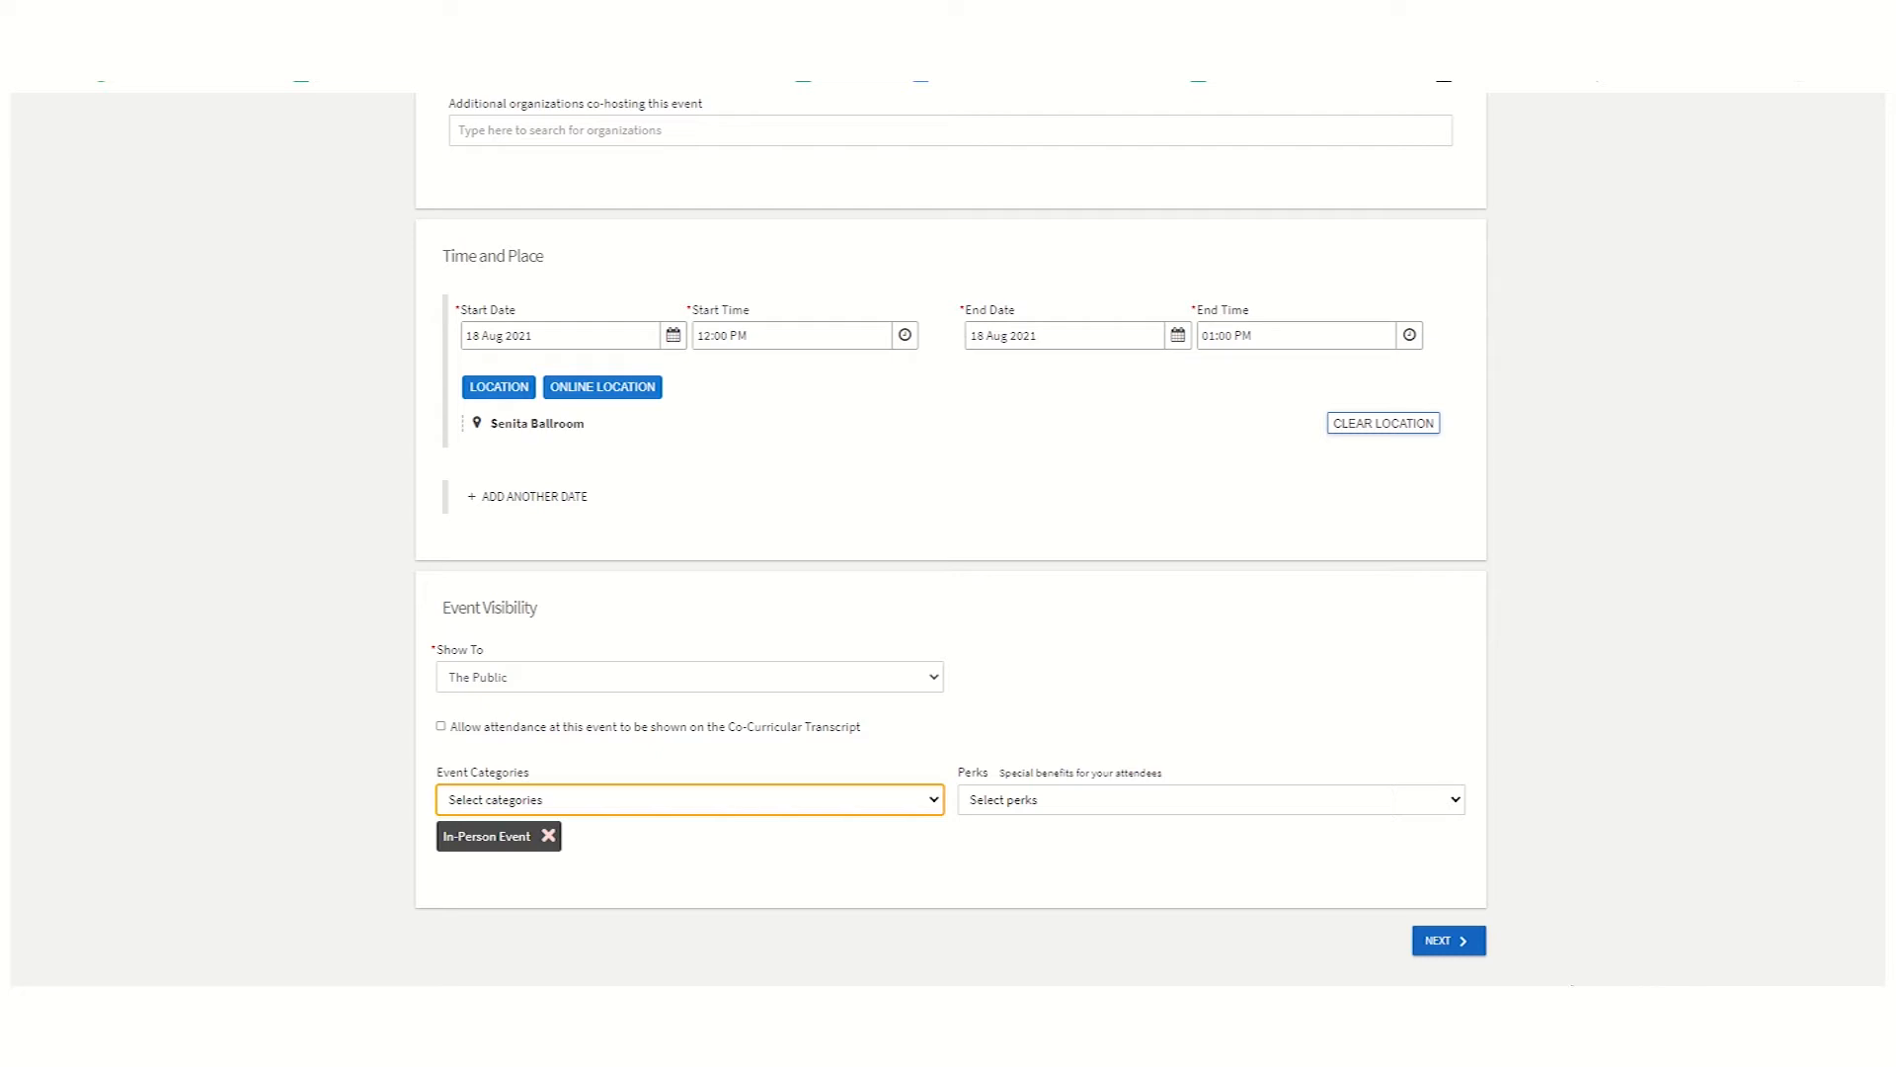
Keep RSVPs open to Anyone and start a custom RSVP question beginning 'Are'
click(1448, 940)
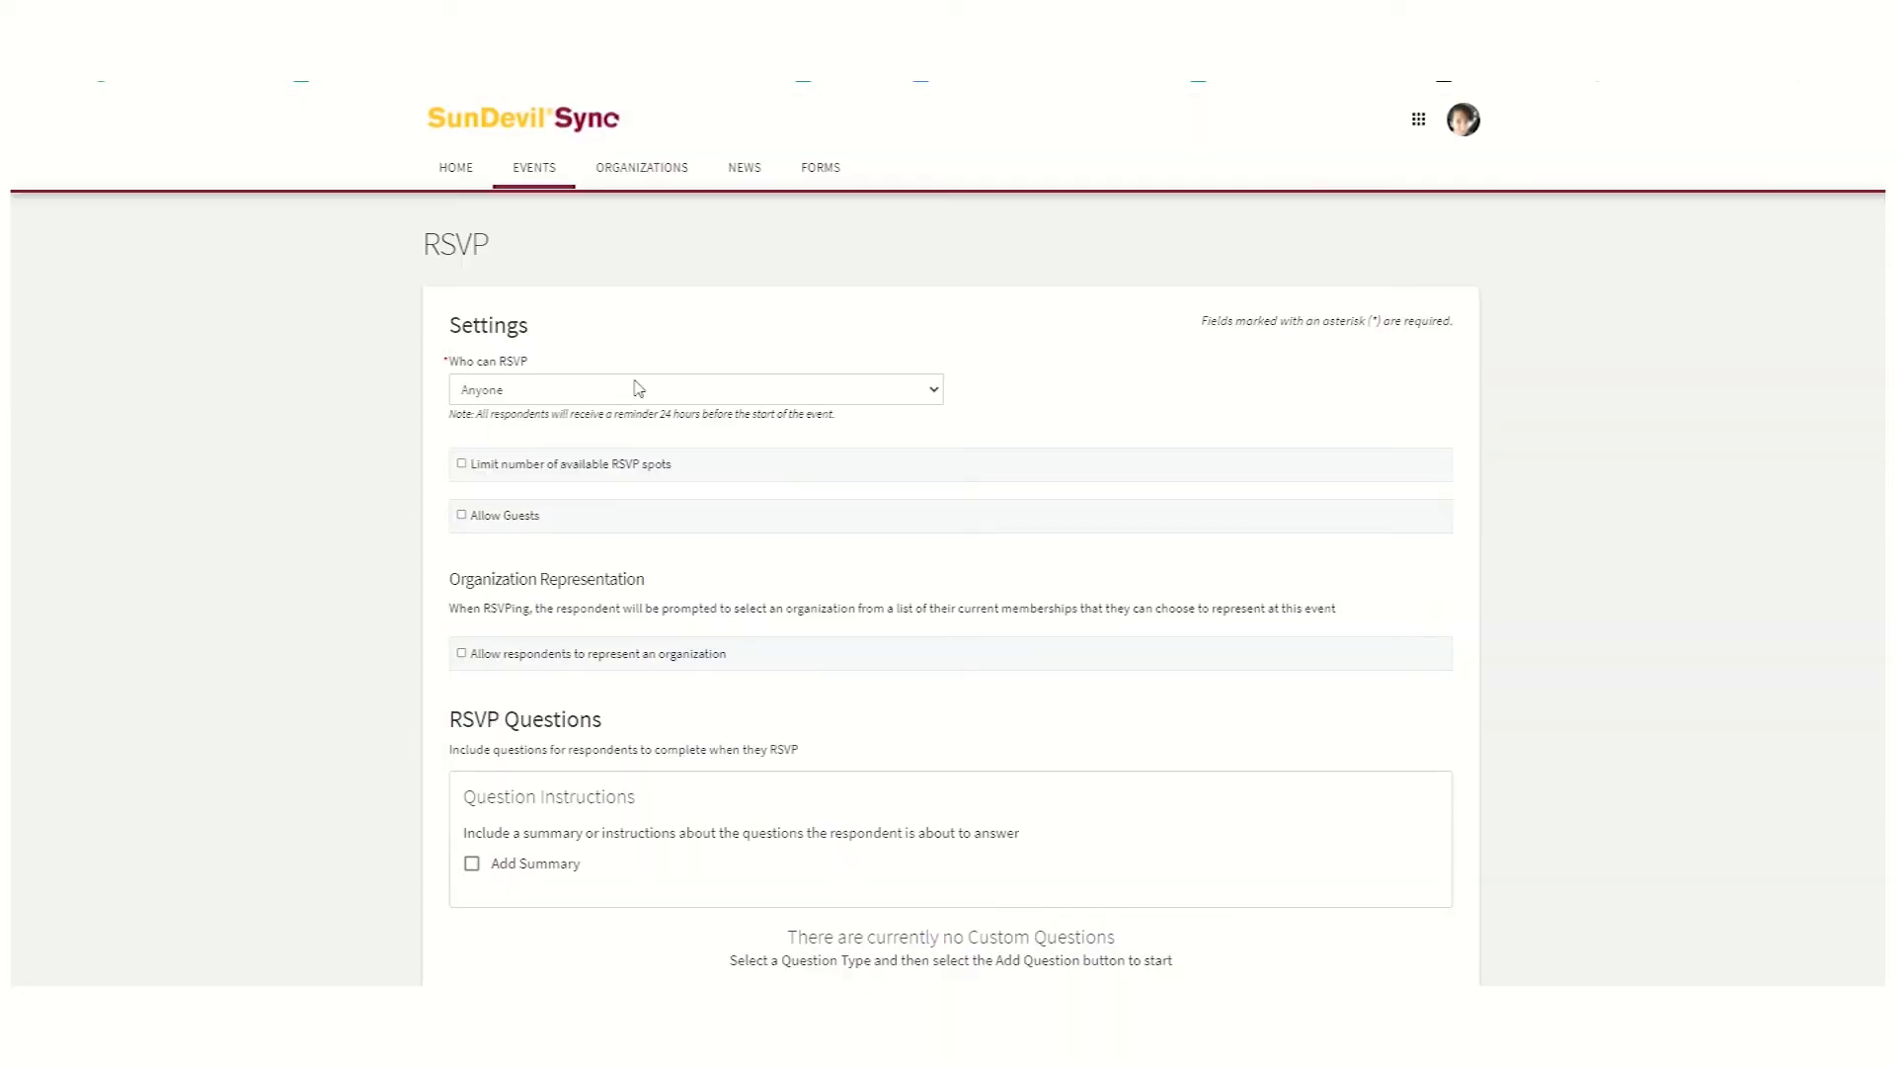
click(696, 389)
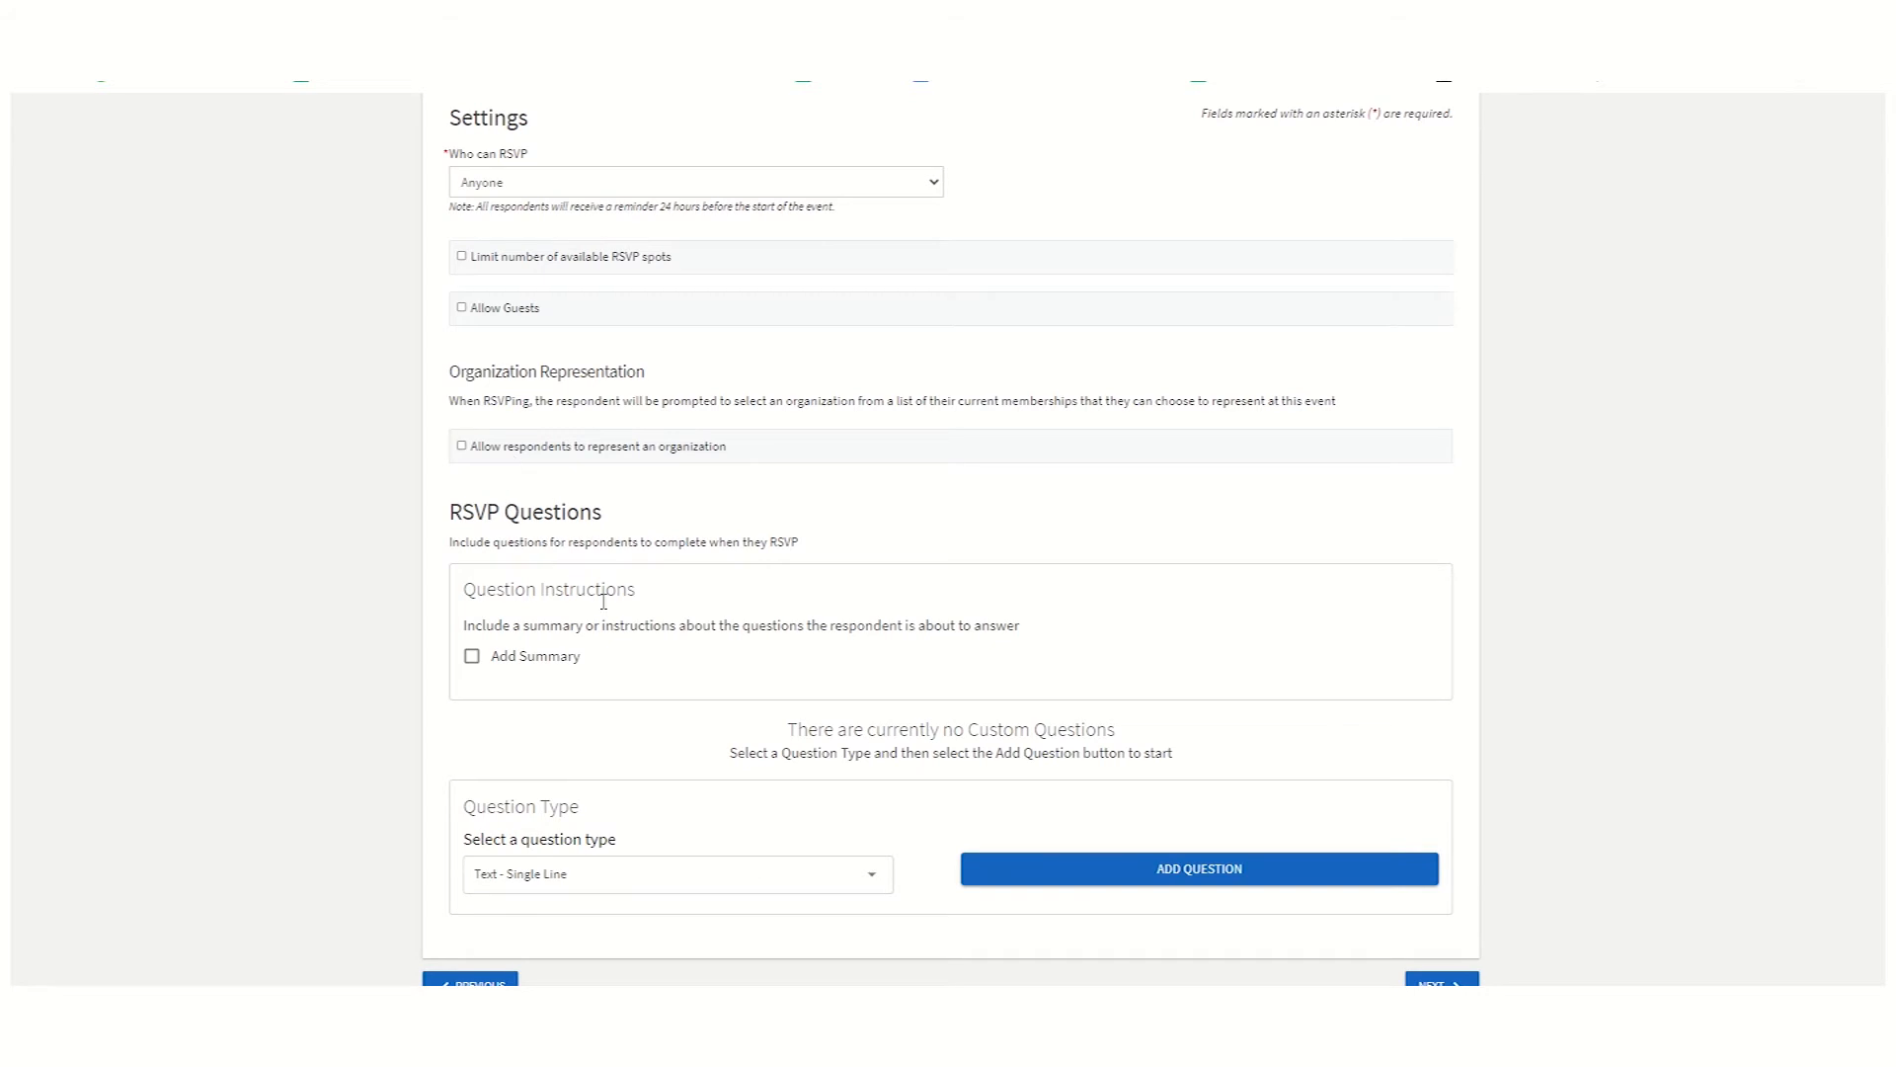
scroll(down, 3)
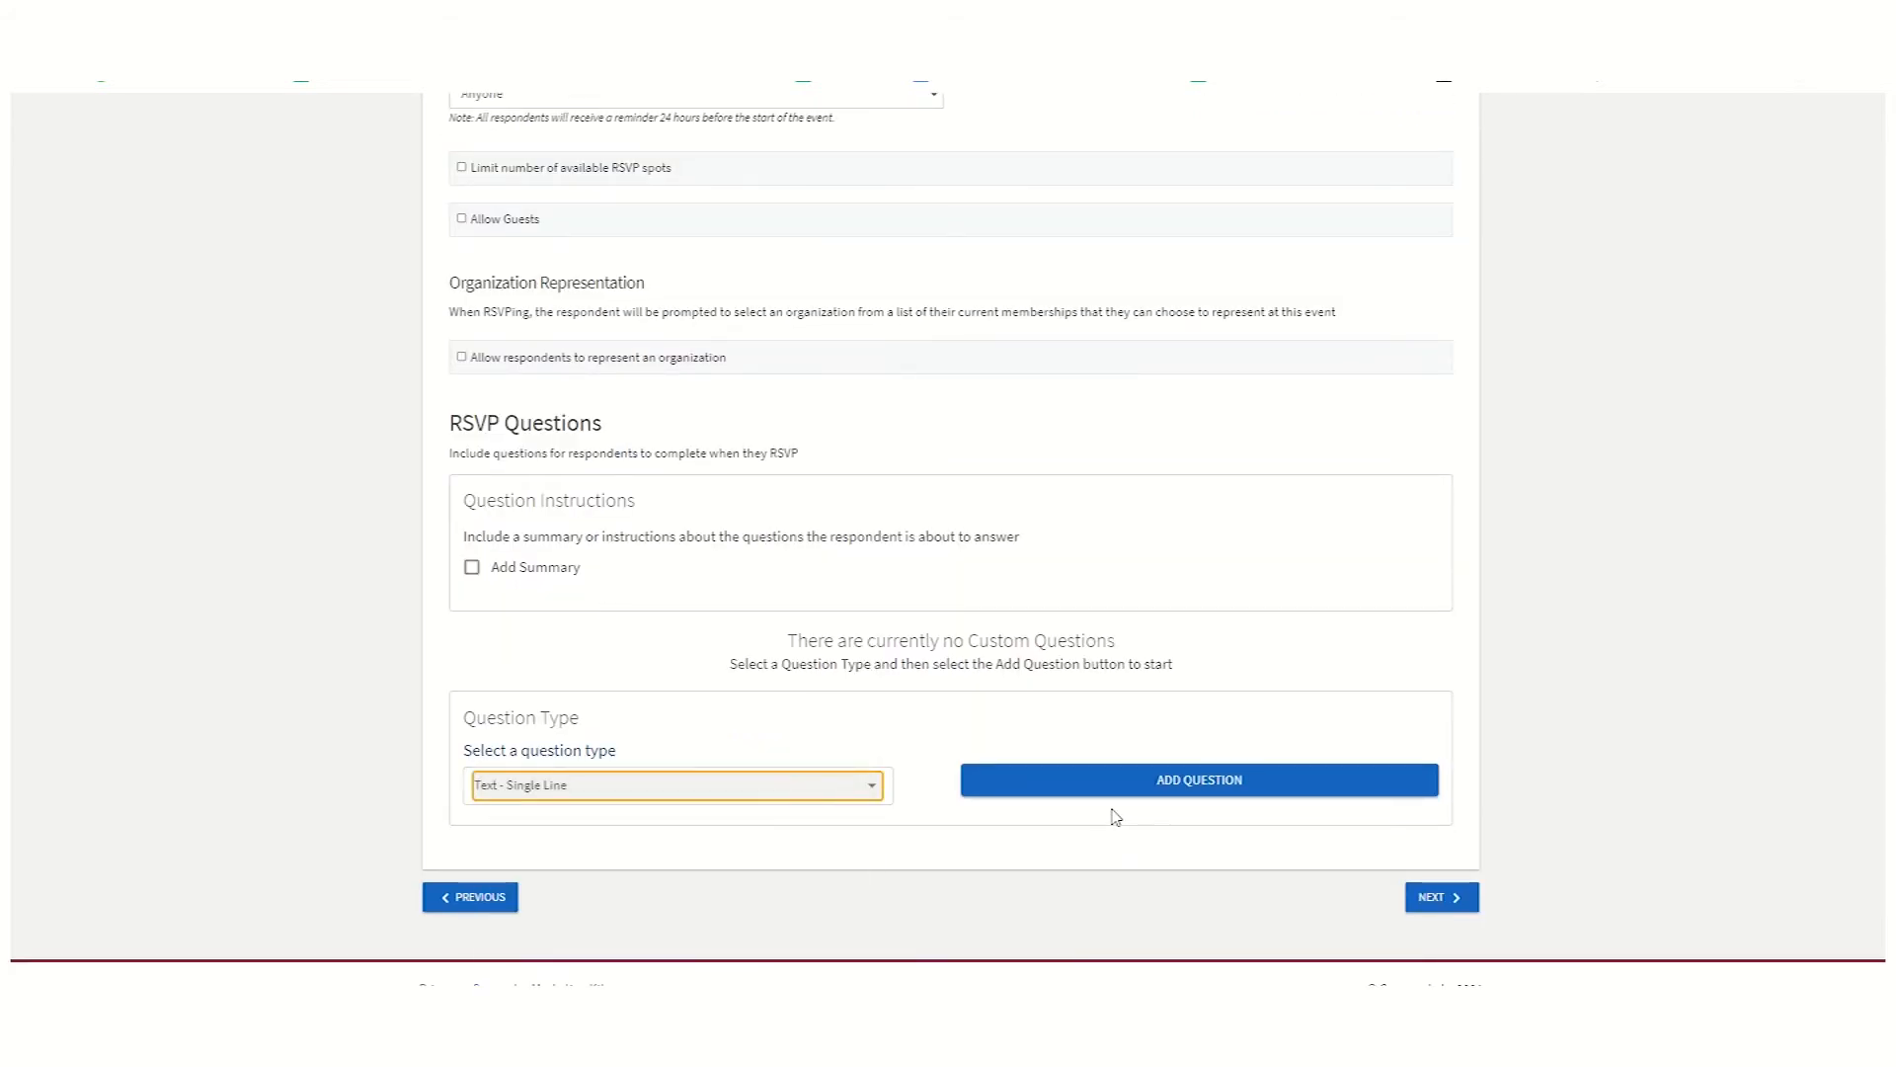
click(1197, 778)
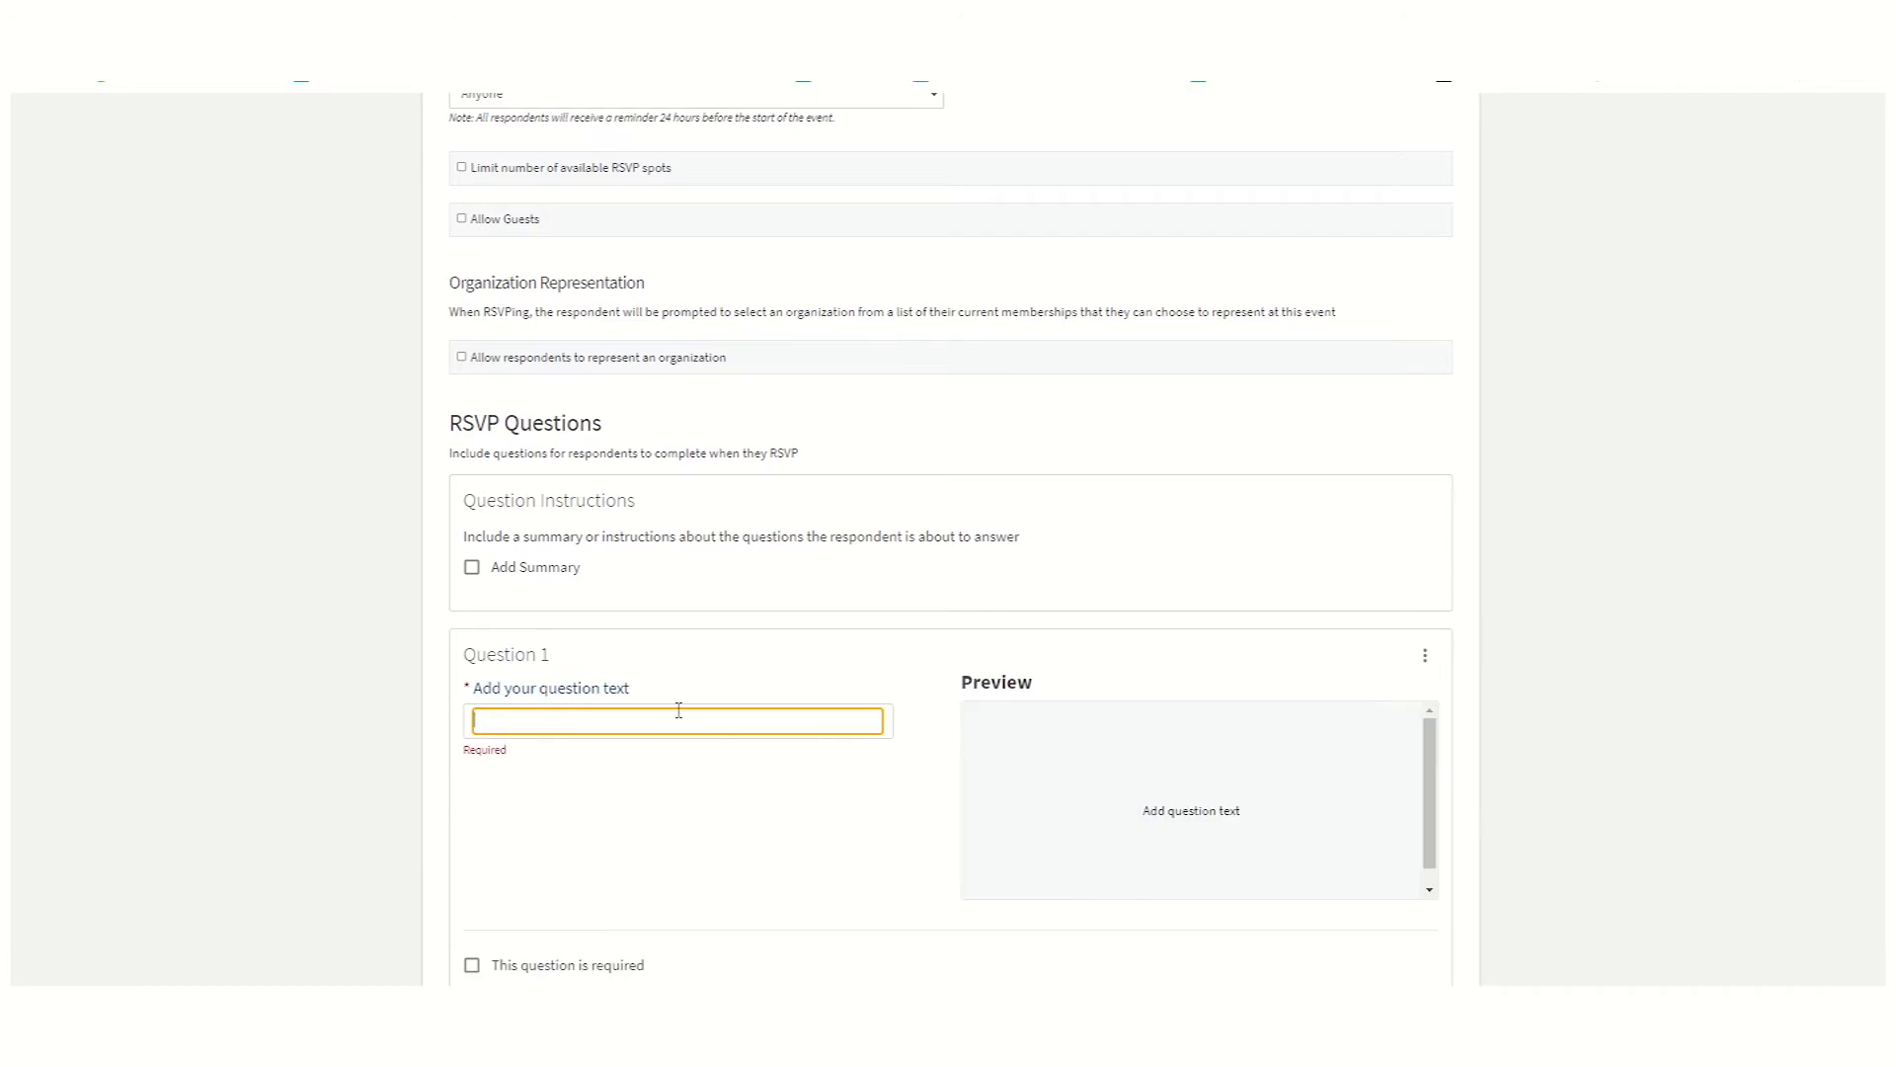
text(Are)
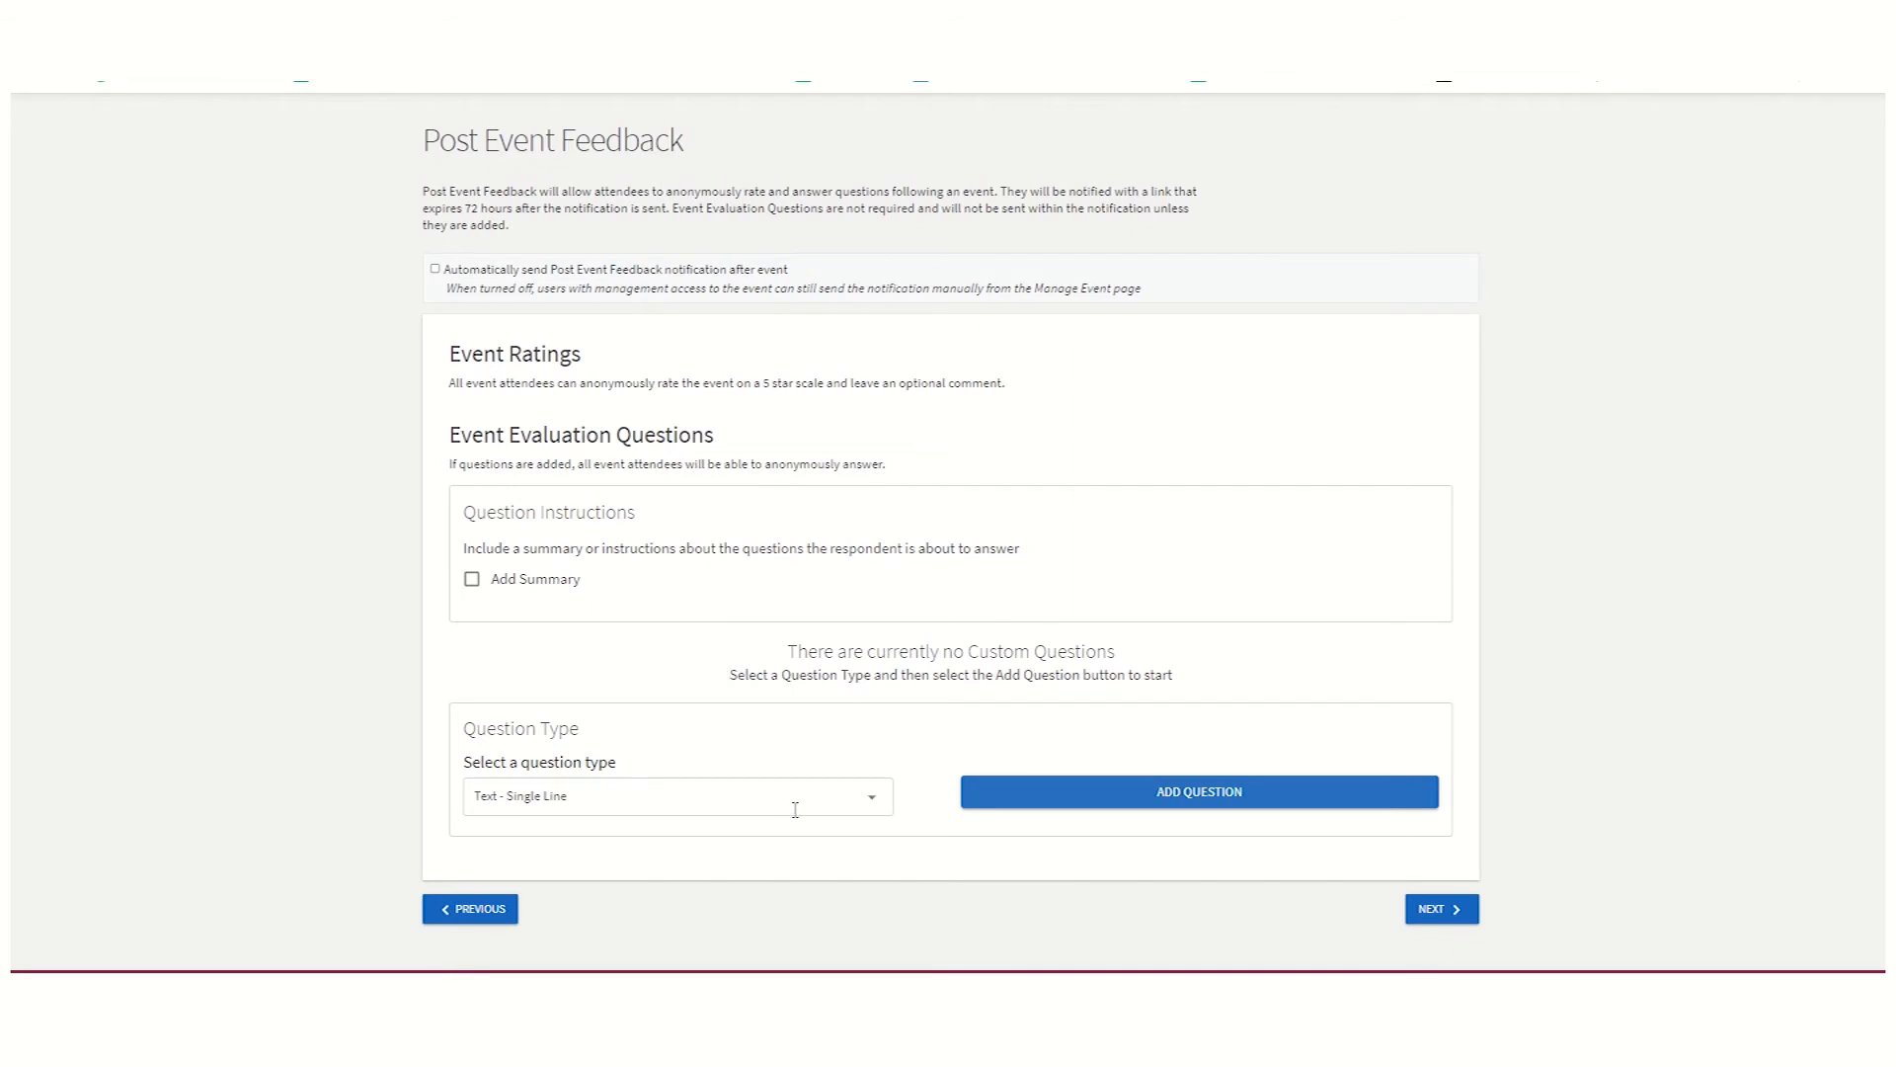
Add a single-line text feedback question 'Do you have any feedback about our event?'
click(675, 796)
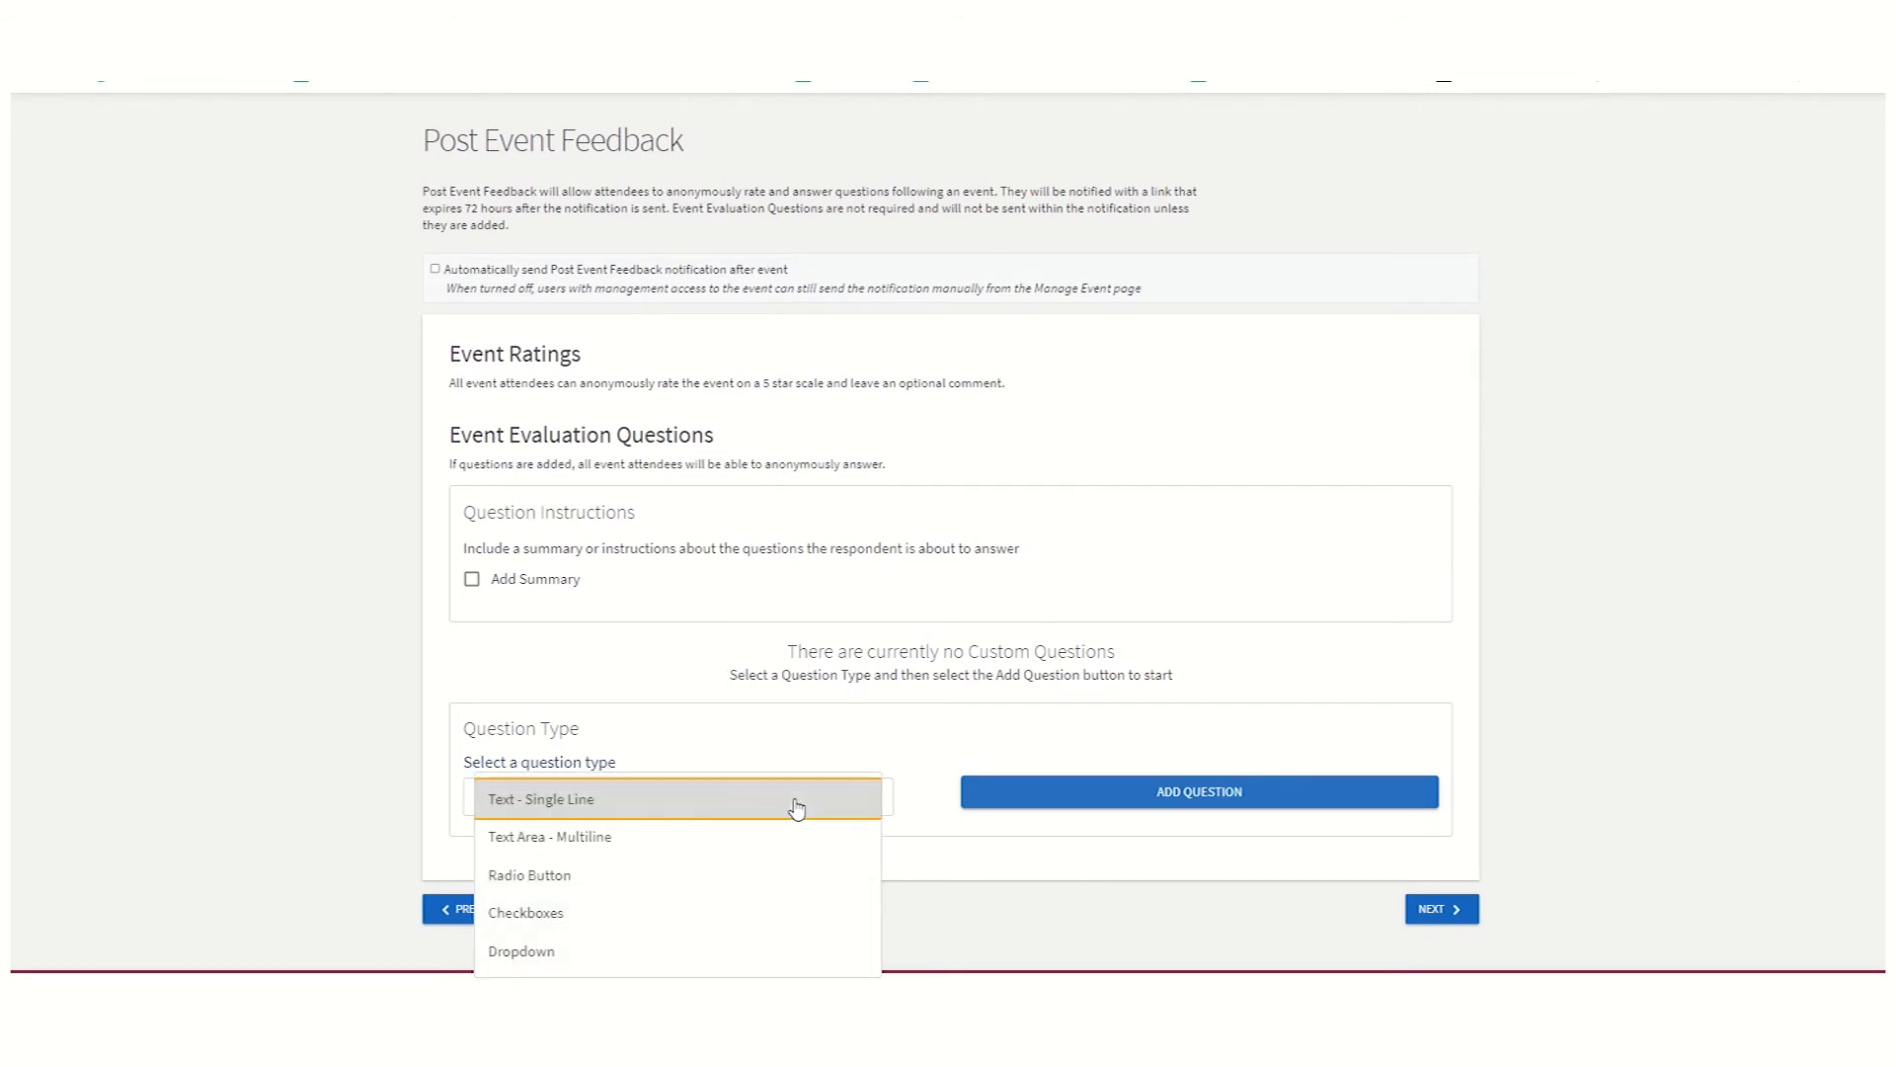
mouse_move(786, 835)
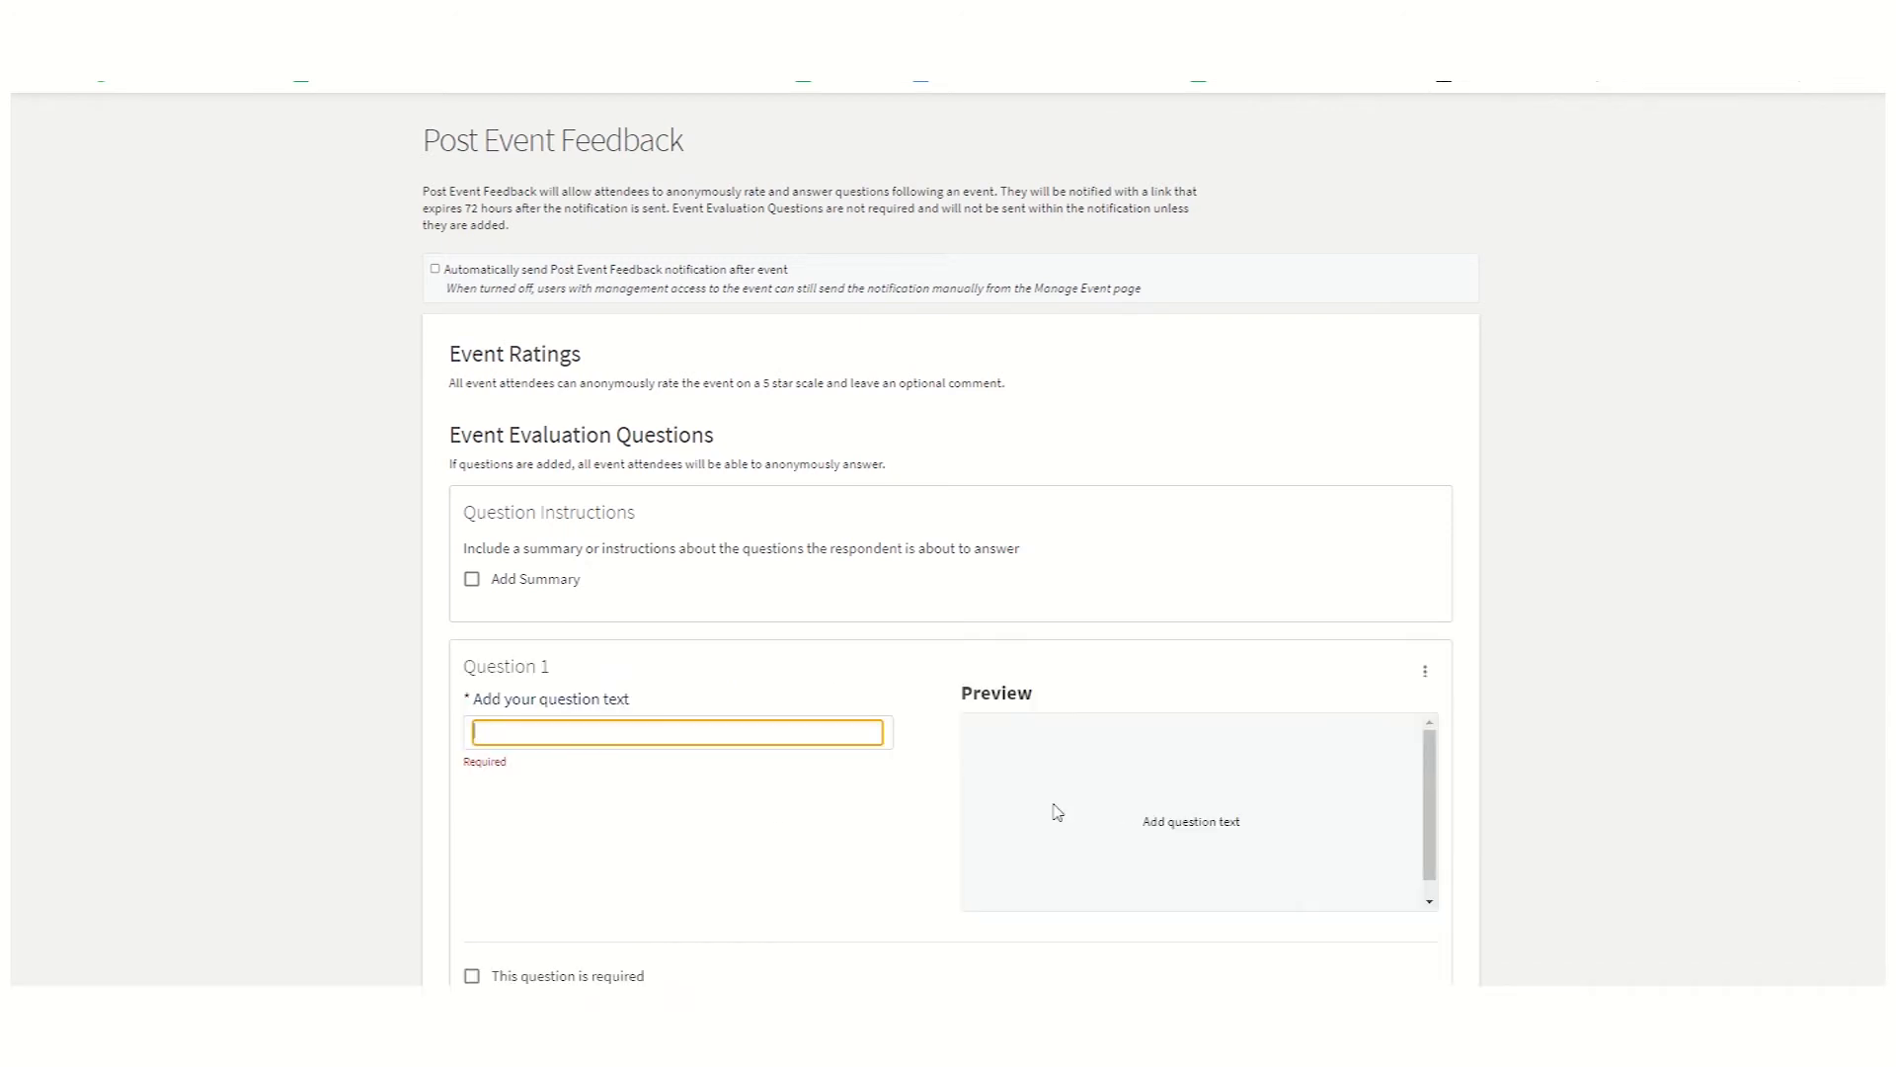
text(Do you)
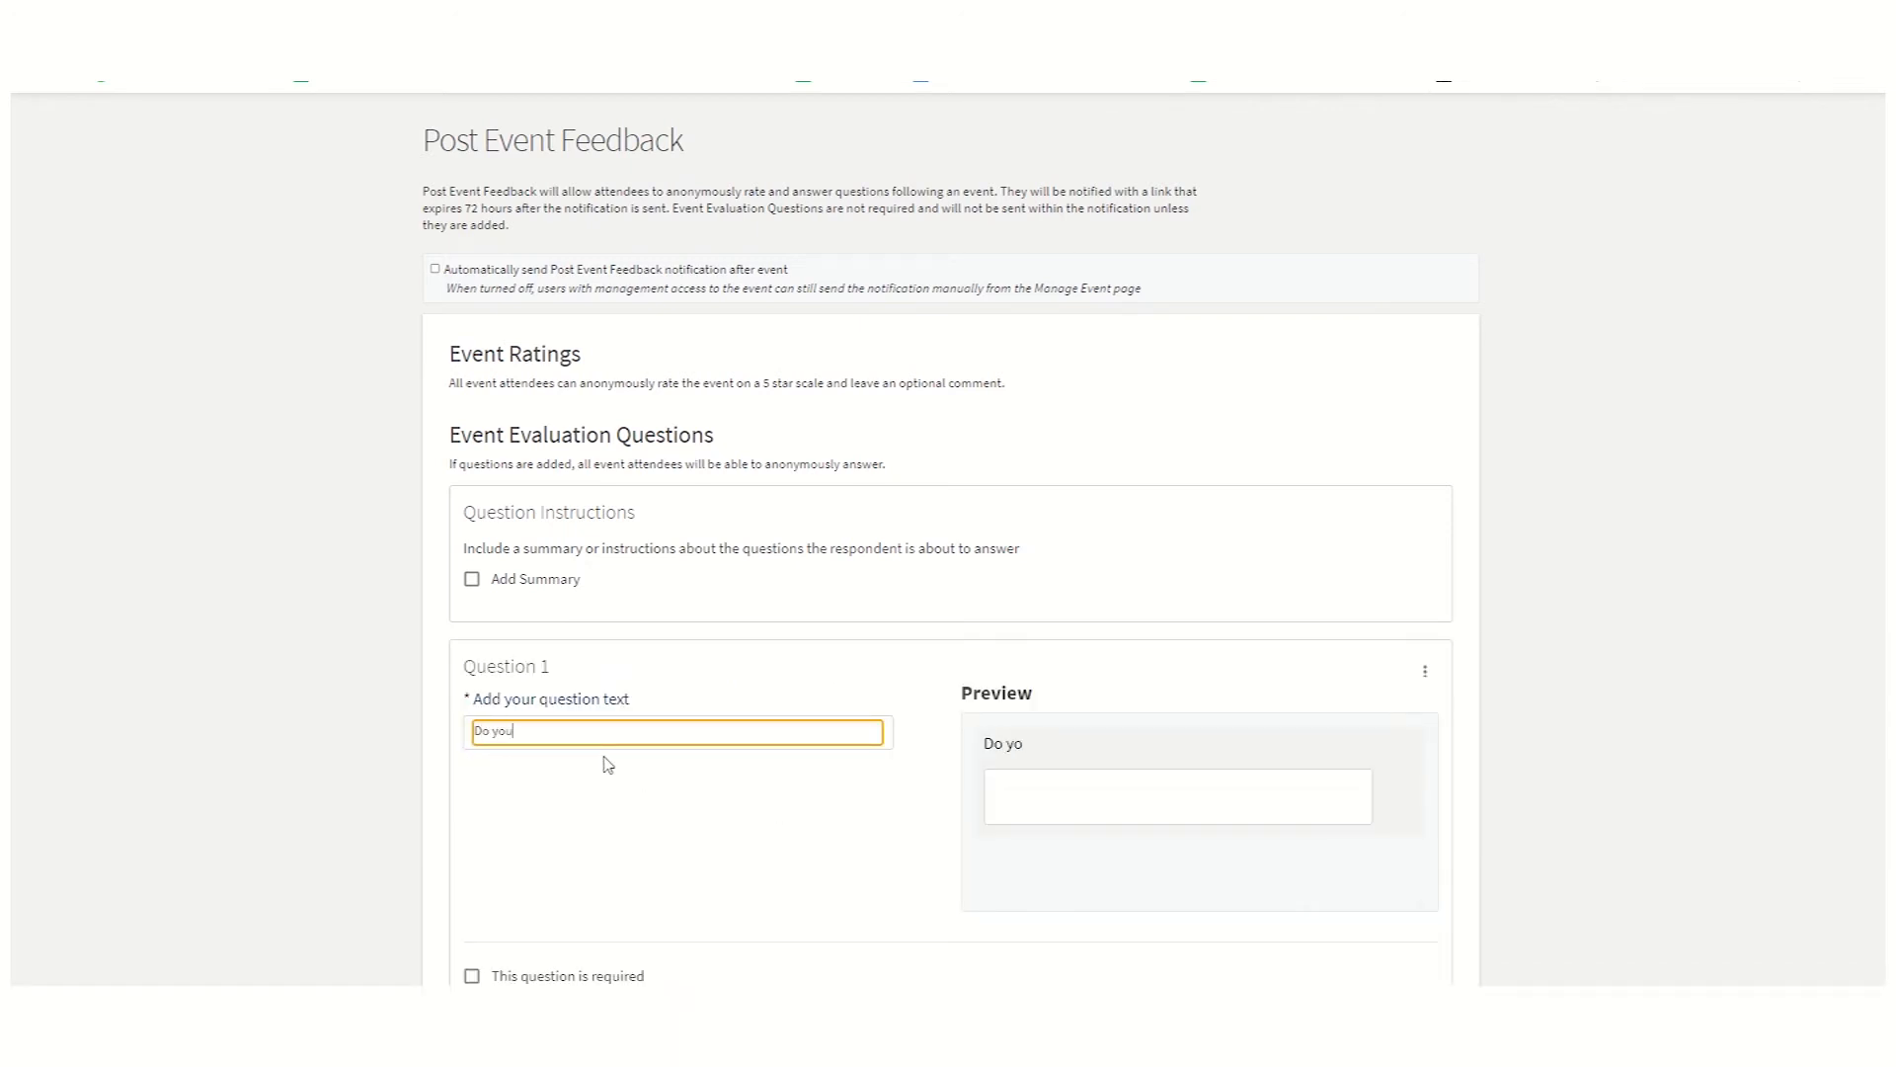
text(have any feedback a)
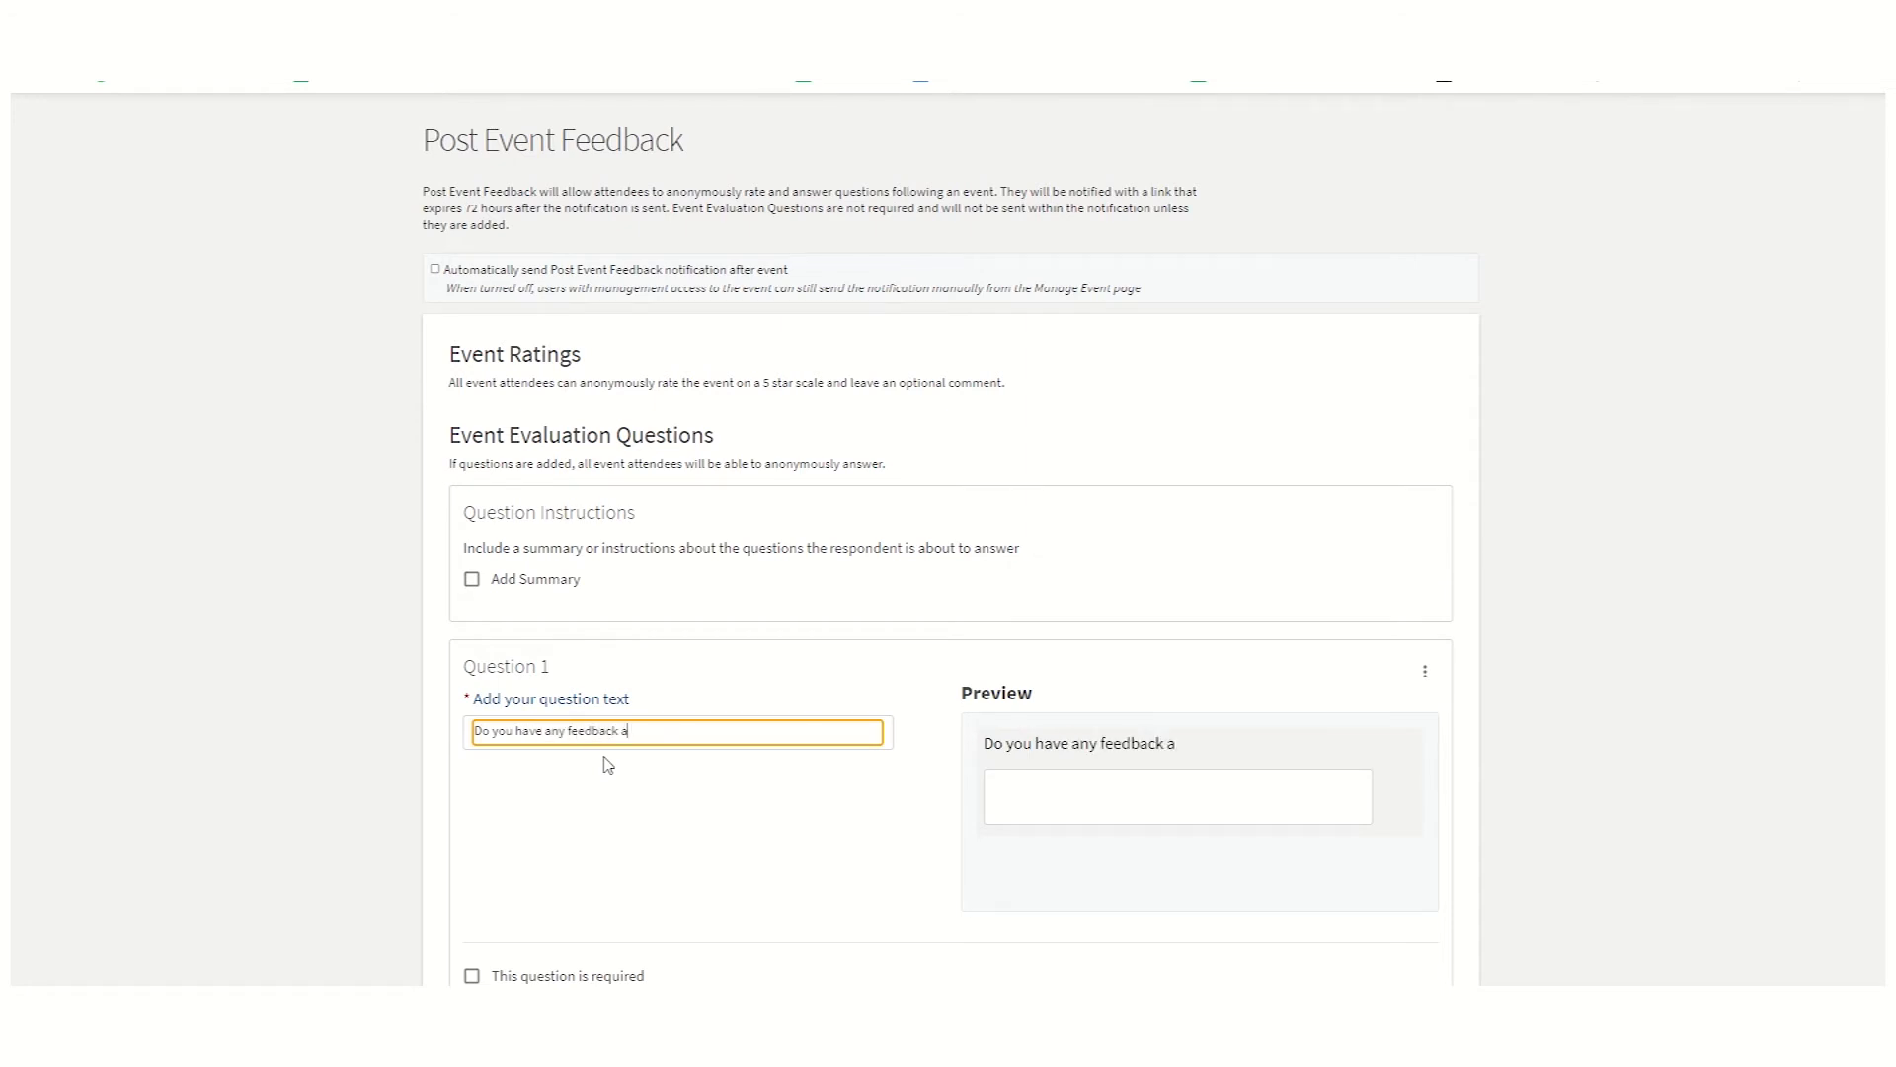
text(bout our event?)
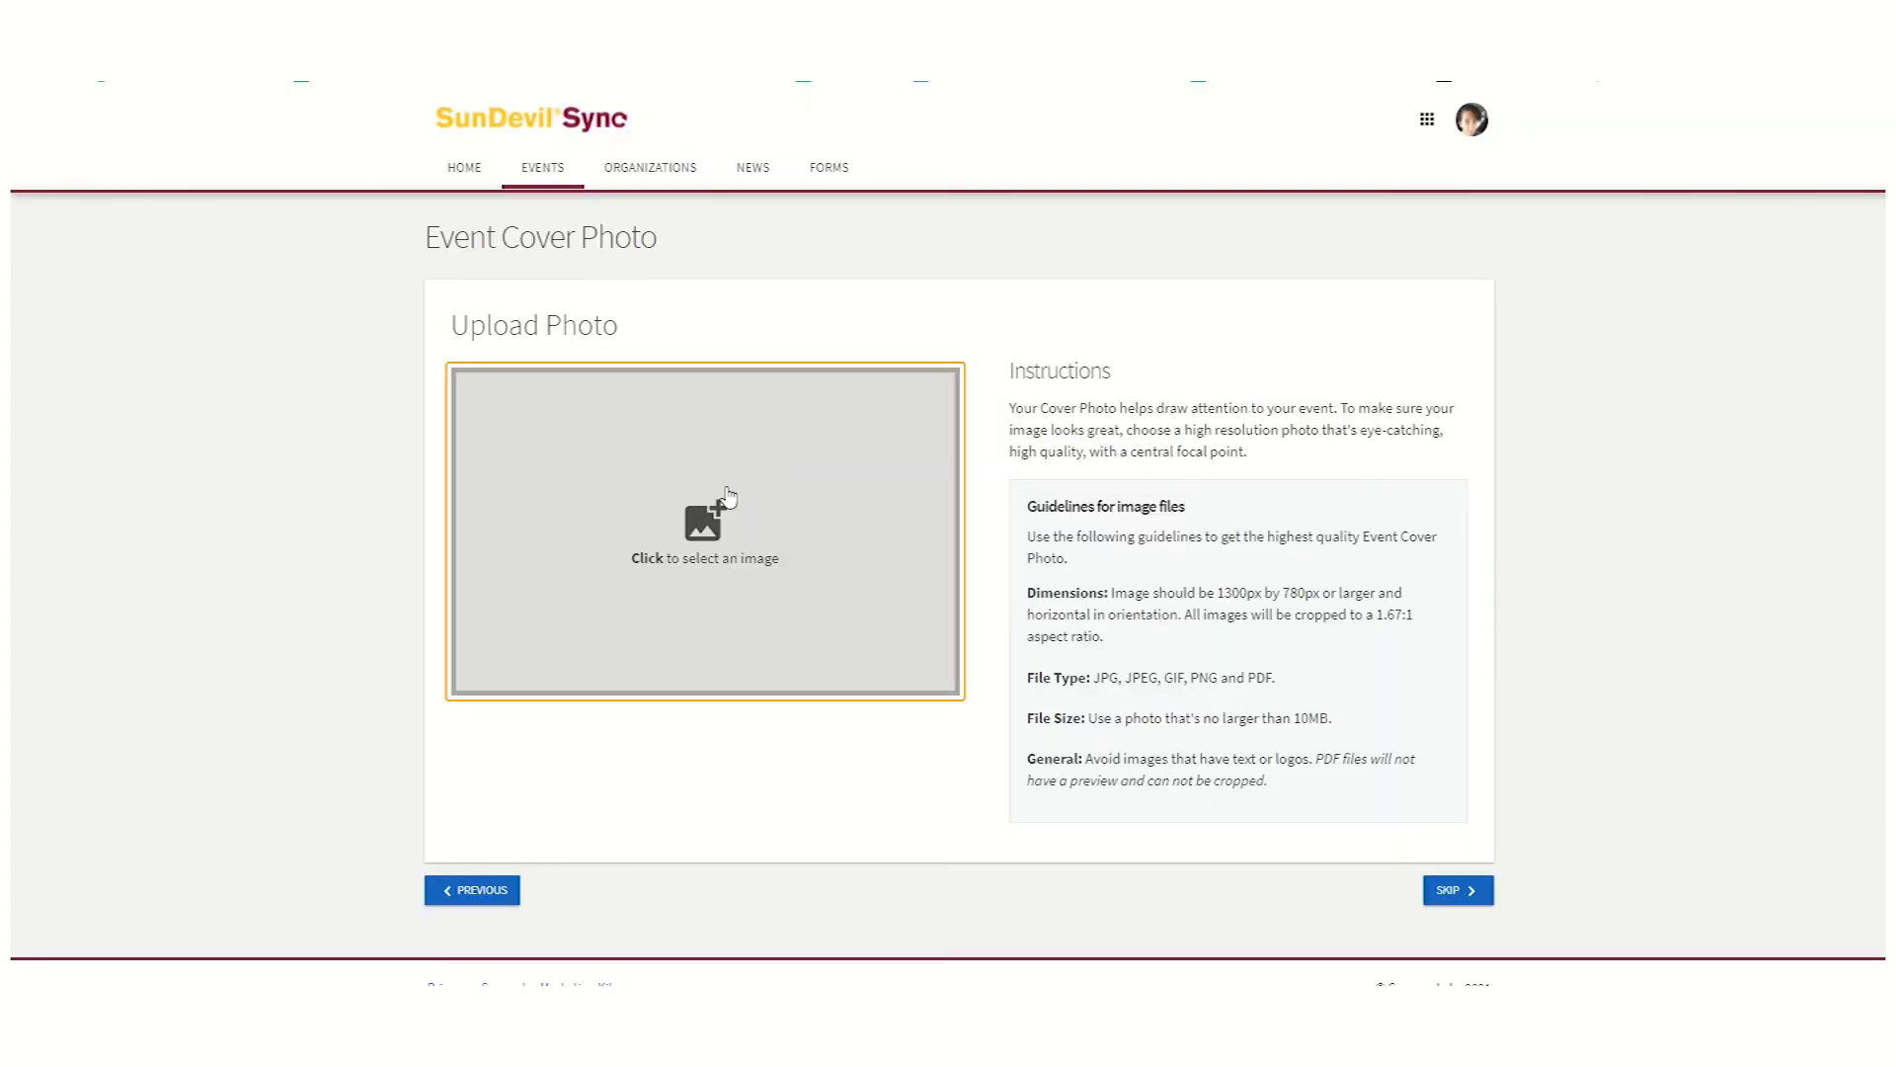
Upload and crop the Passport to ASU cover image, then complete the event submission
click(703, 529)
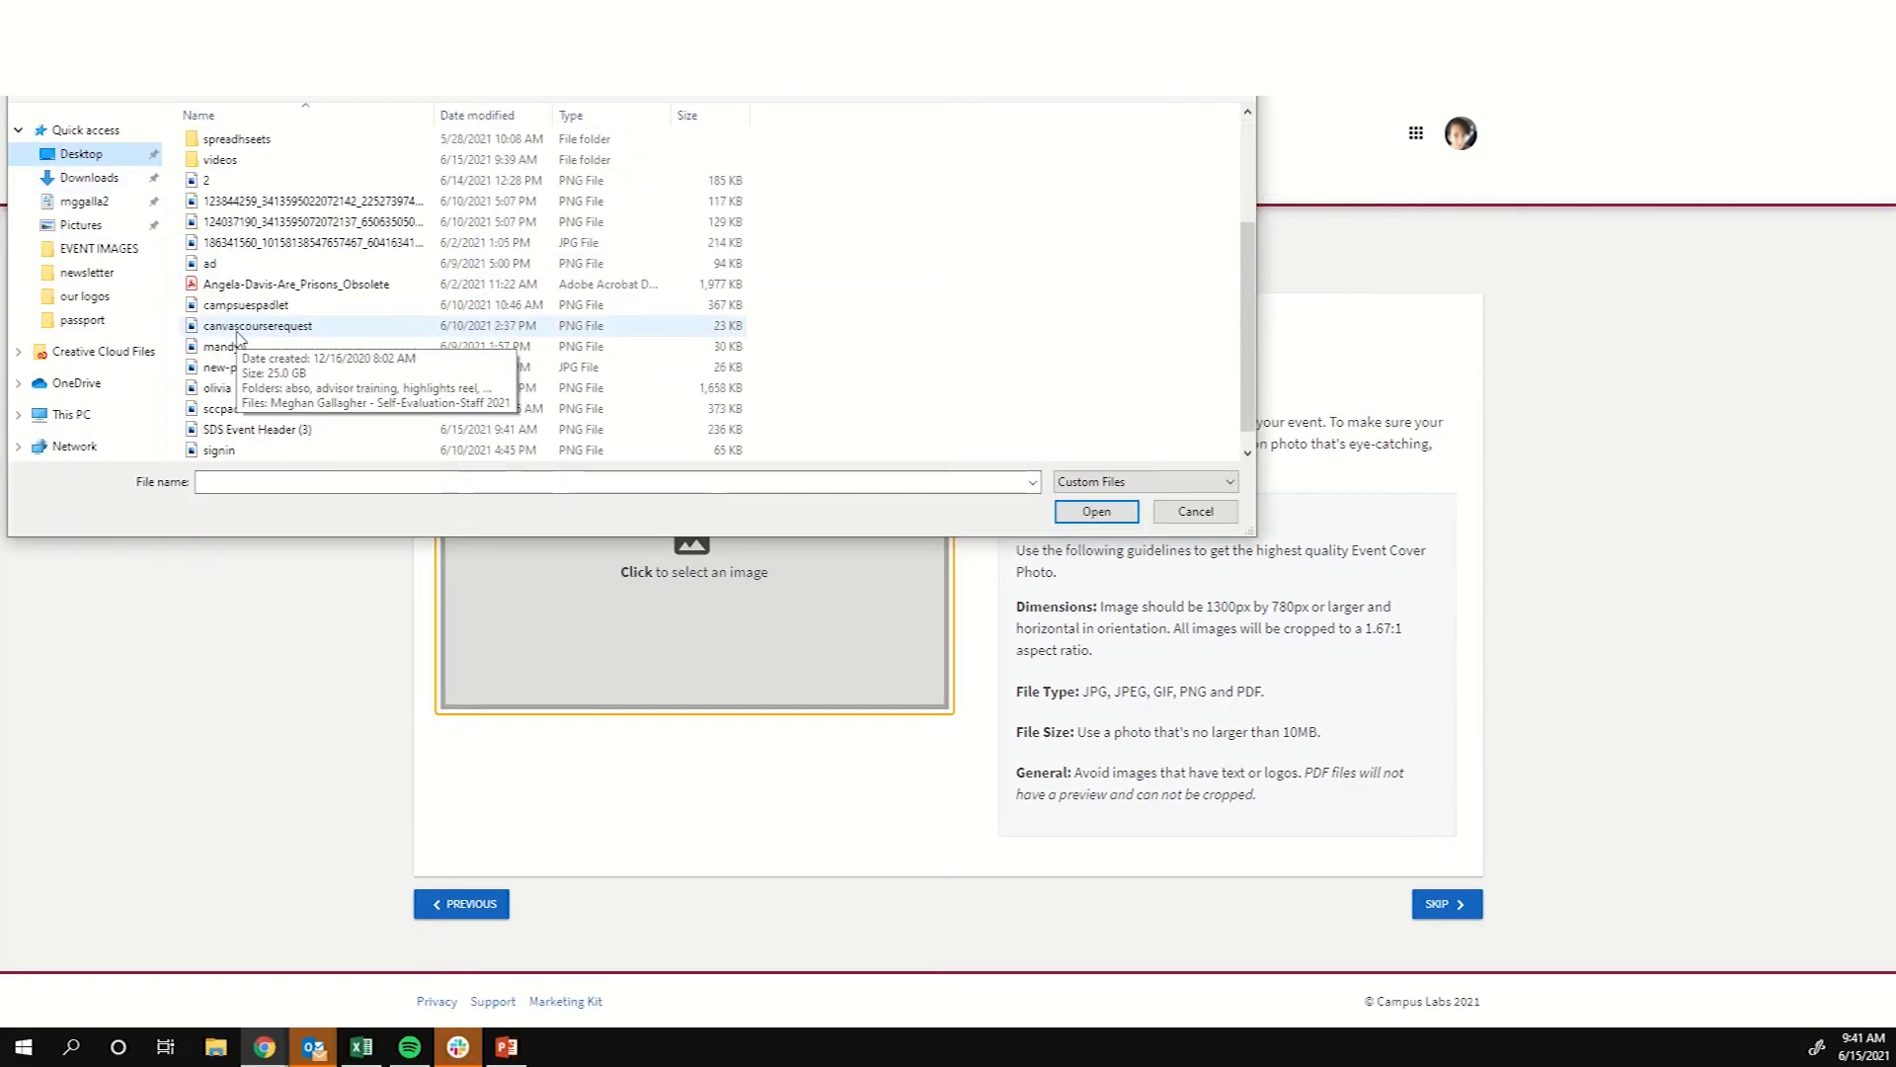
click(1093, 509)
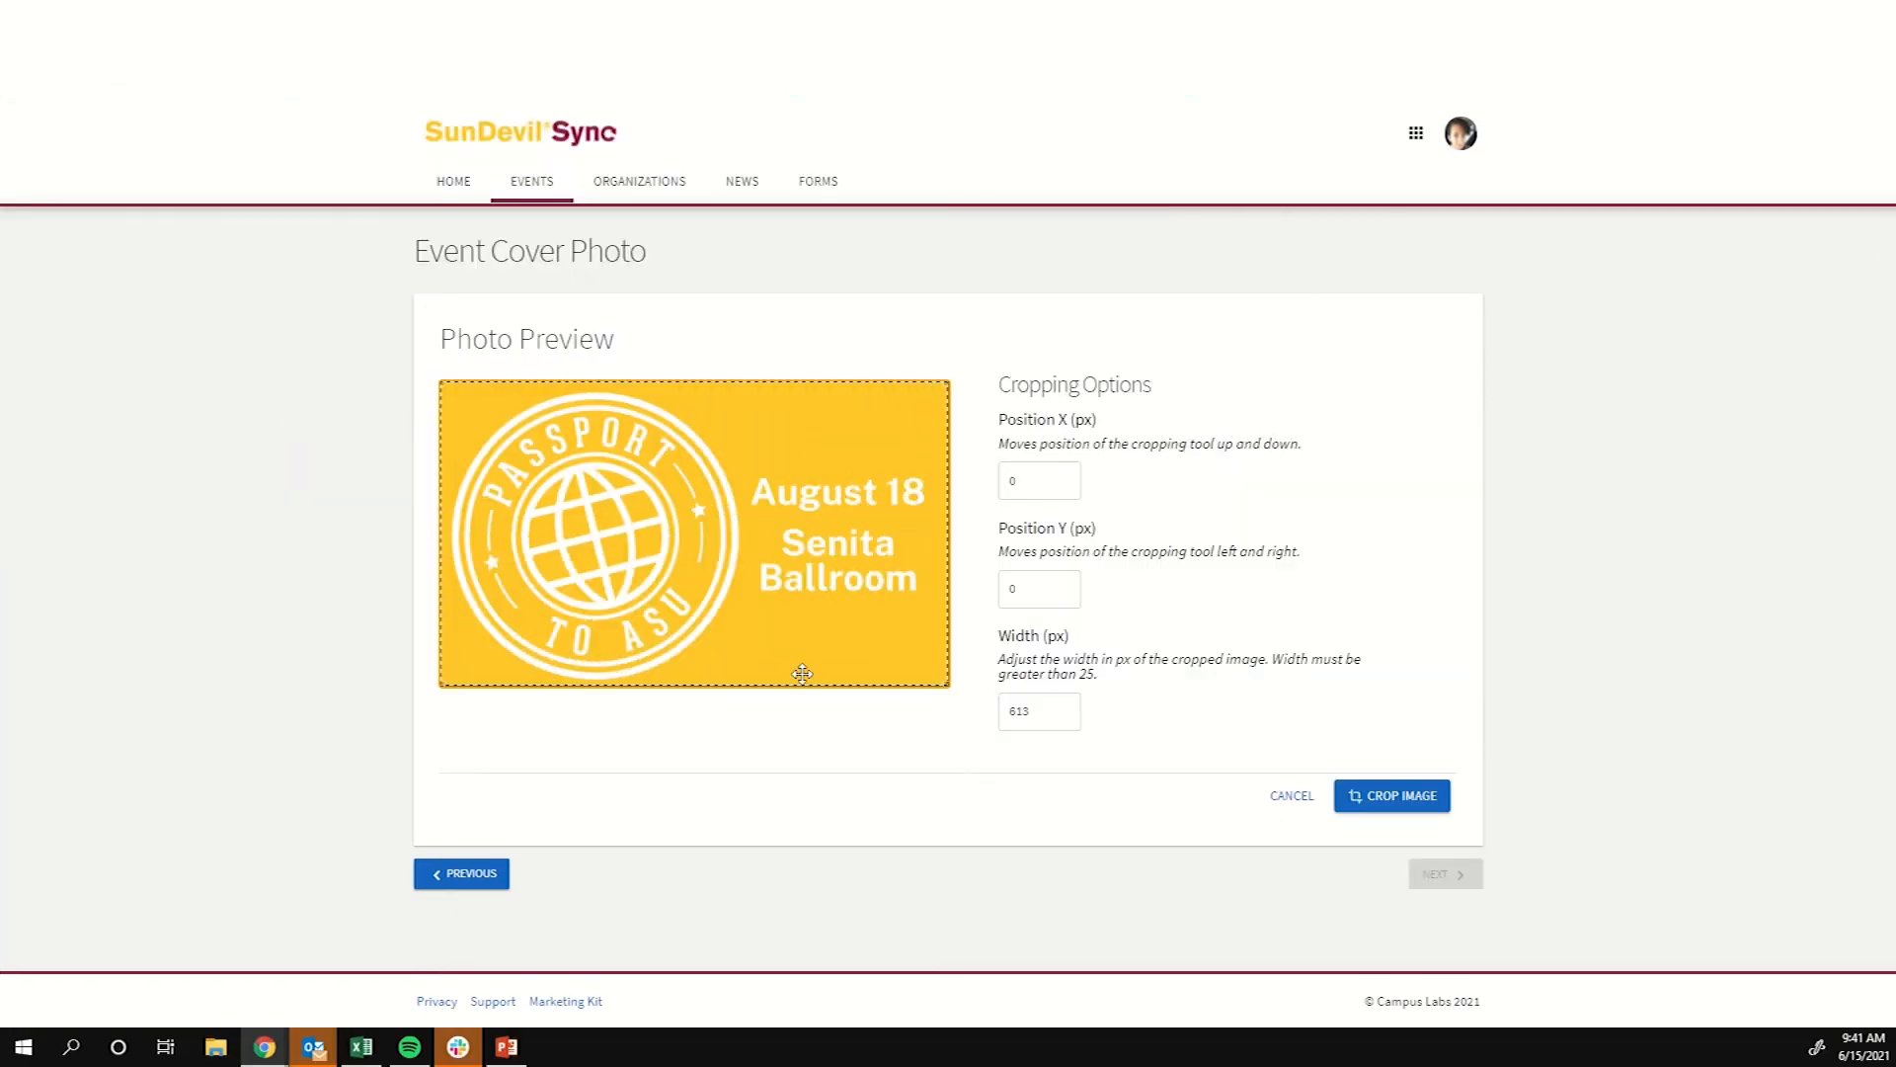
click(1389, 794)
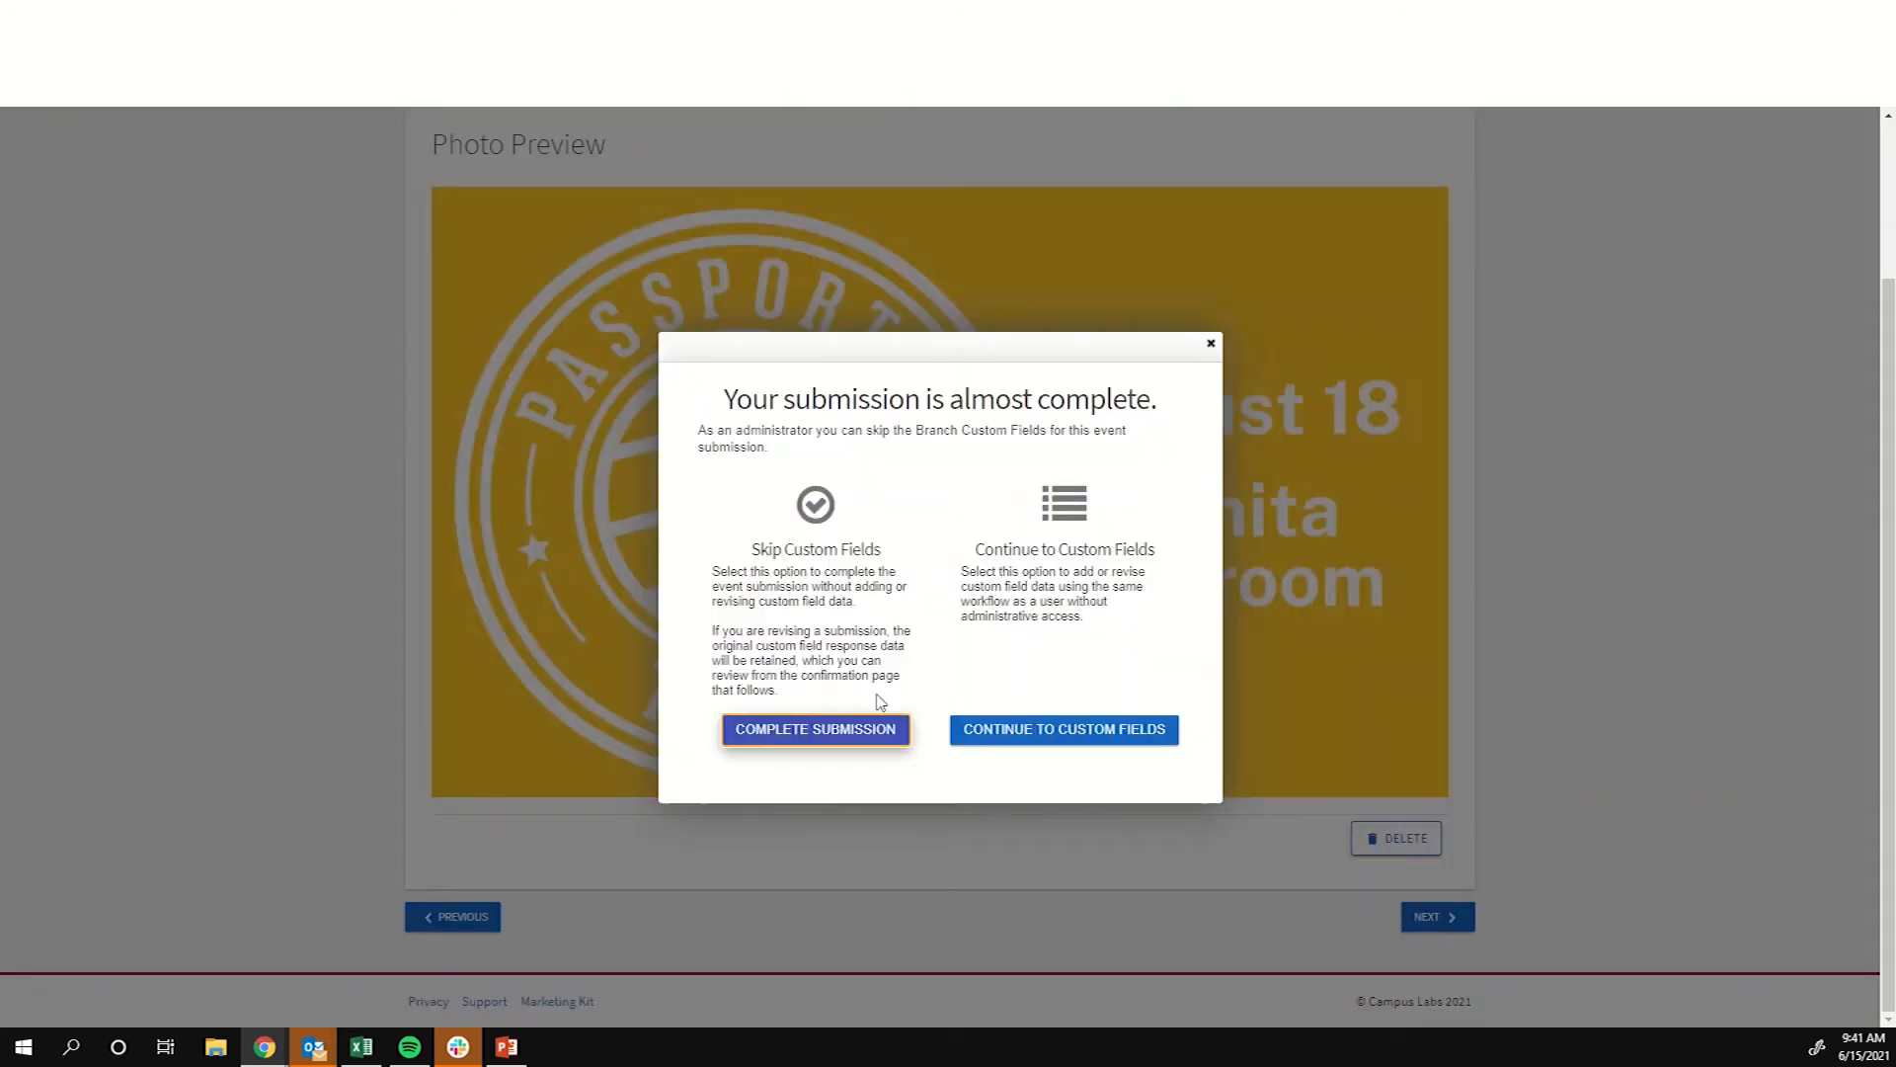
click(815, 729)
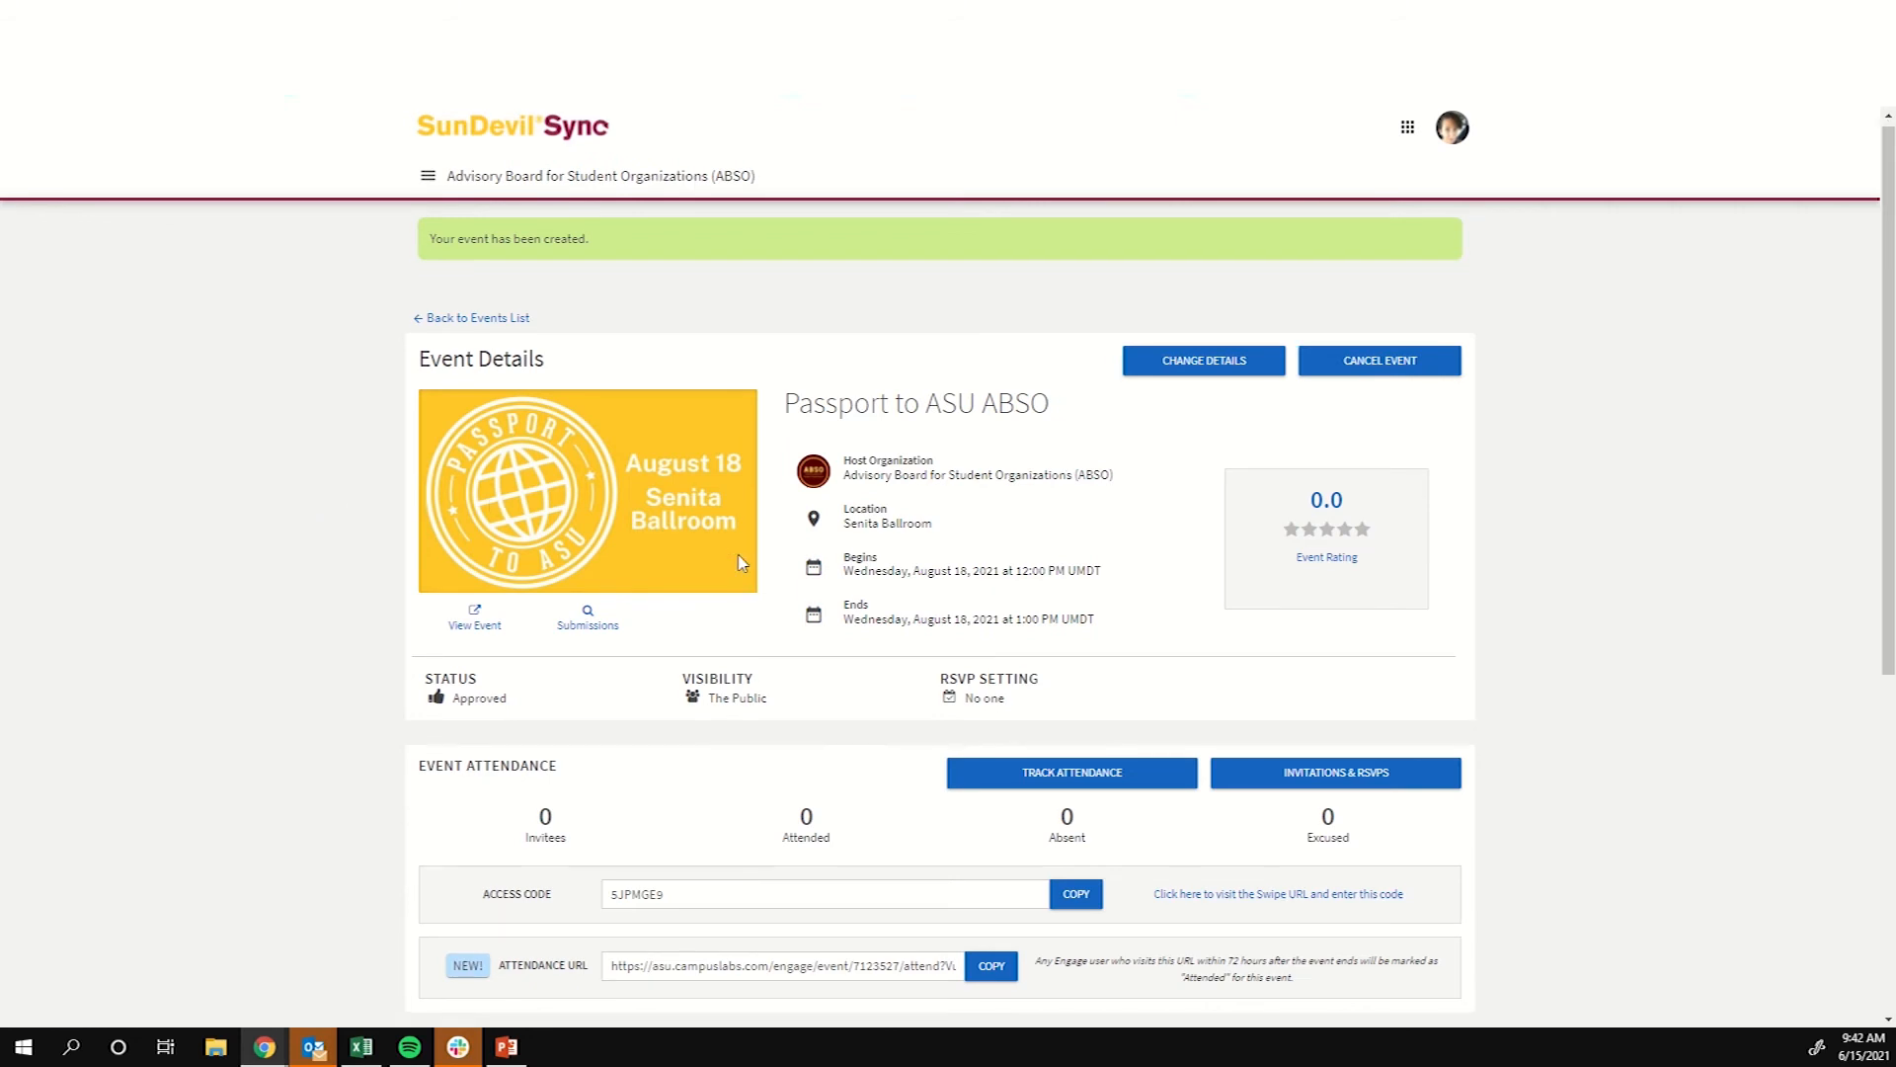
Return from the event details to the SunDevilSync home page via the logo
scroll(down, 3)
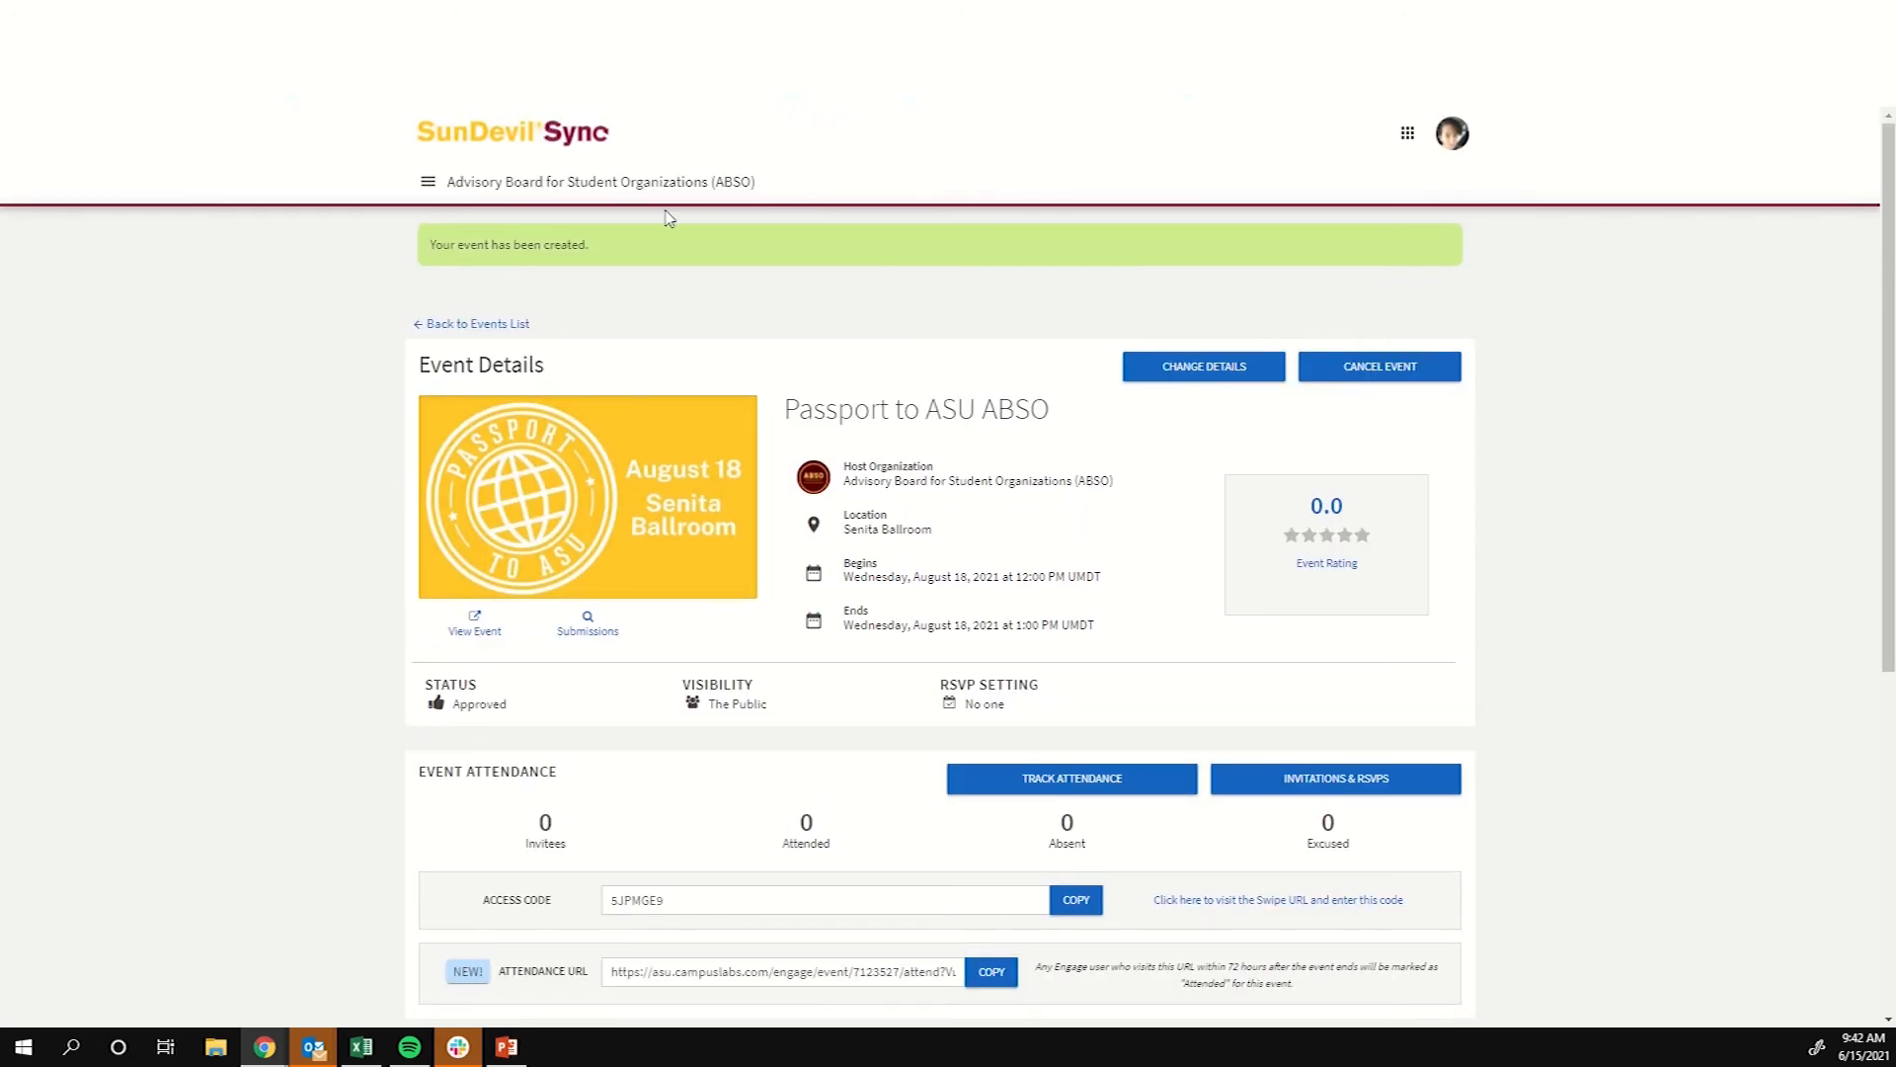
mouse_move(563, 132)
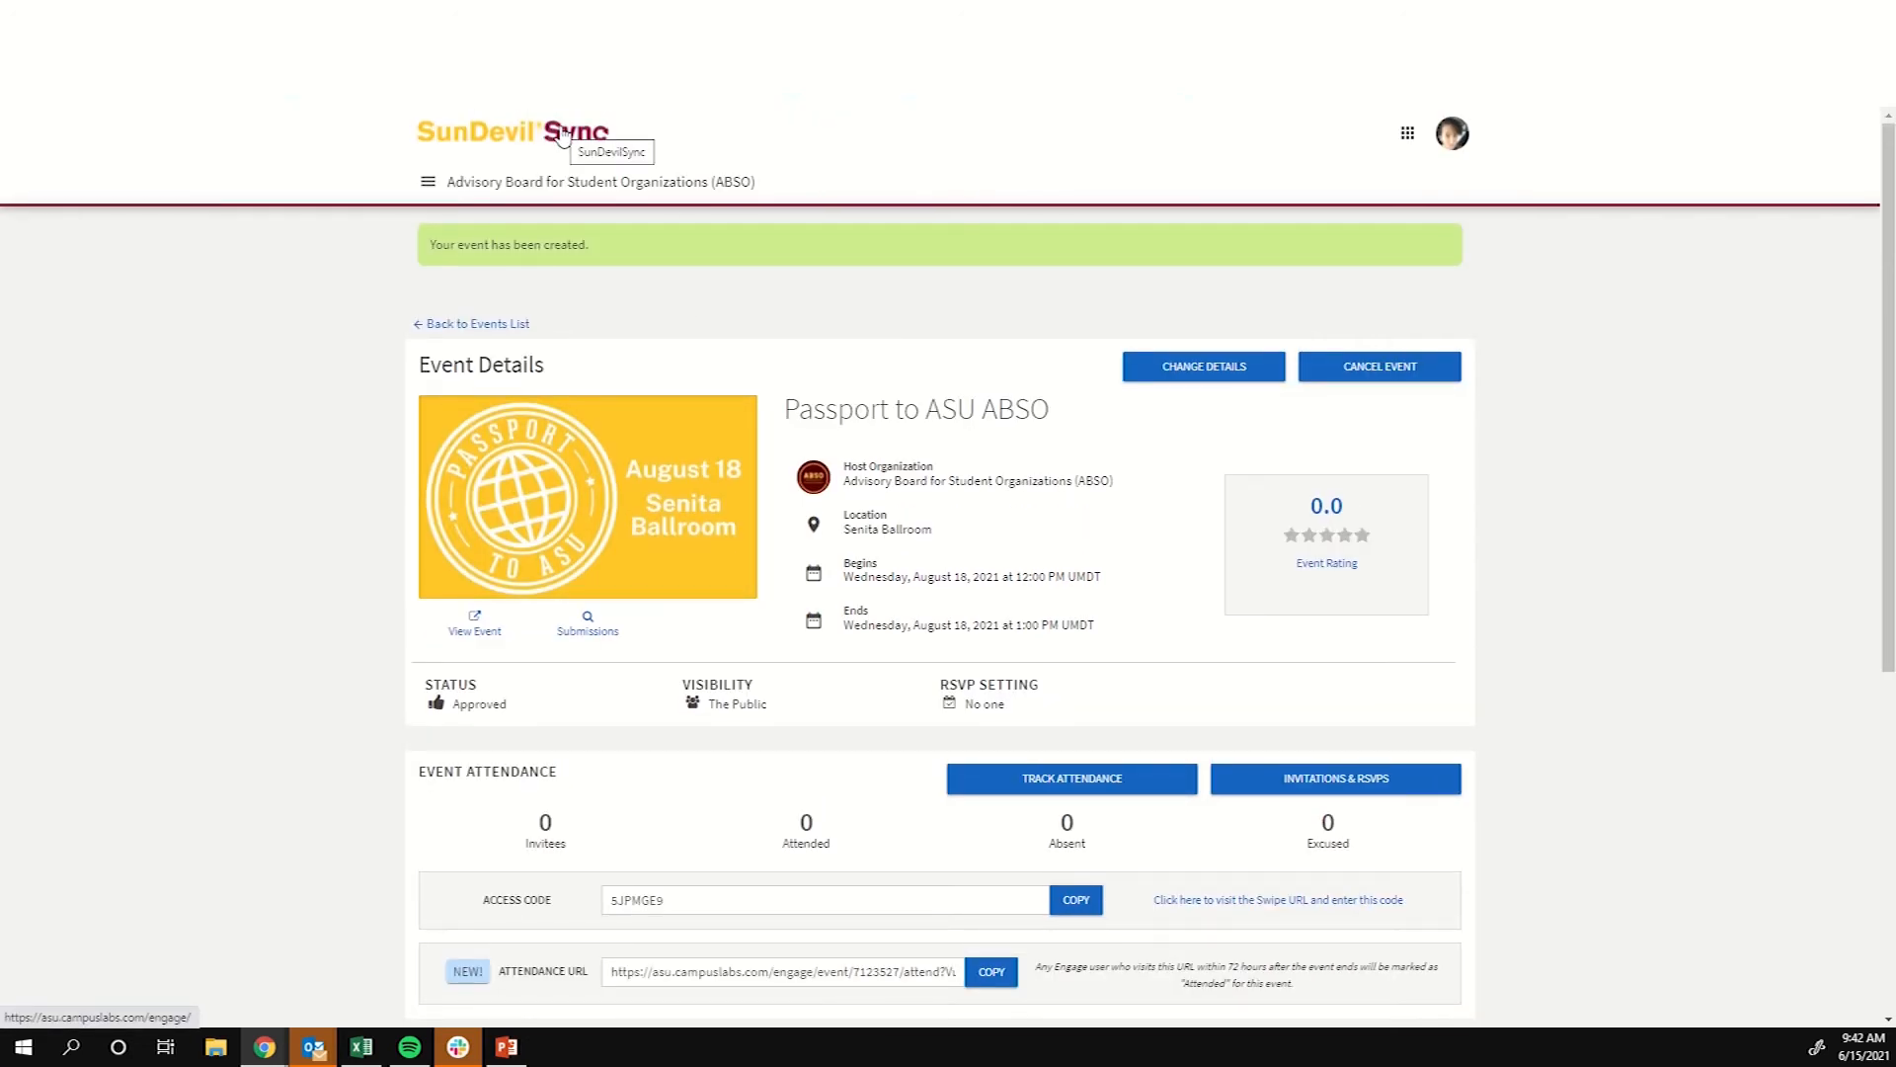
click(557, 133)
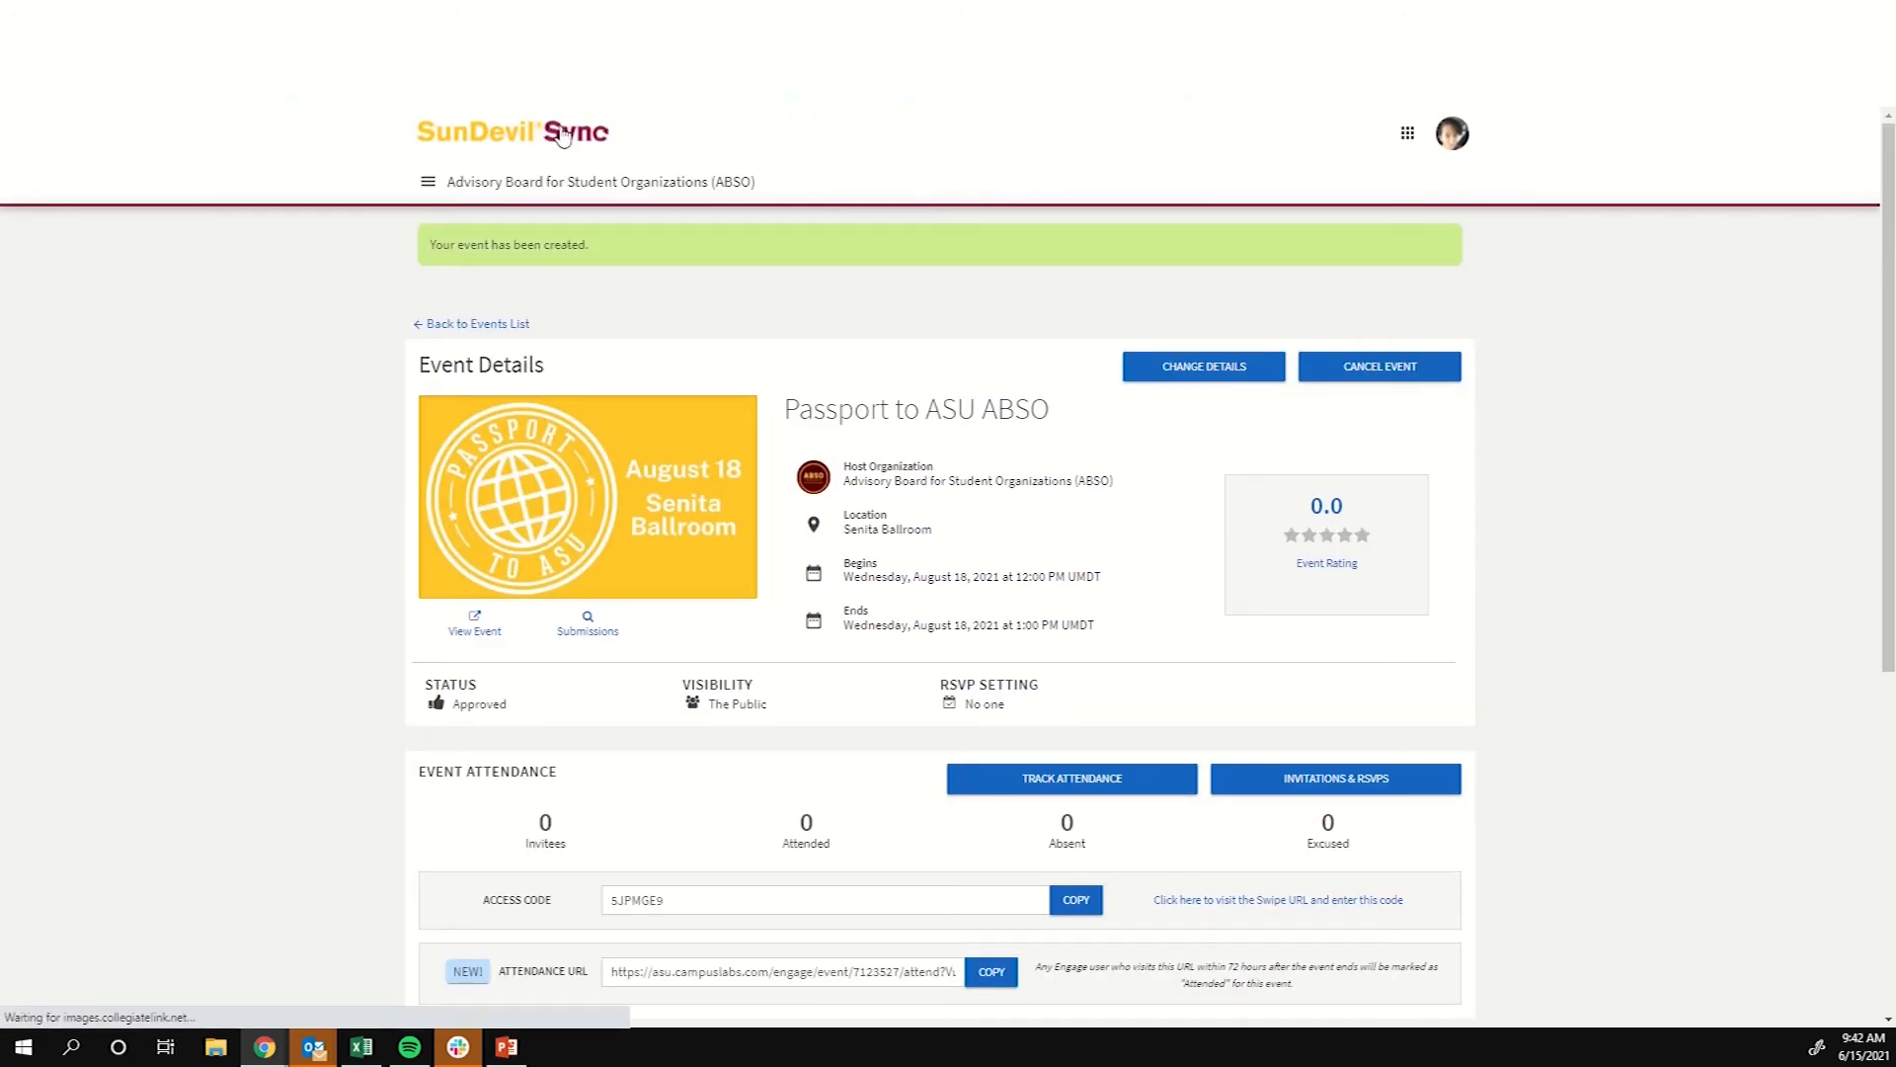
click(510, 131)
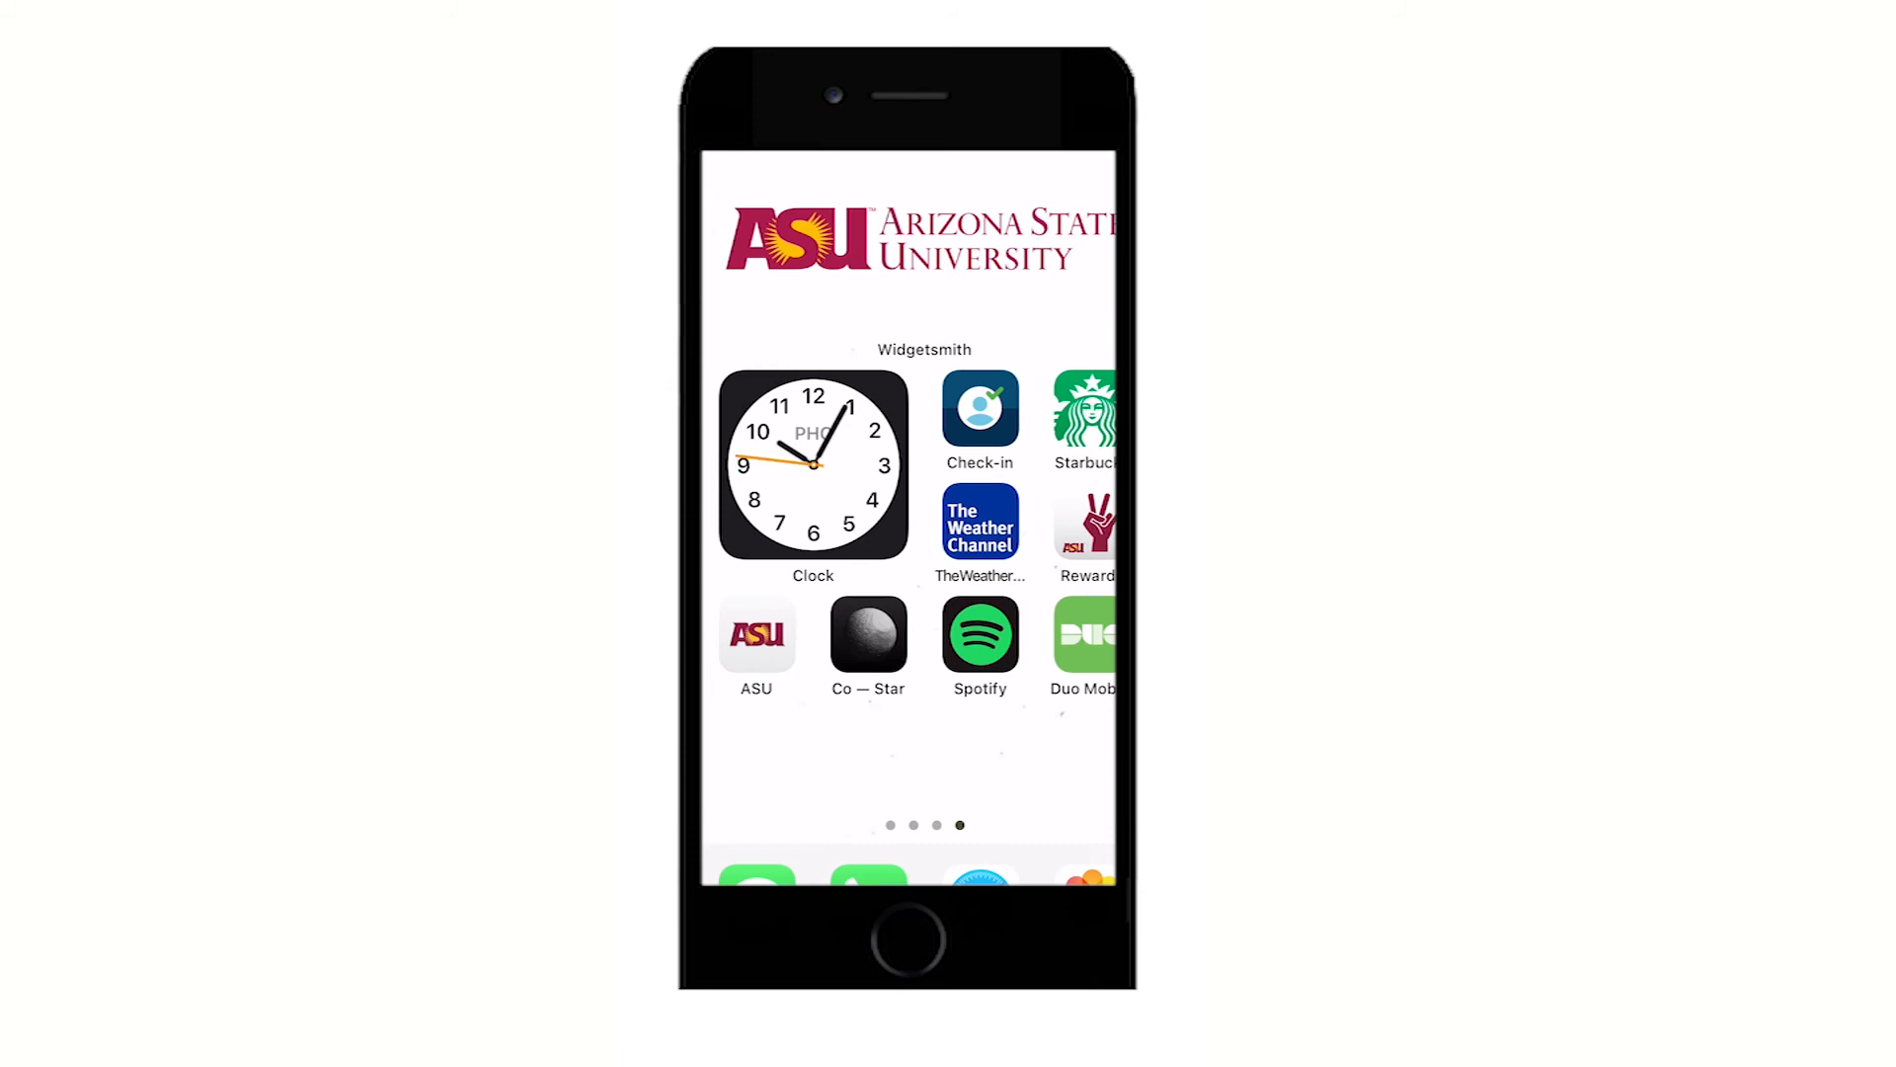
Switch from the phone home screen back to the ABSO organization page
click(979, 405)
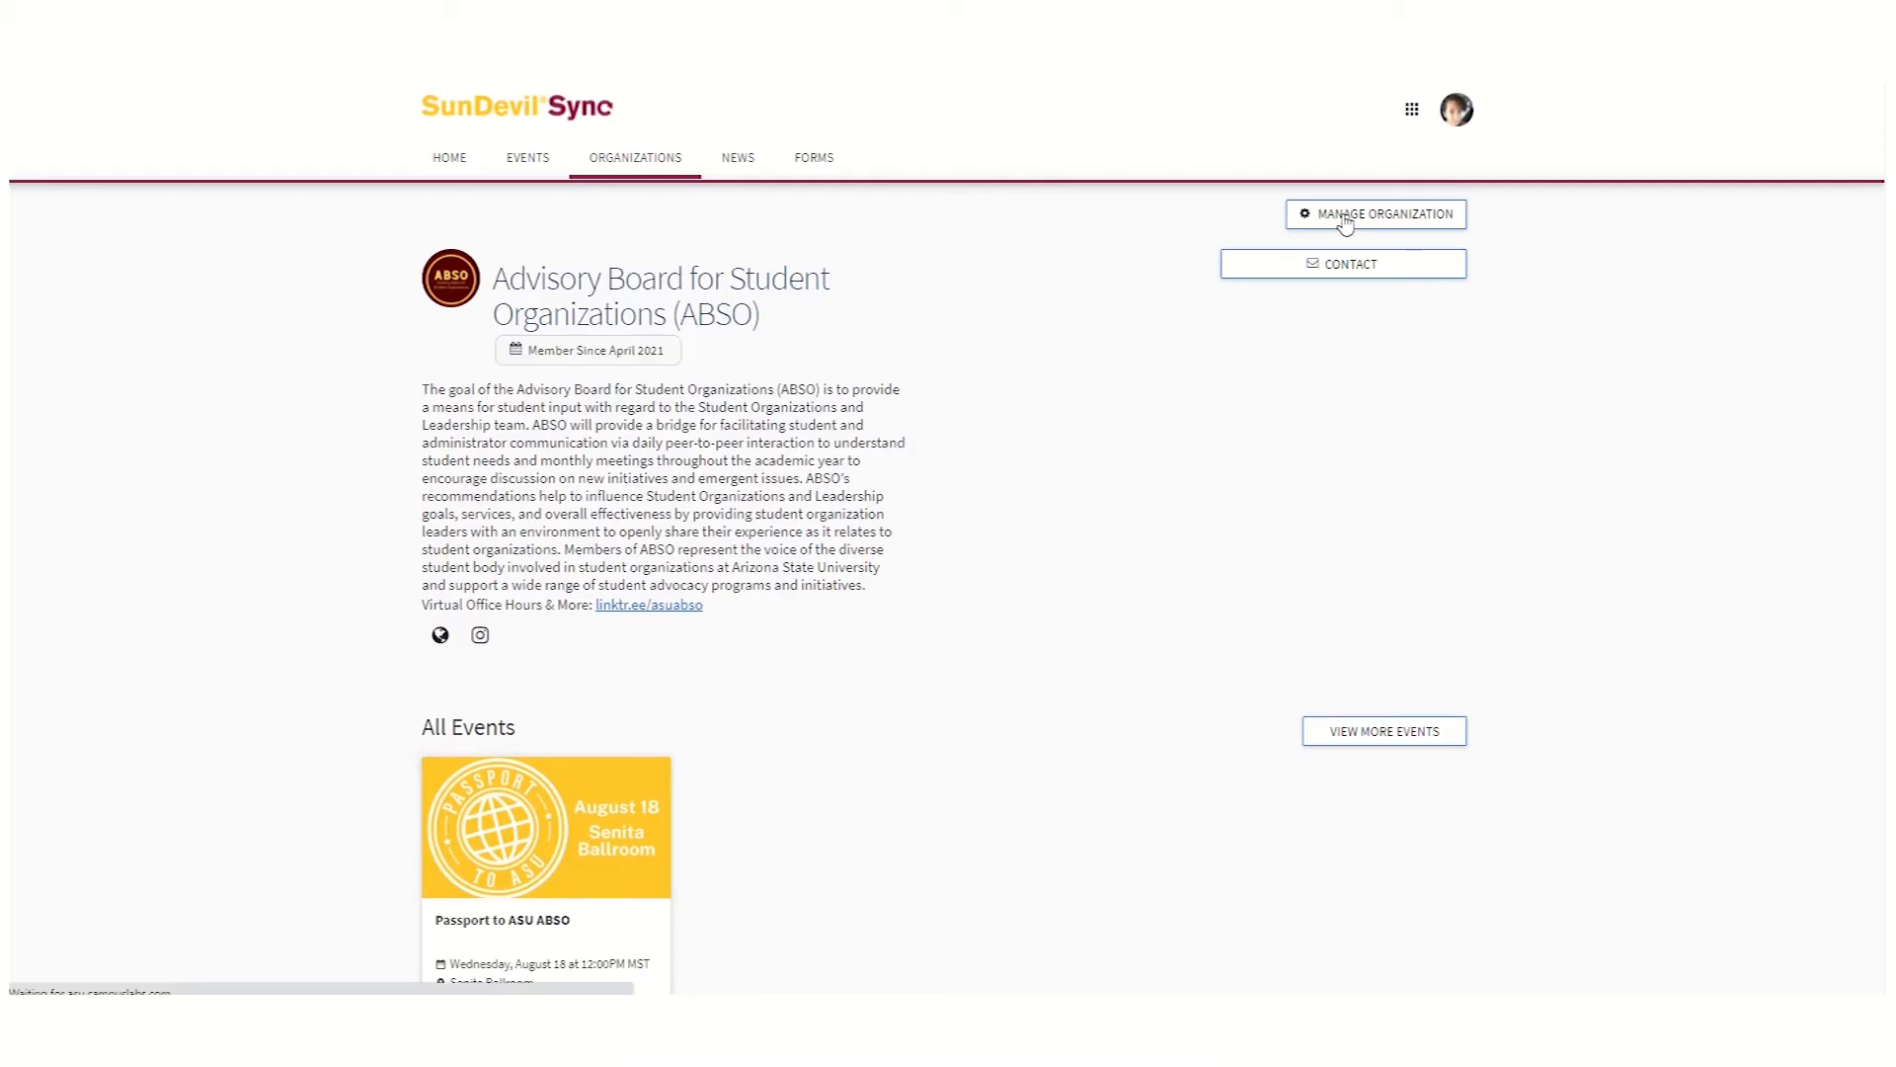
Reach the Passport to ASU ABSO event through the ABSO organization's Manage Events list
click(1375, 213)
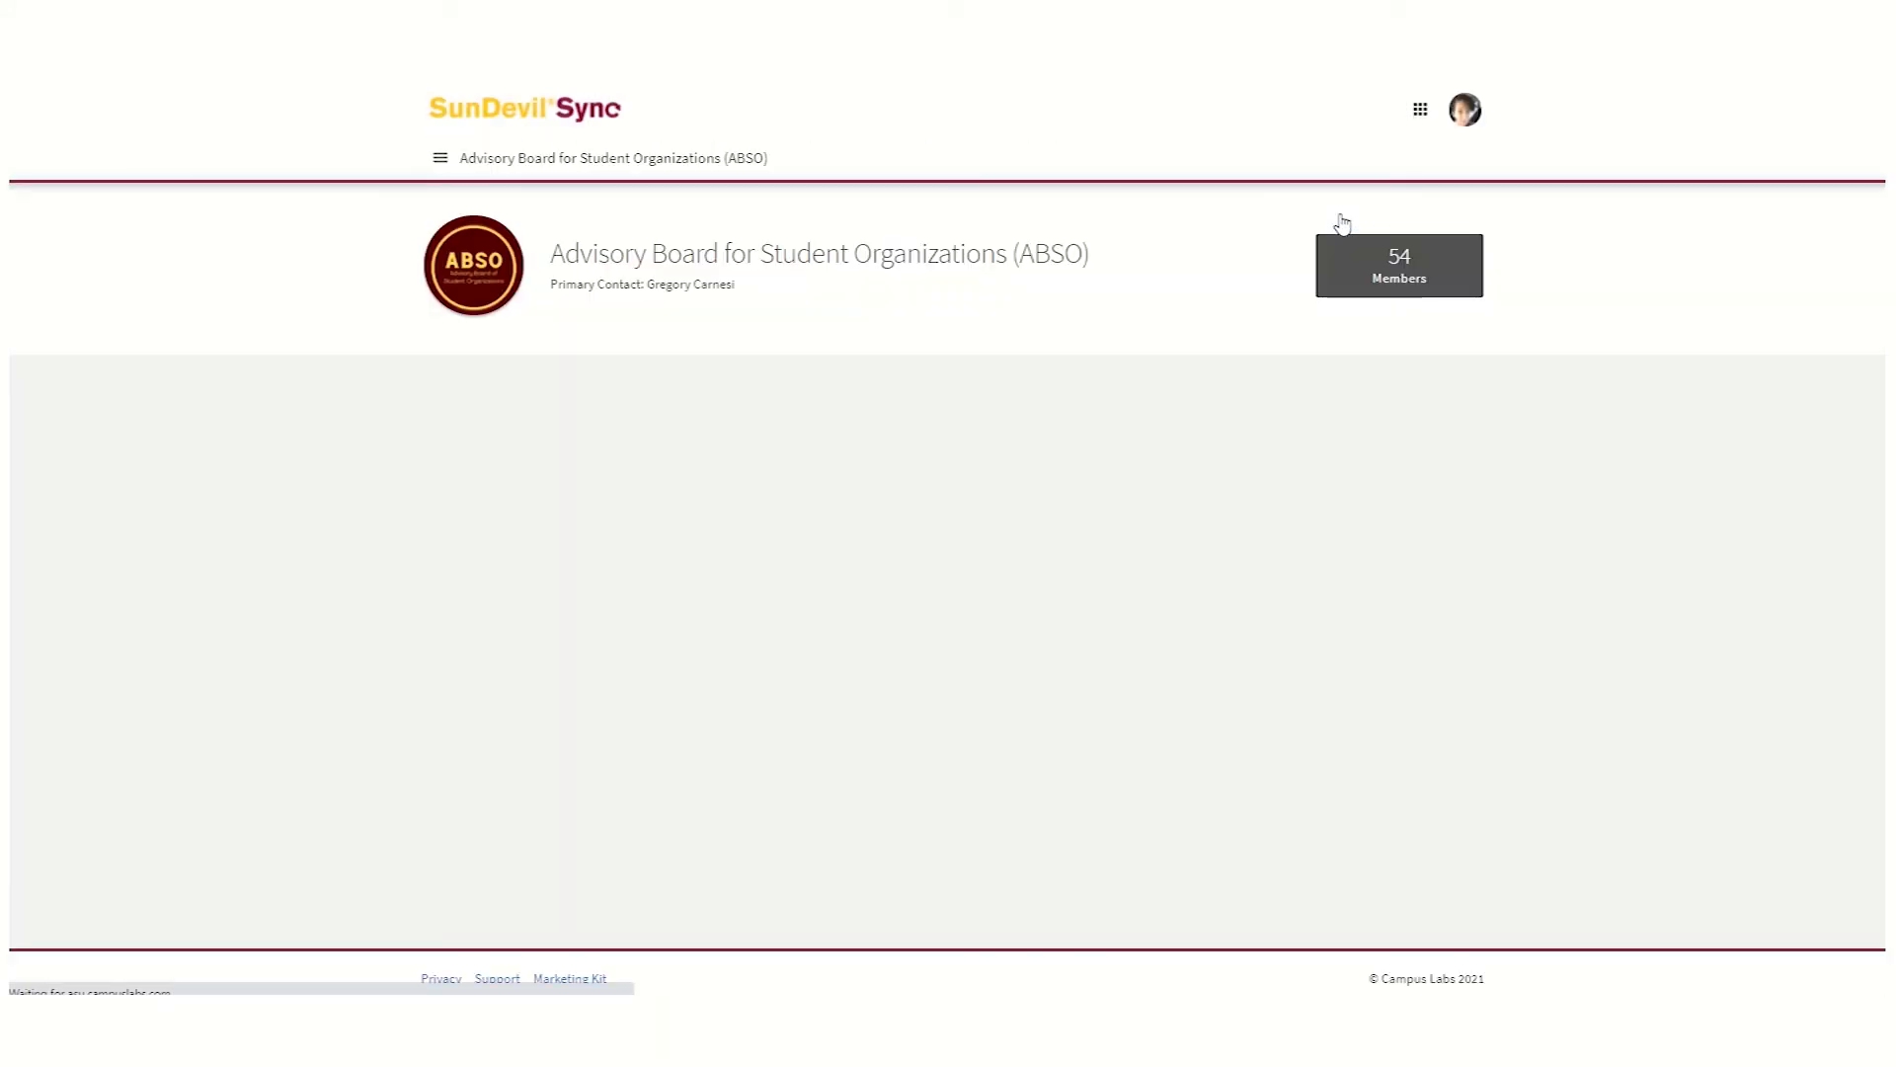
click(441, 158)
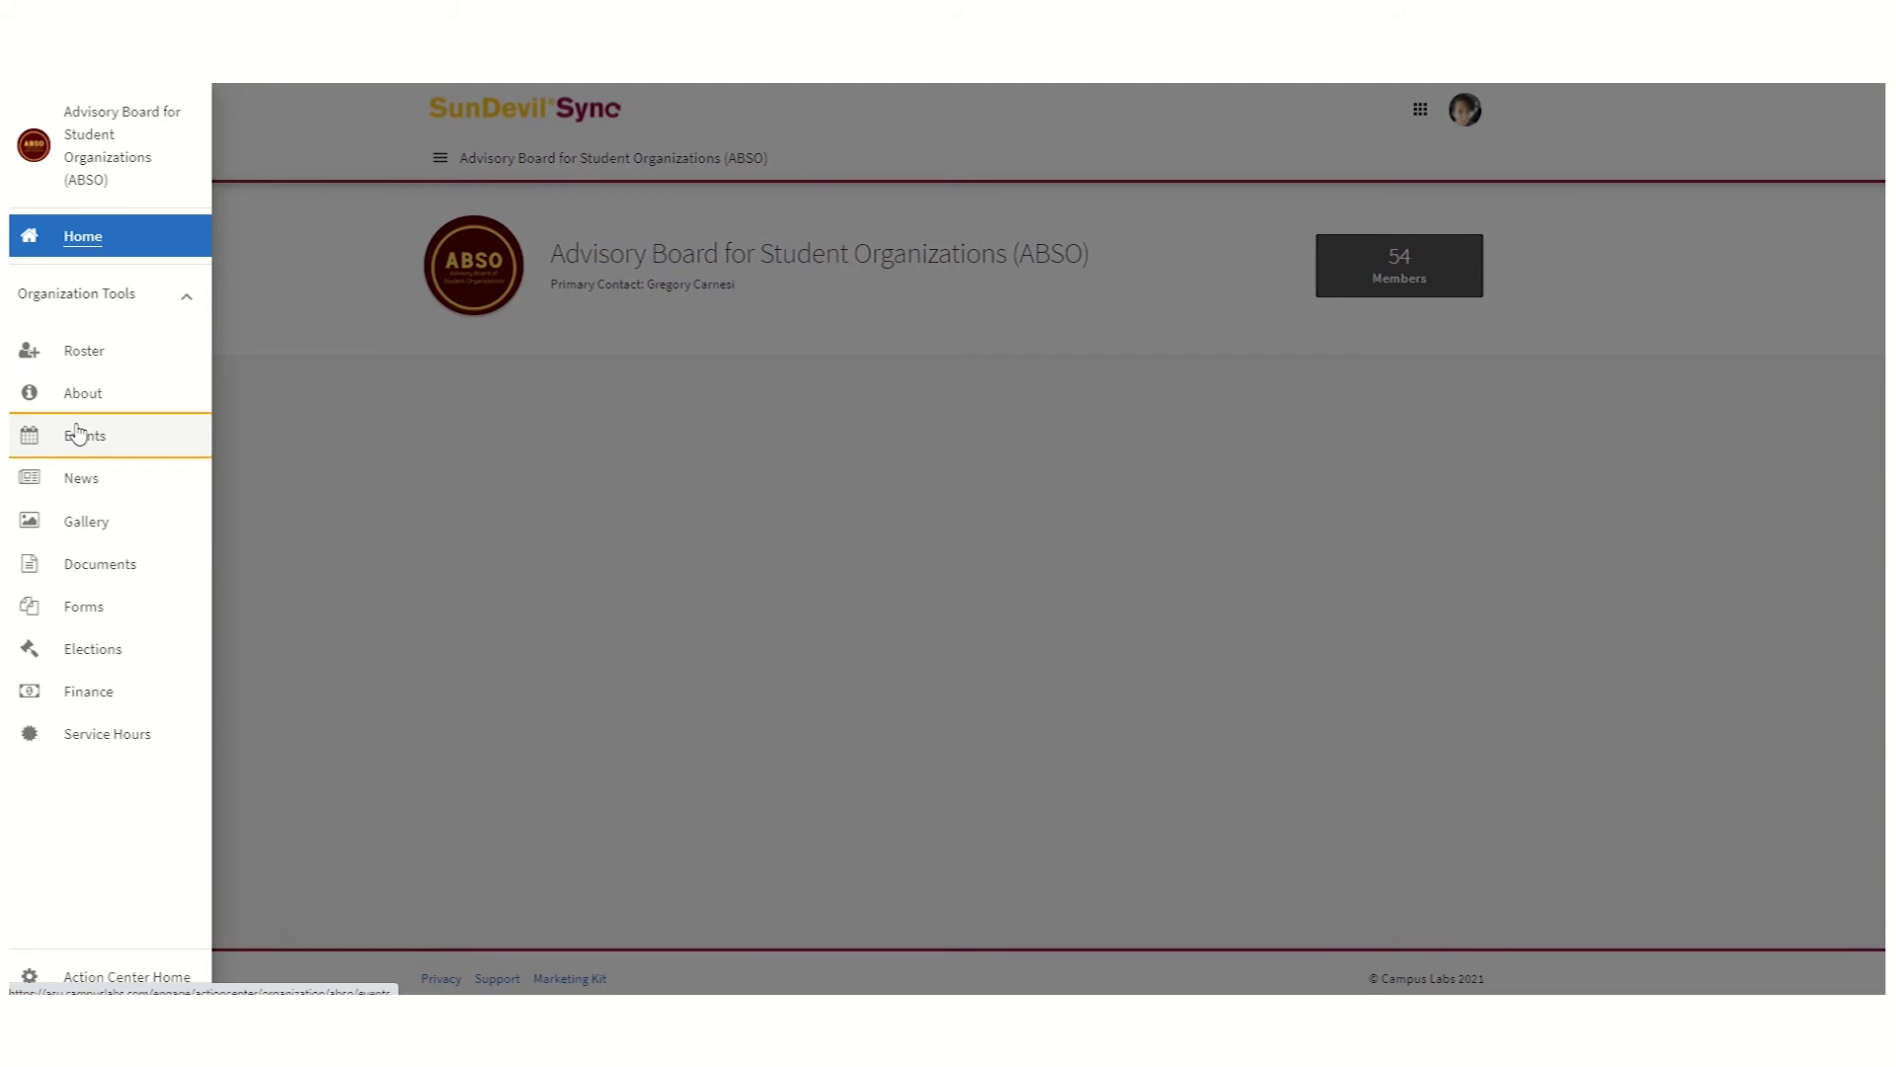
click(85, 435)
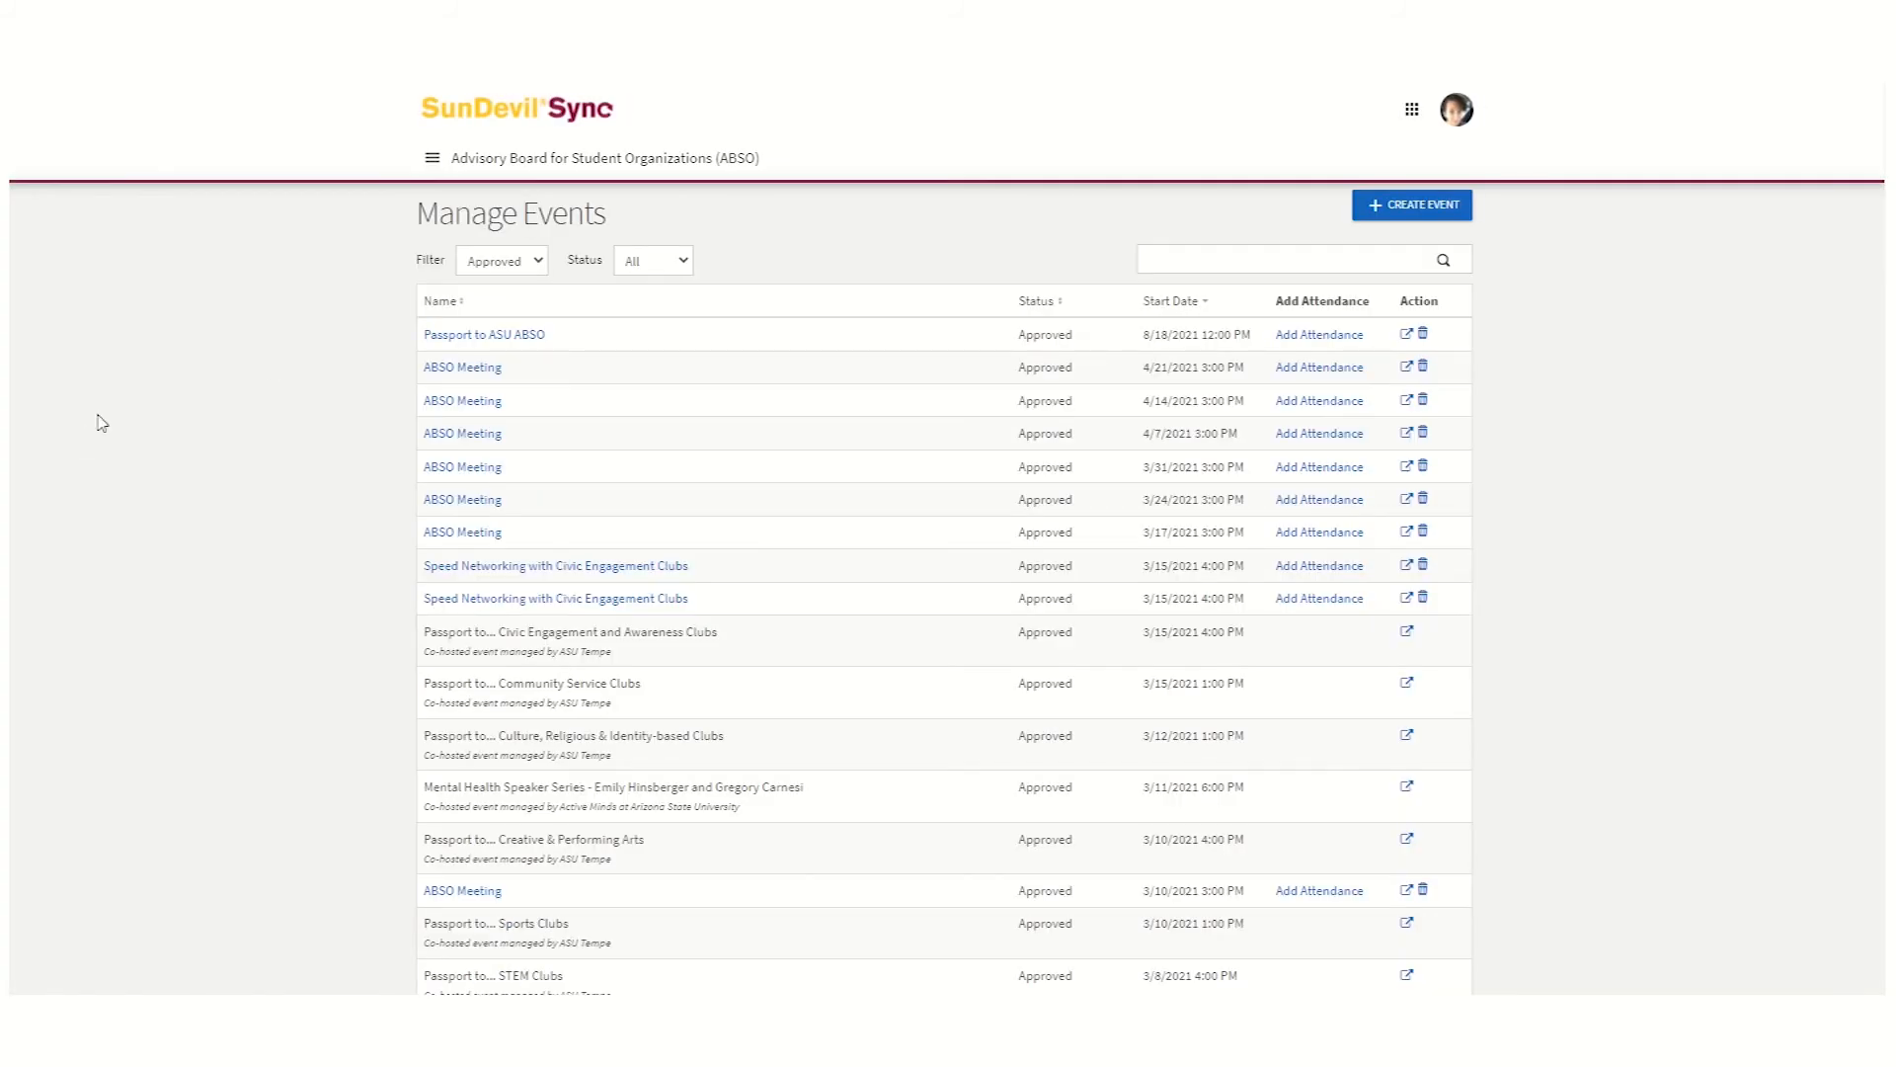
click(482, 334)
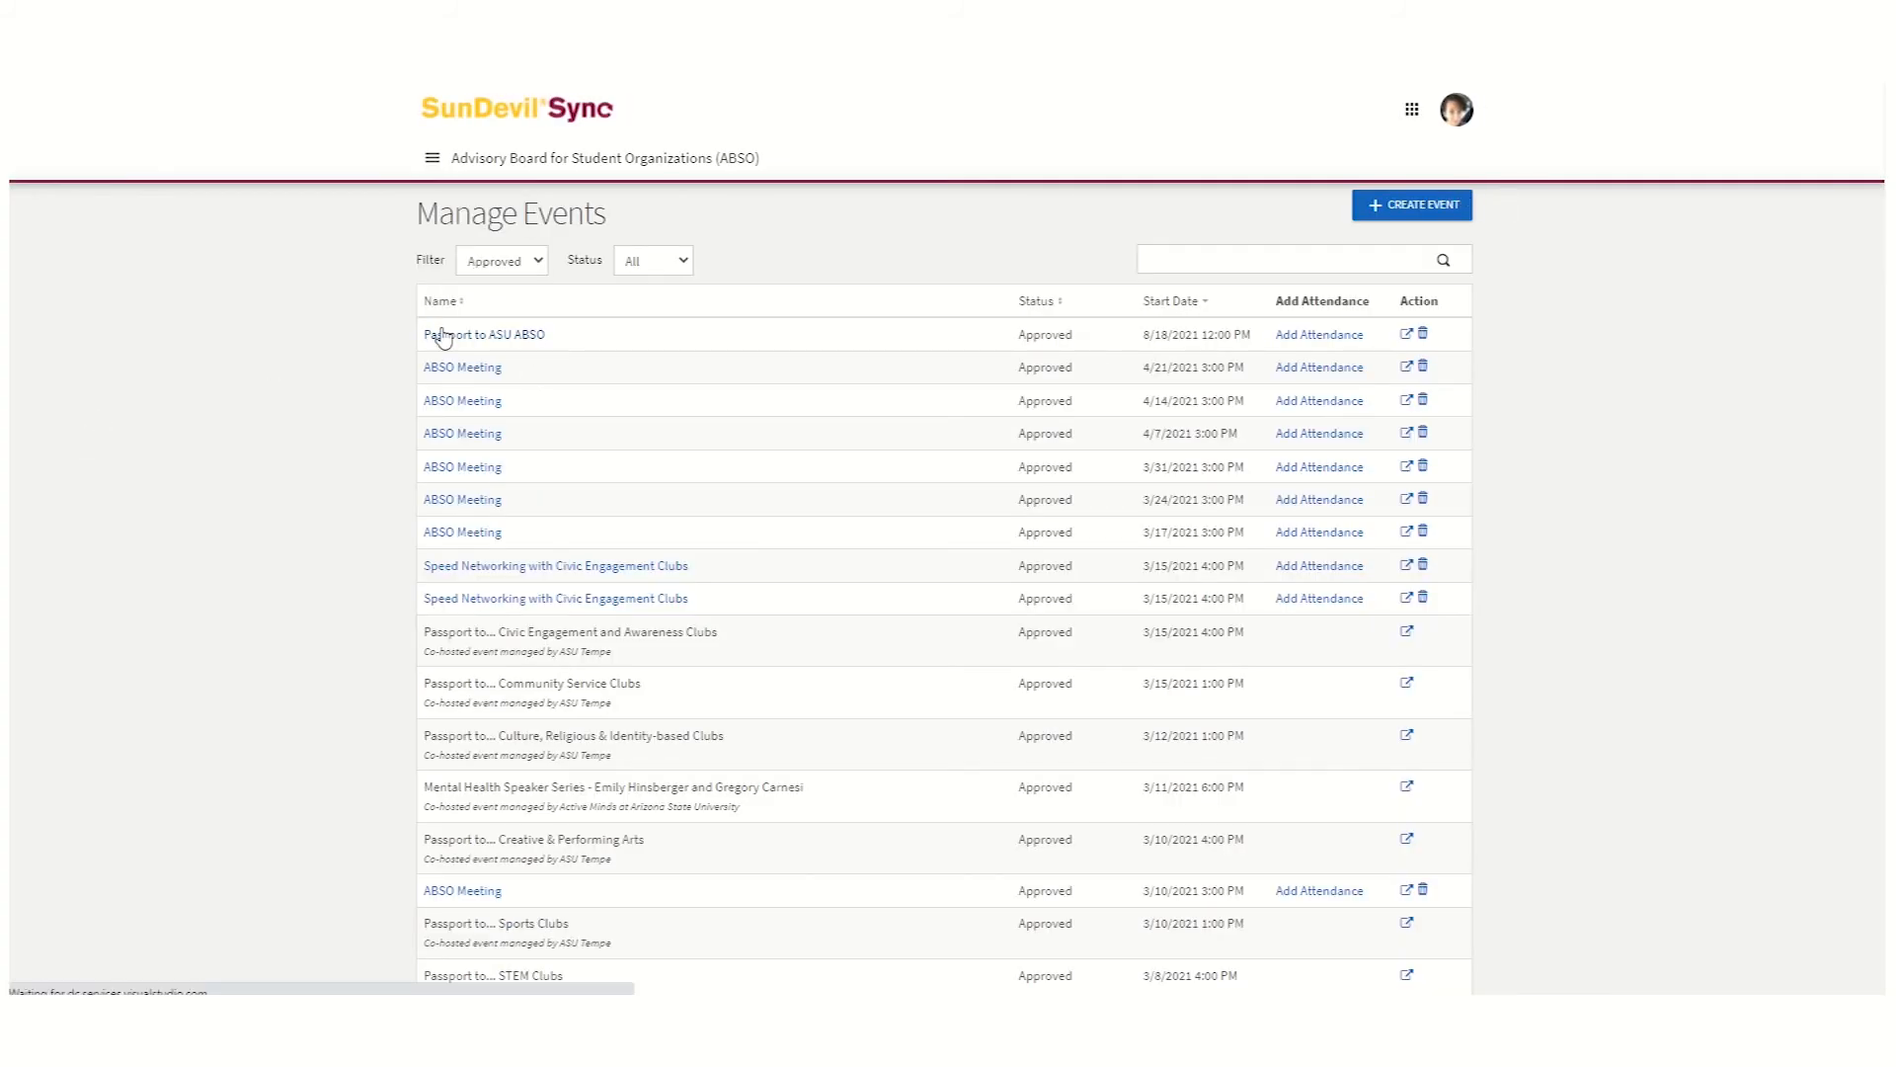
click(482, 336)
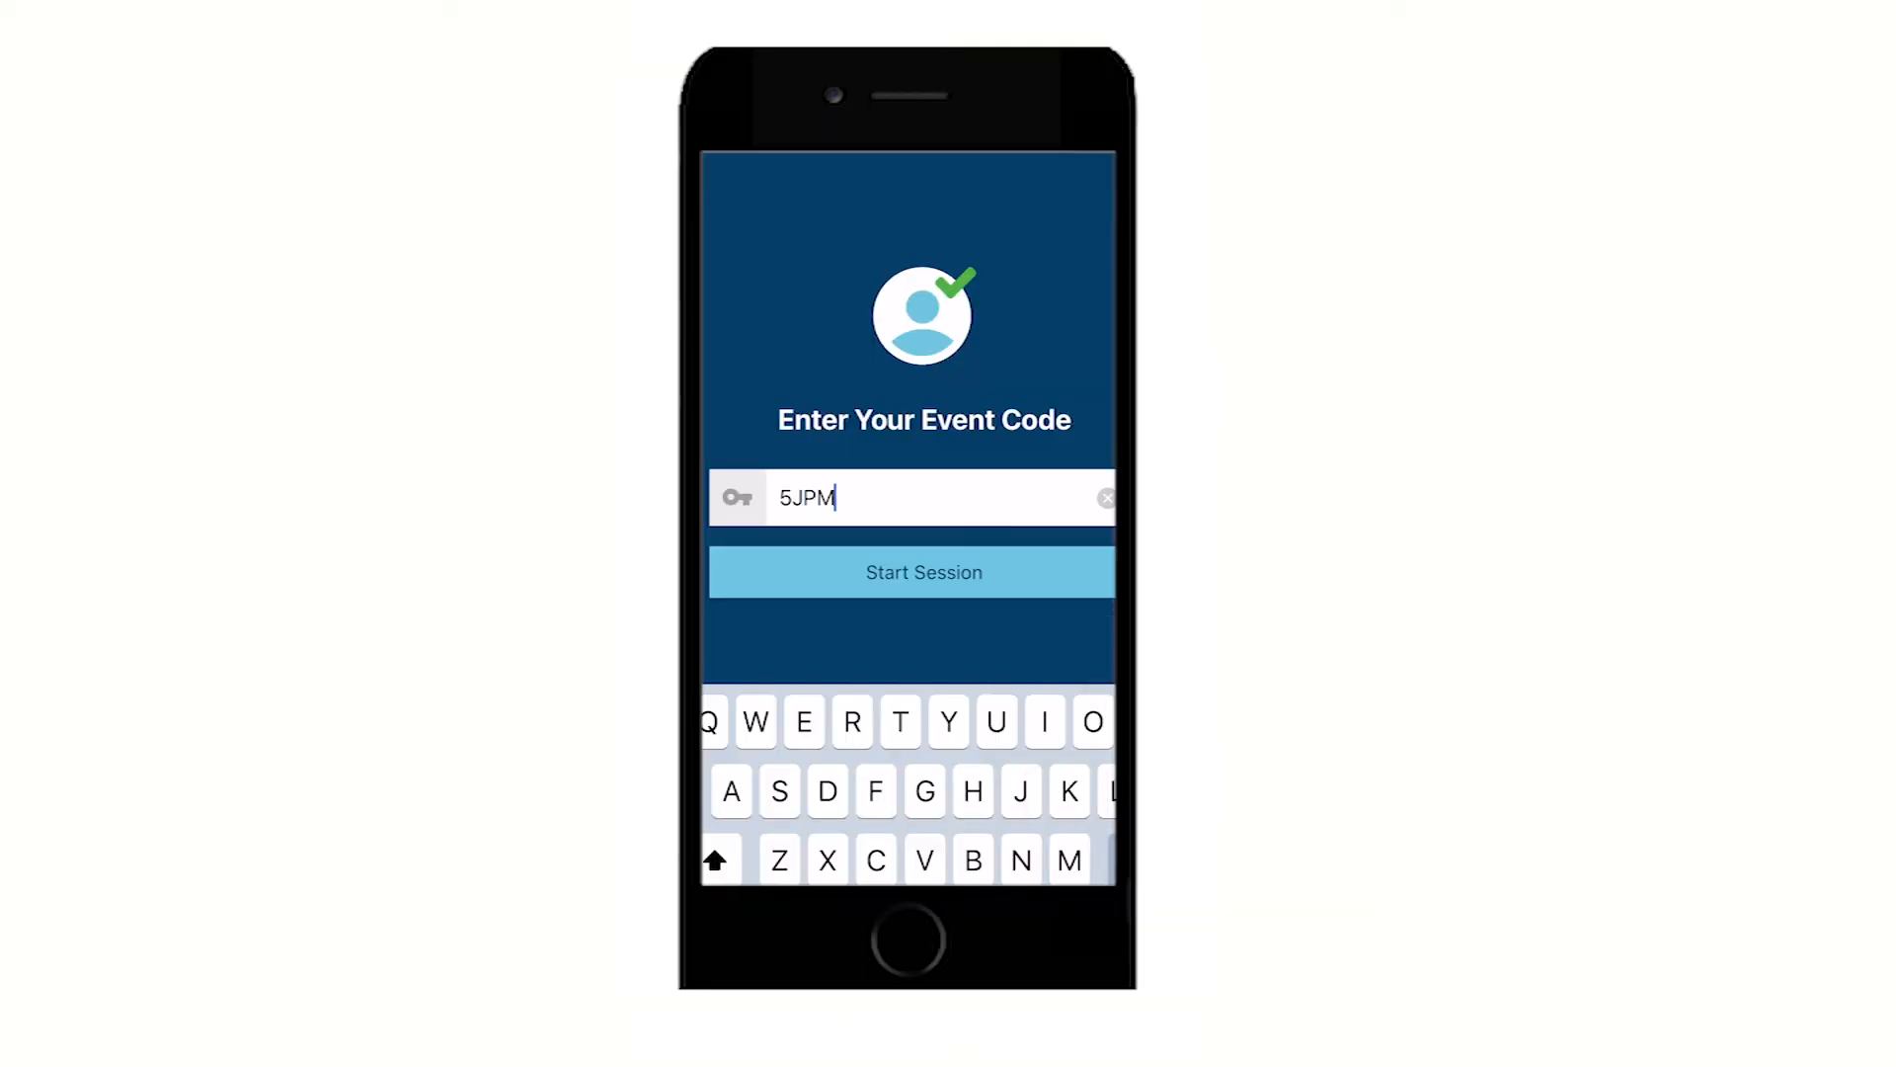
text(GE9)
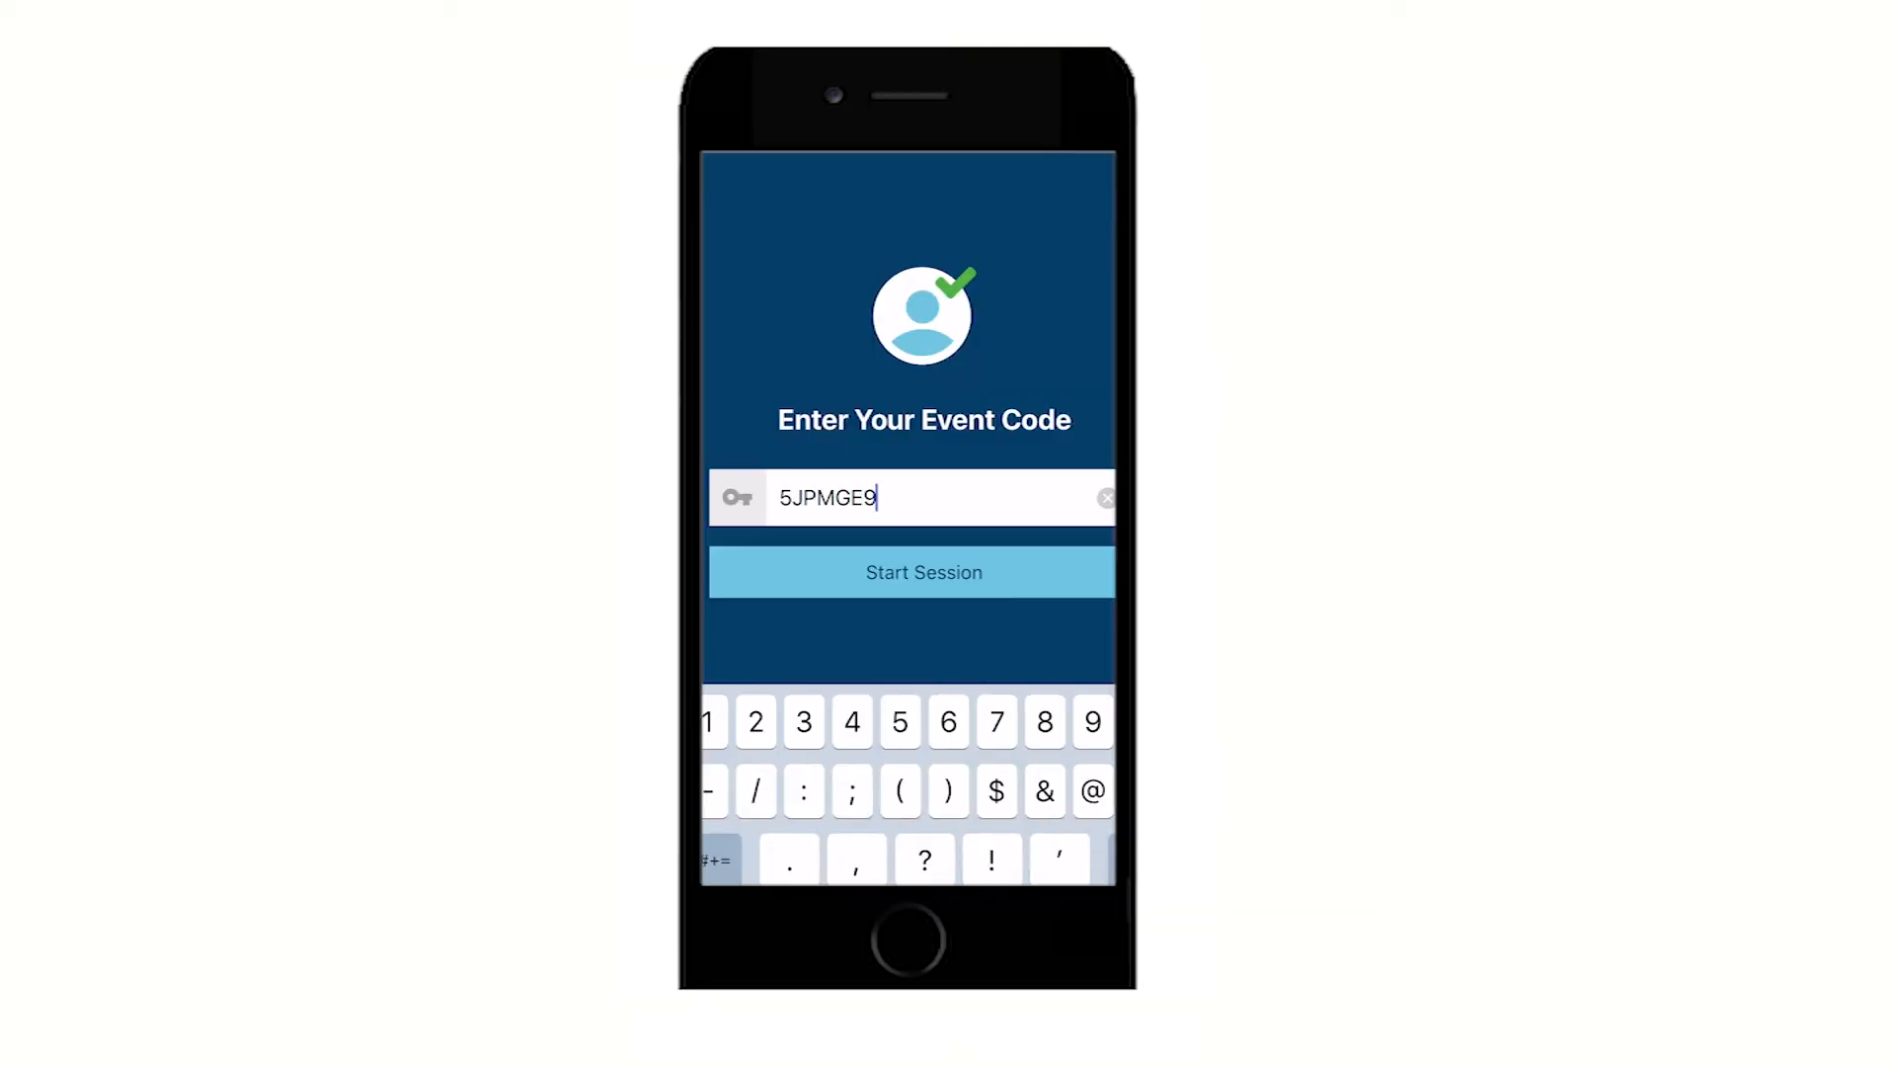
click(911, 572)
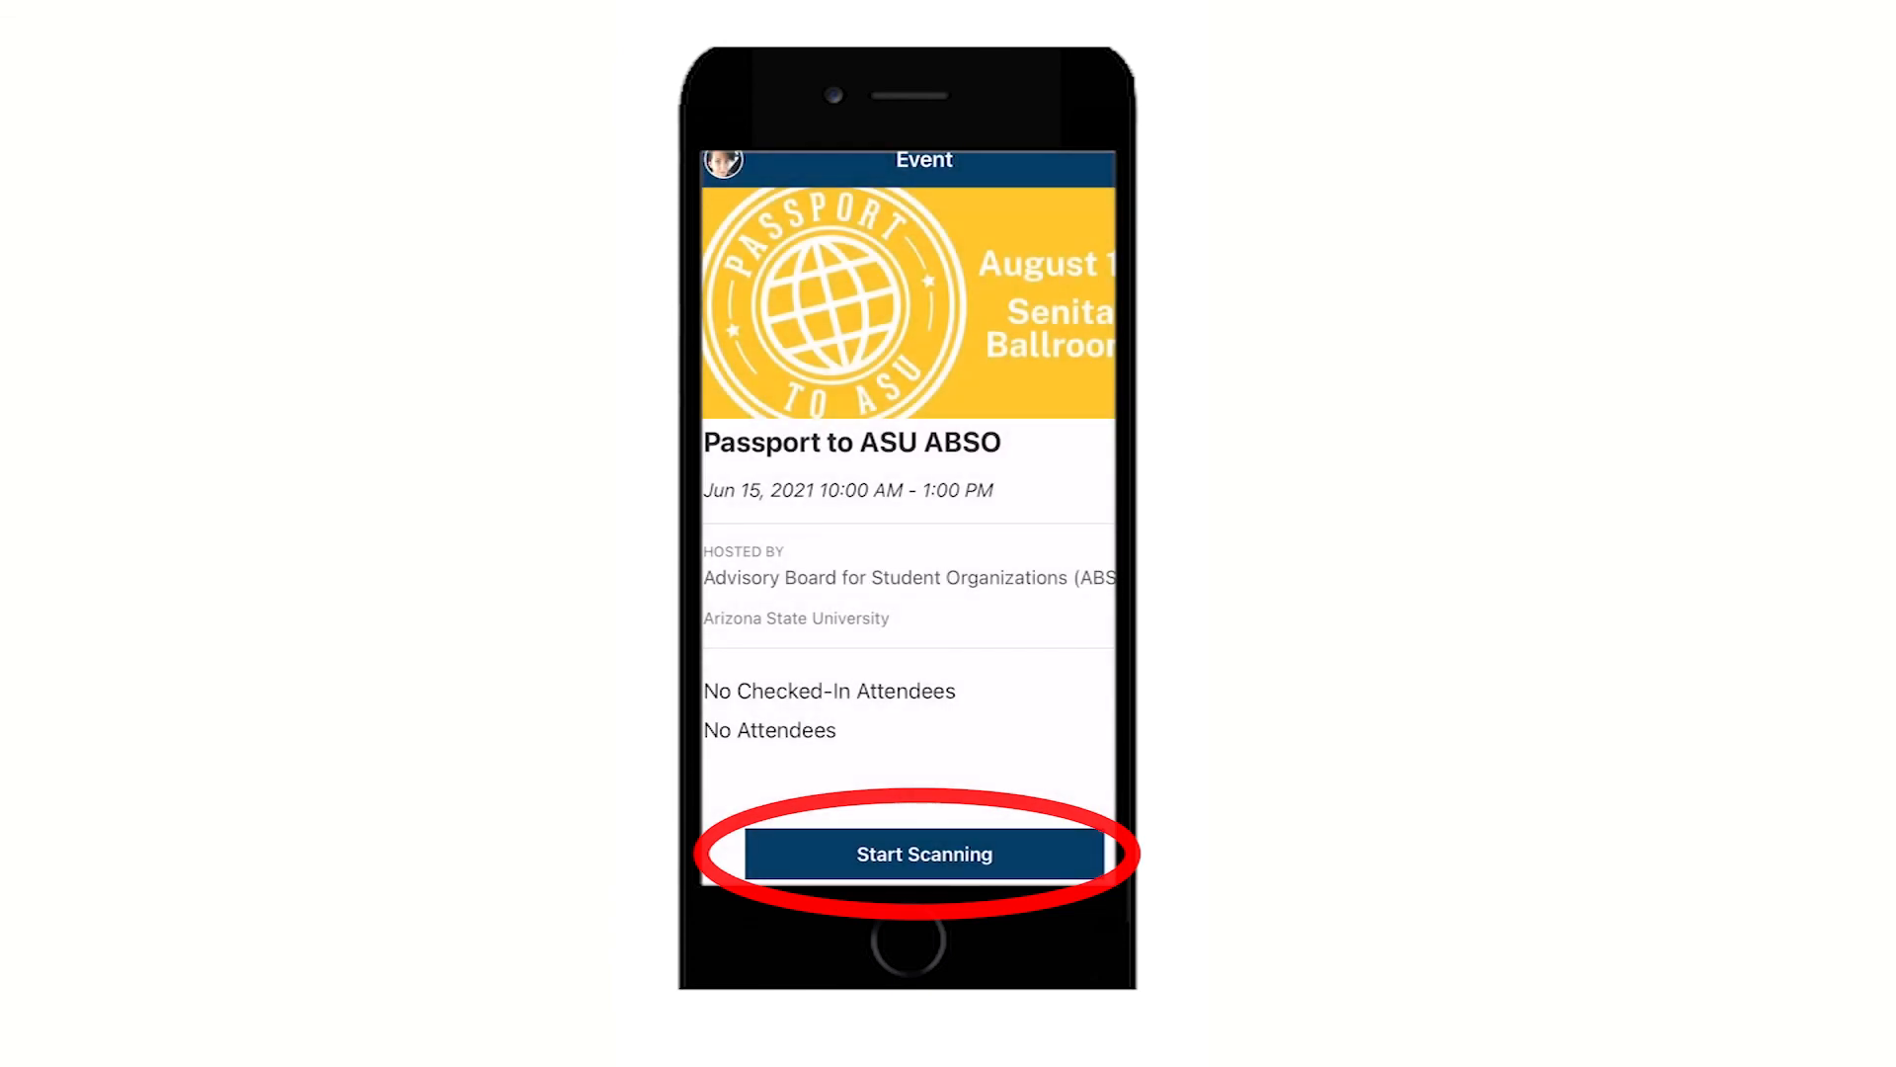
click(922, 853)
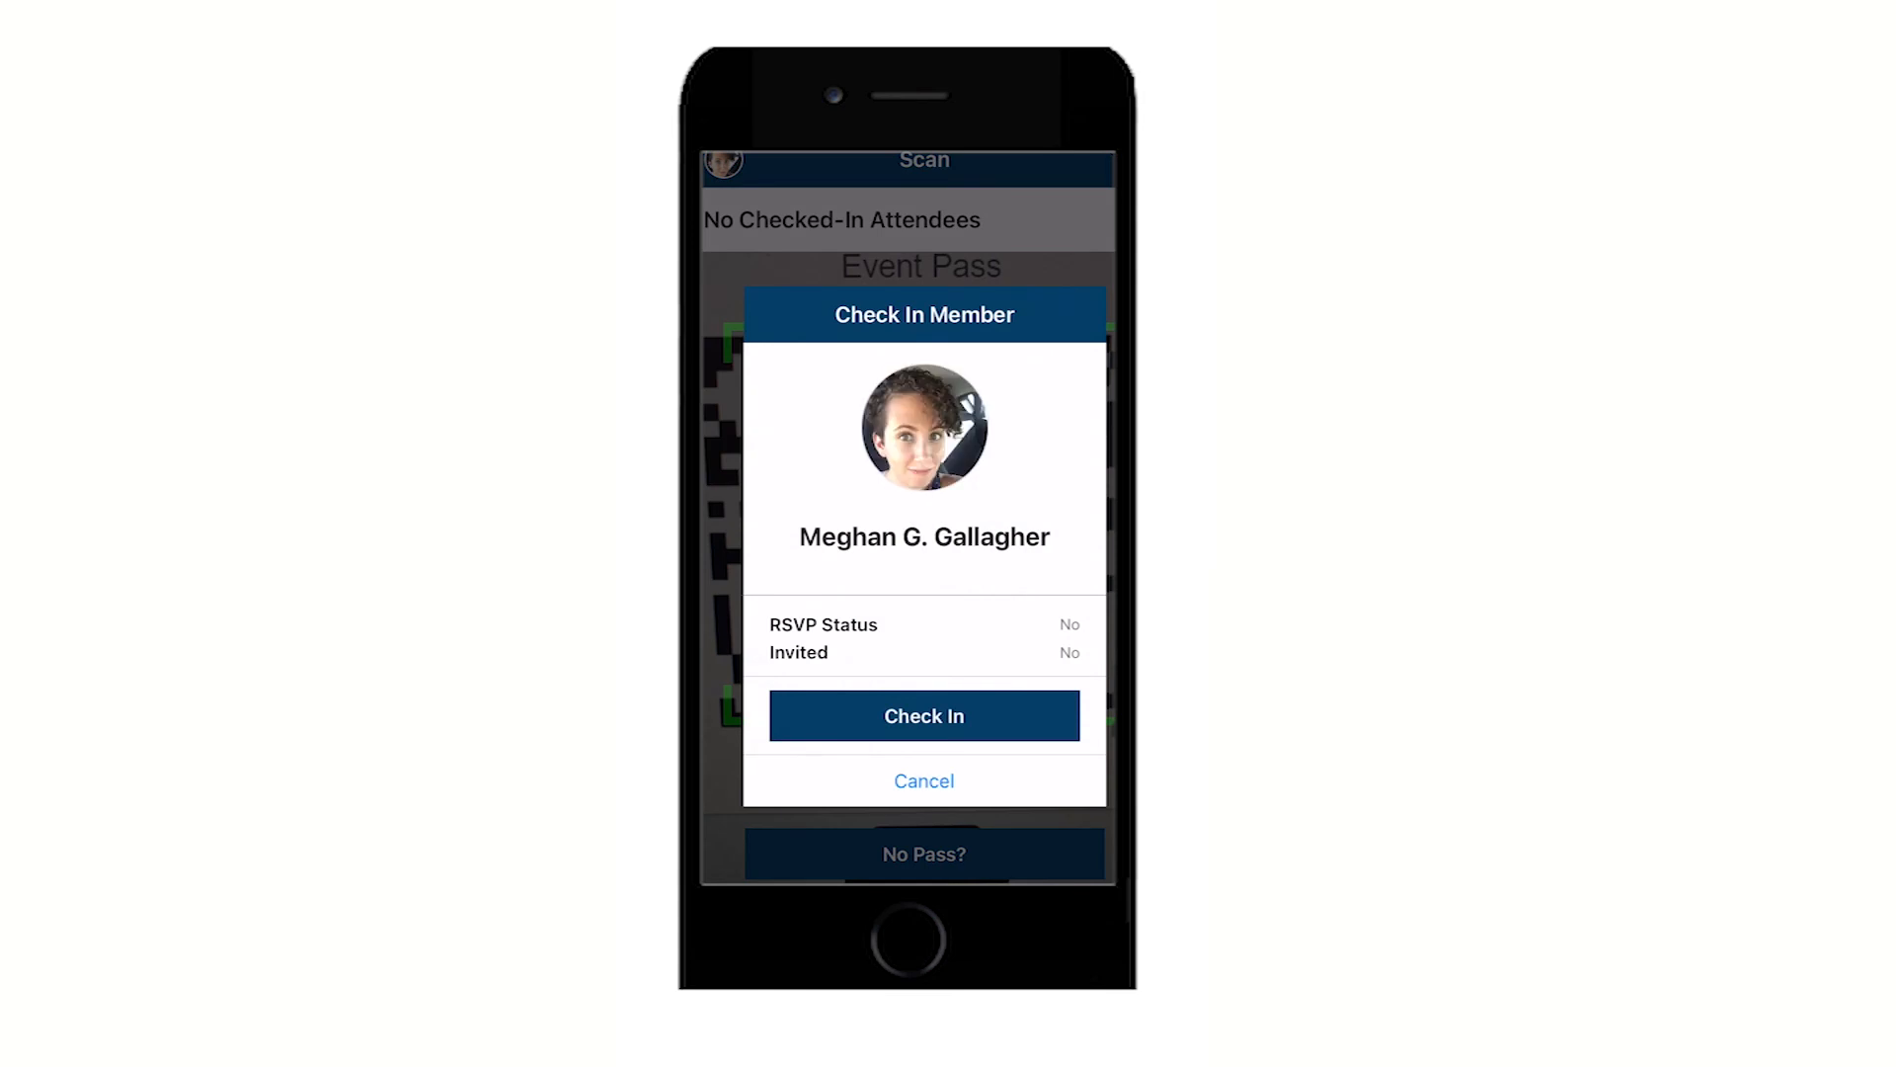
click(923, 715)
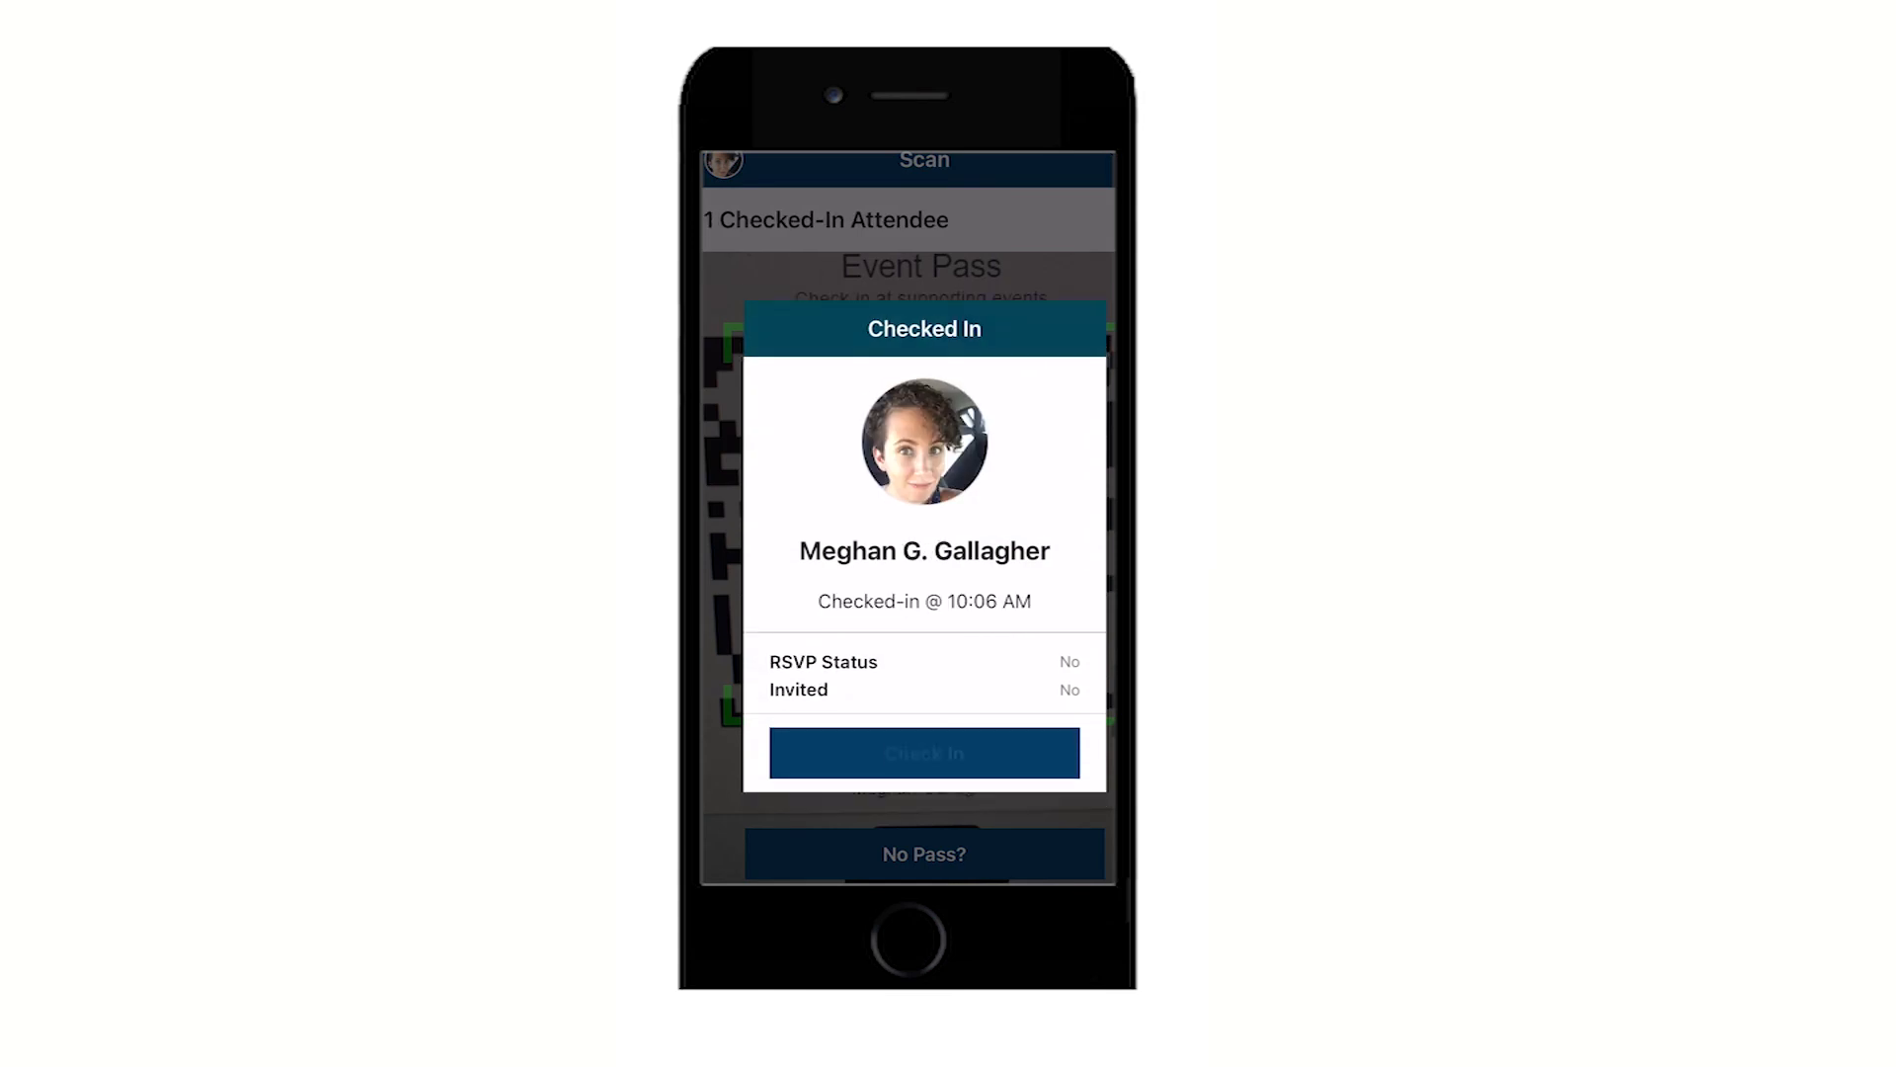
click(922, 752)
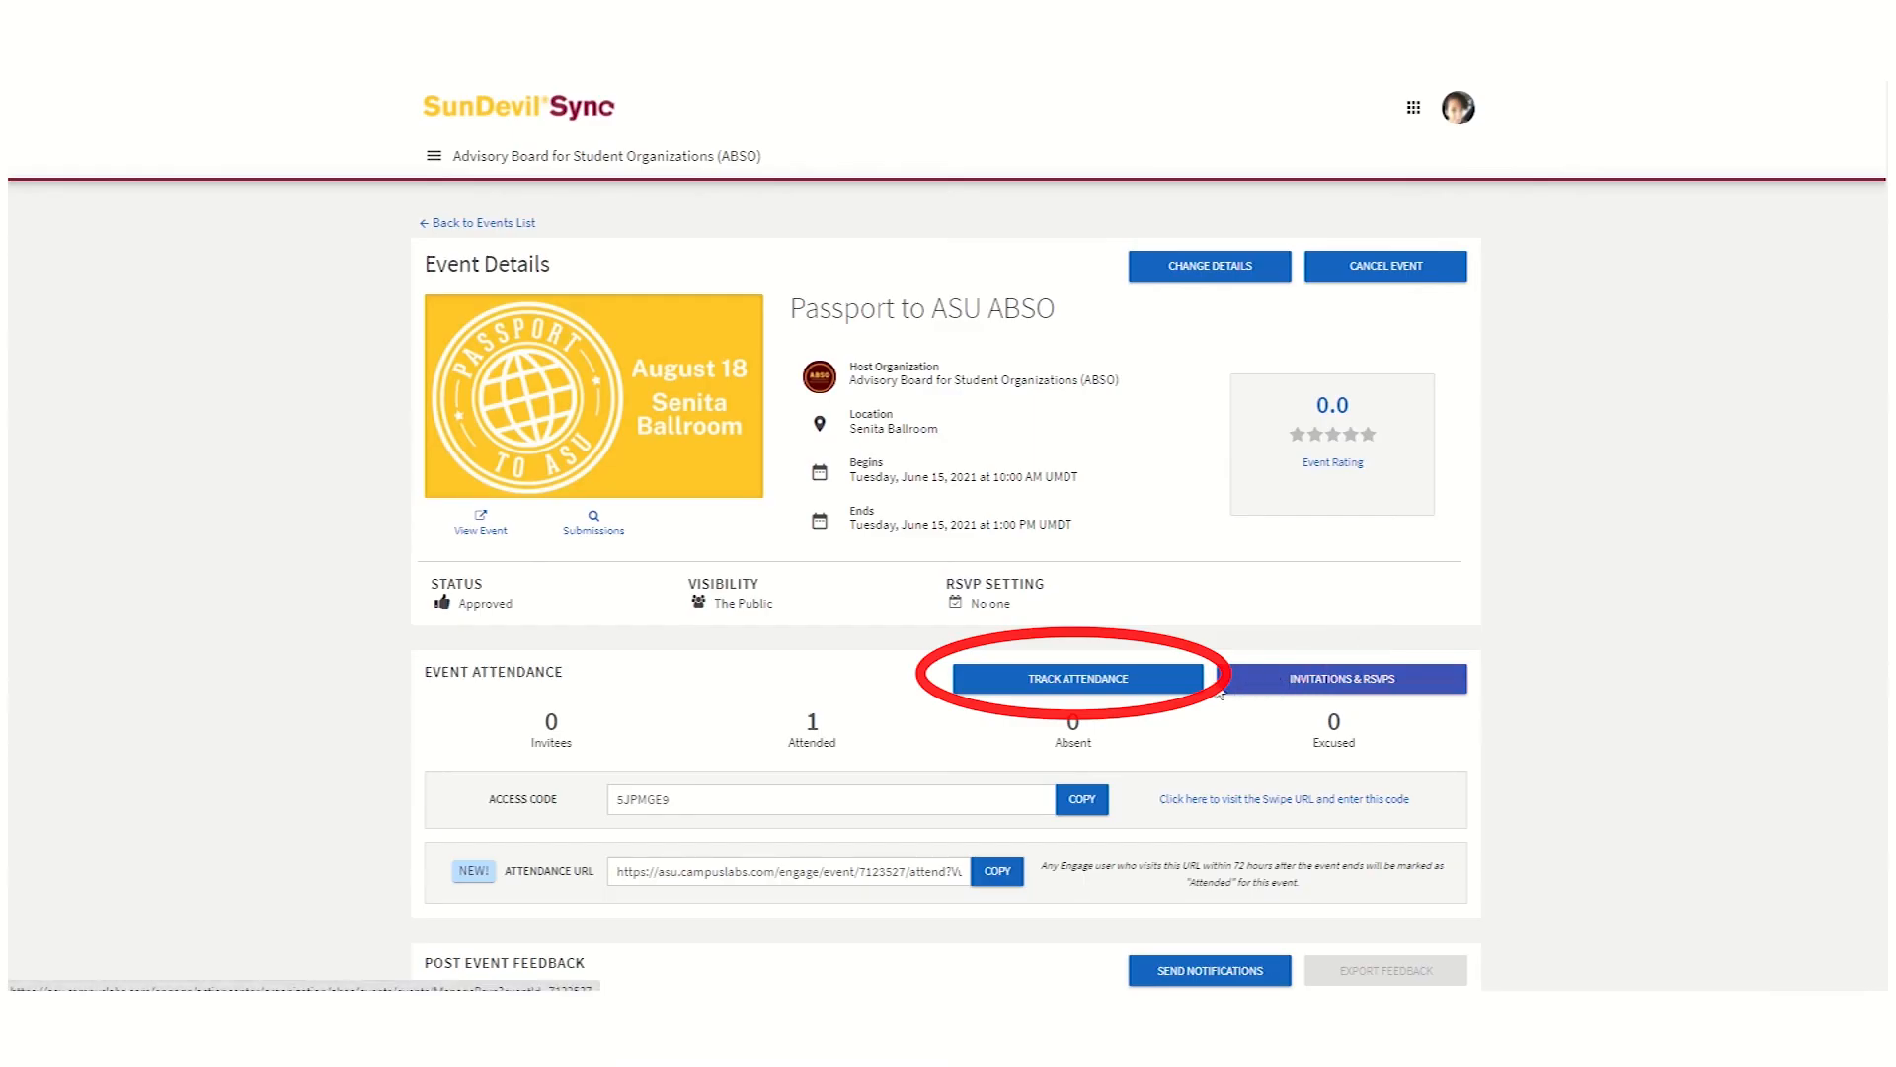
click(1079, 677)
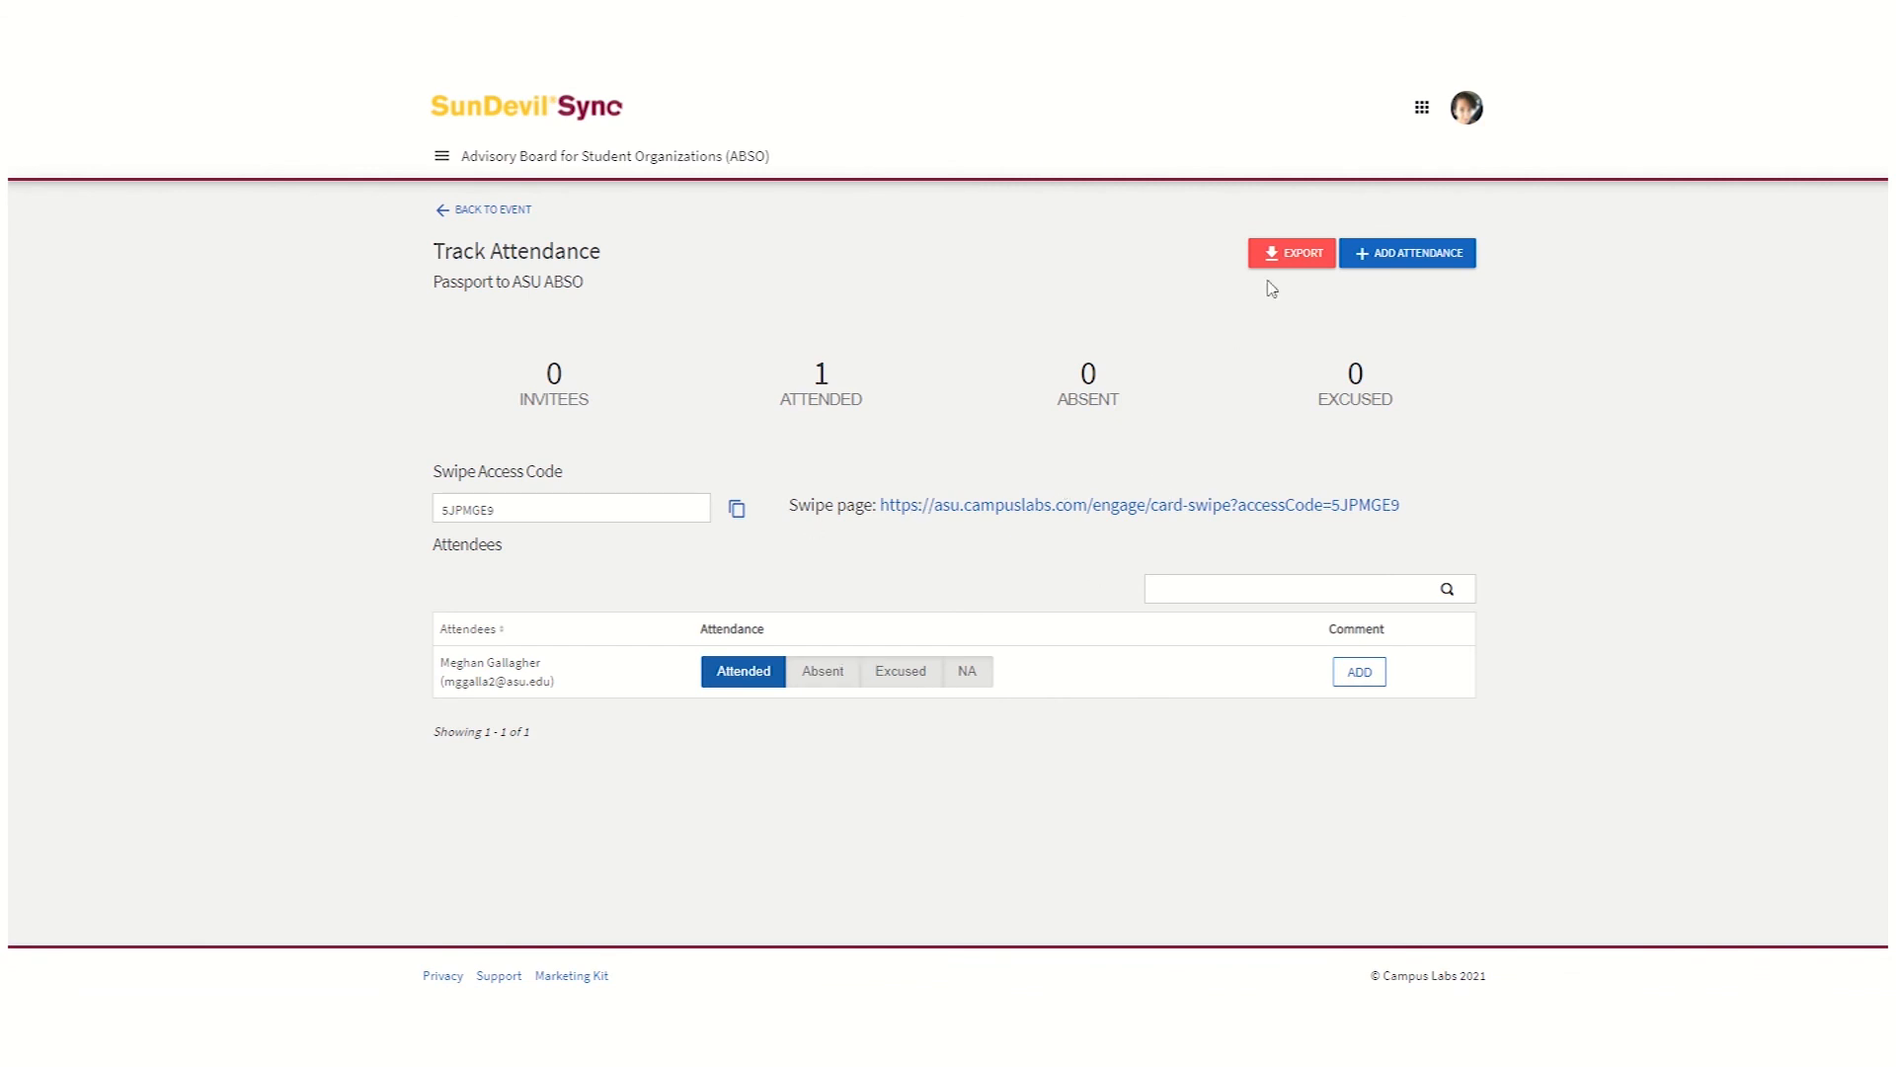
click(1290, 253)
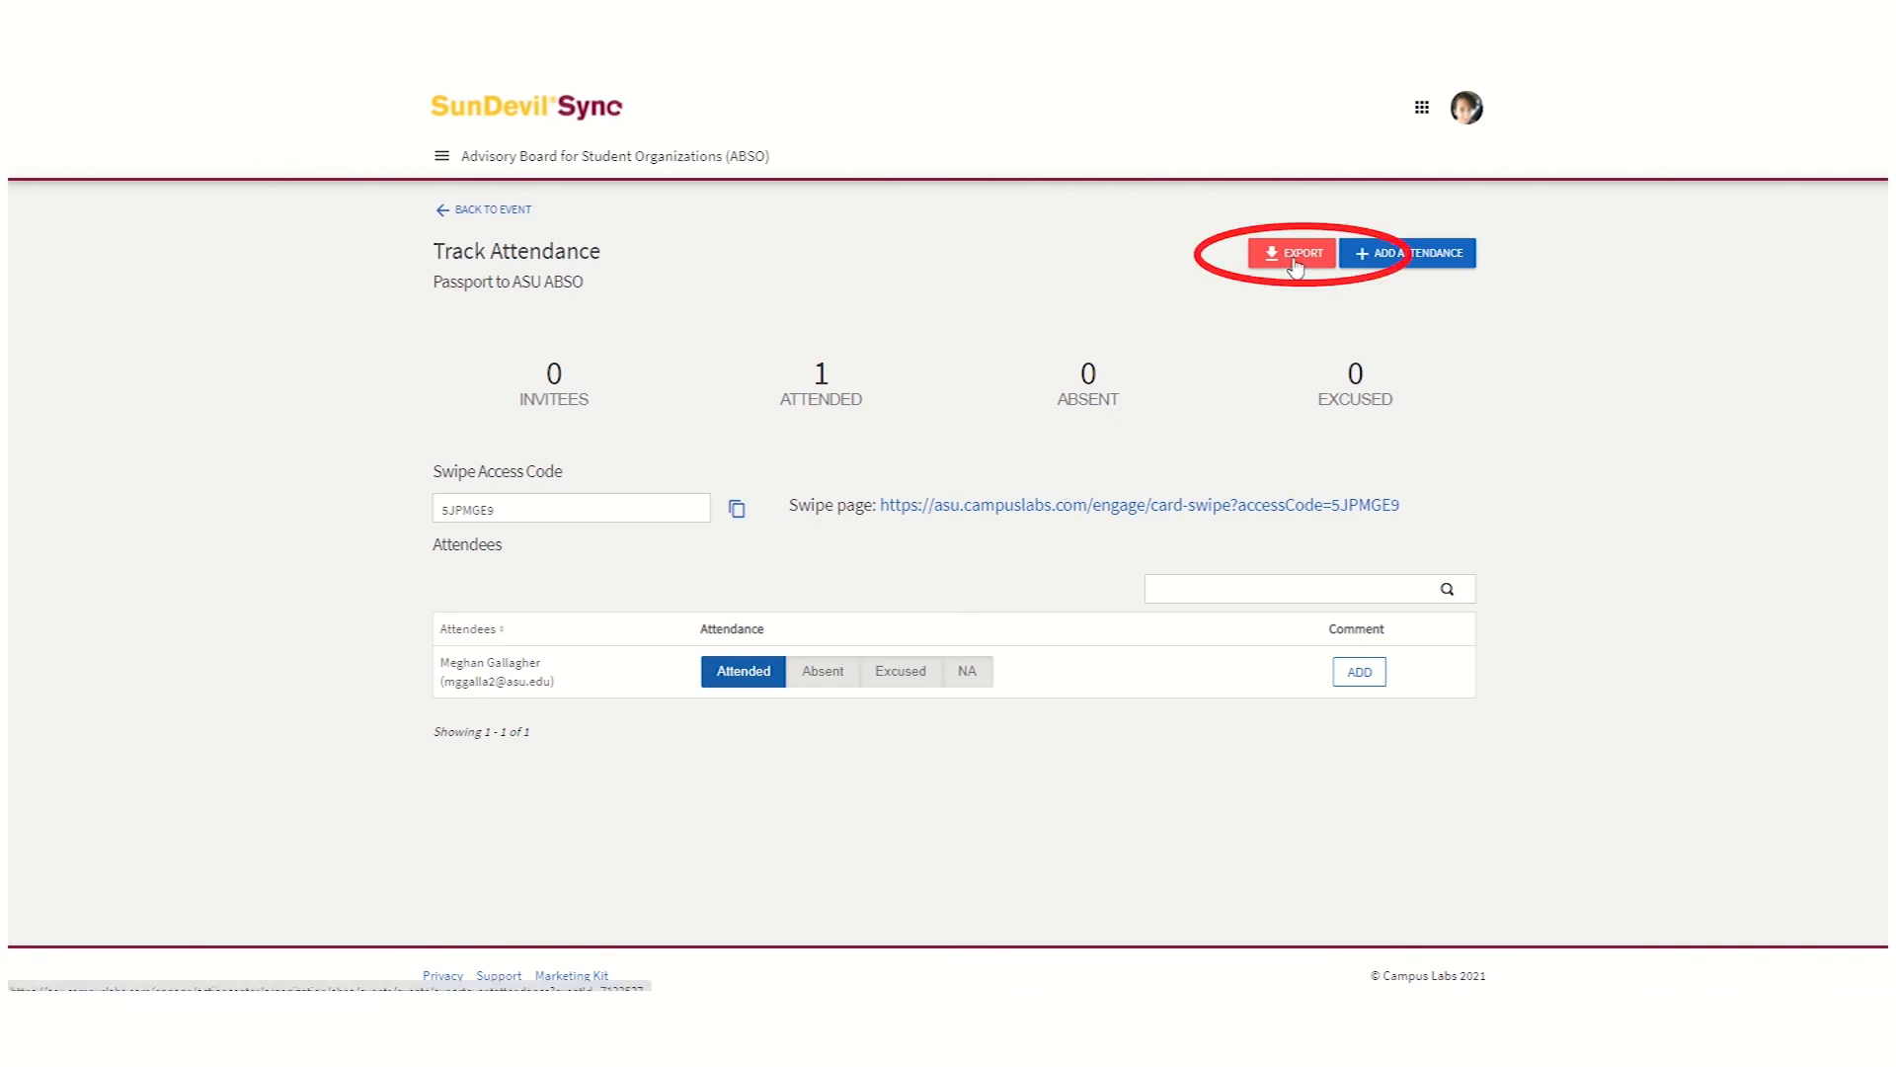